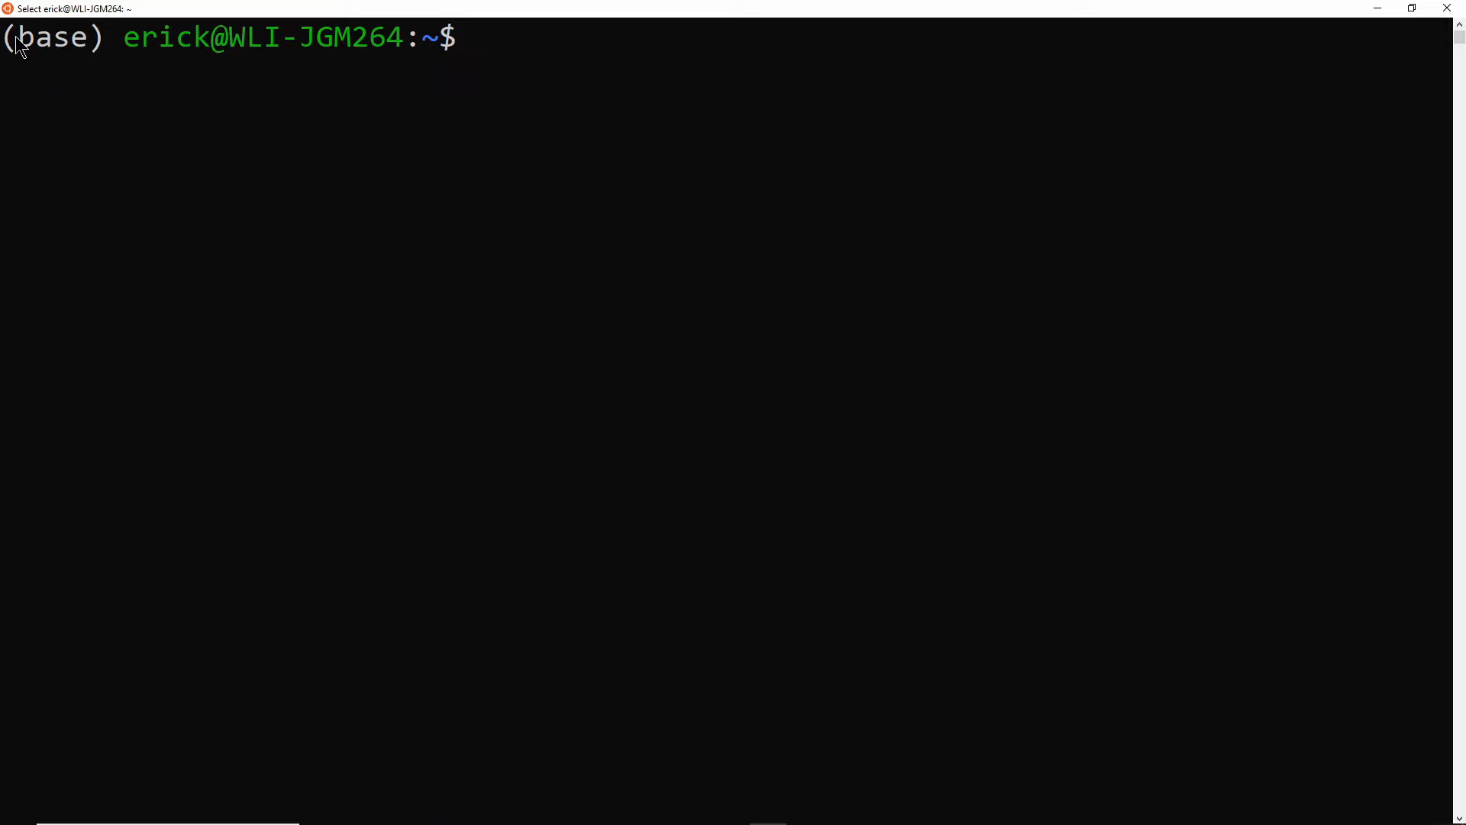
mouse_move(80, 53)
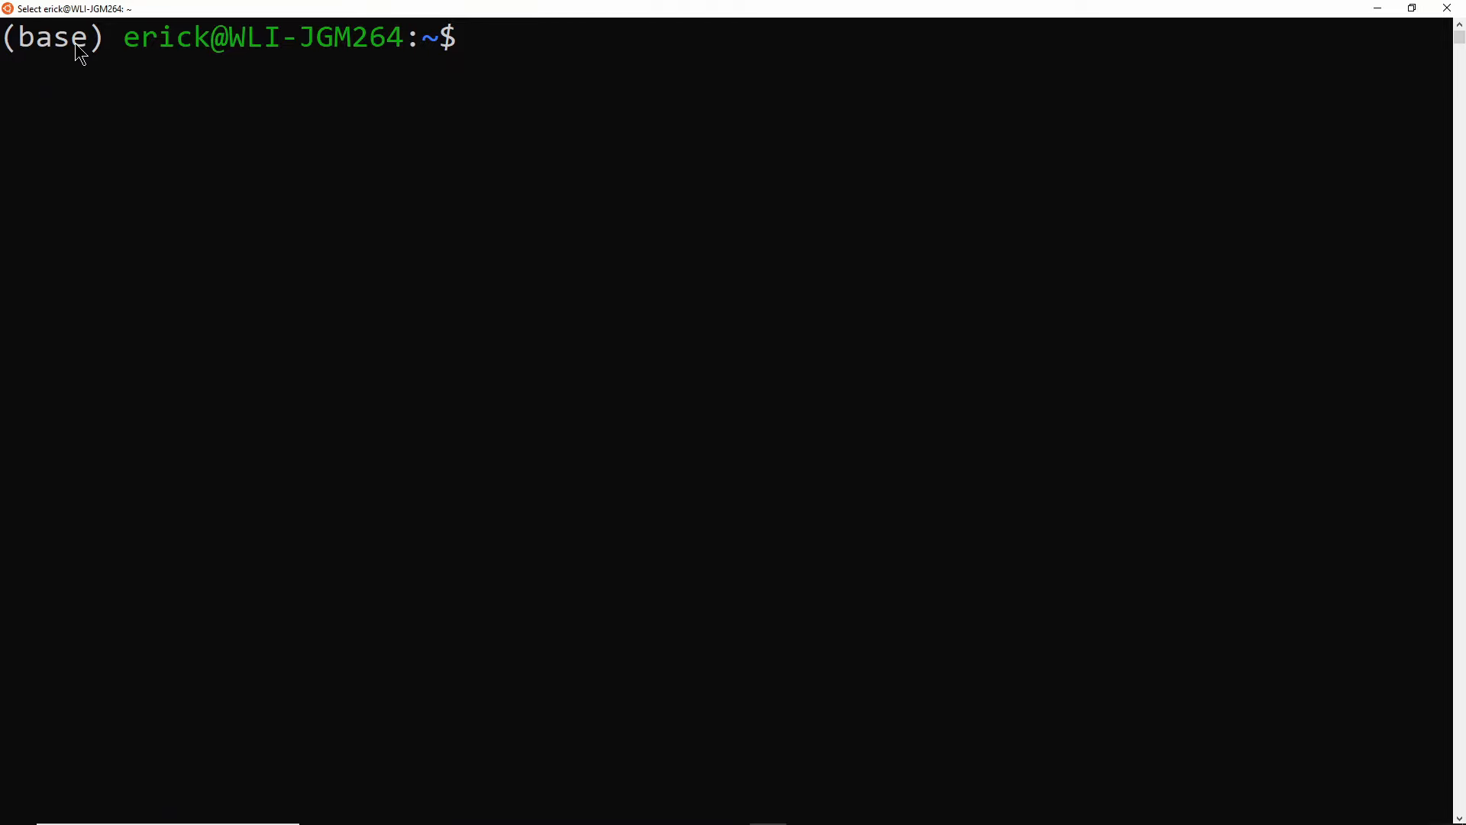
mouse_move(29, 47)
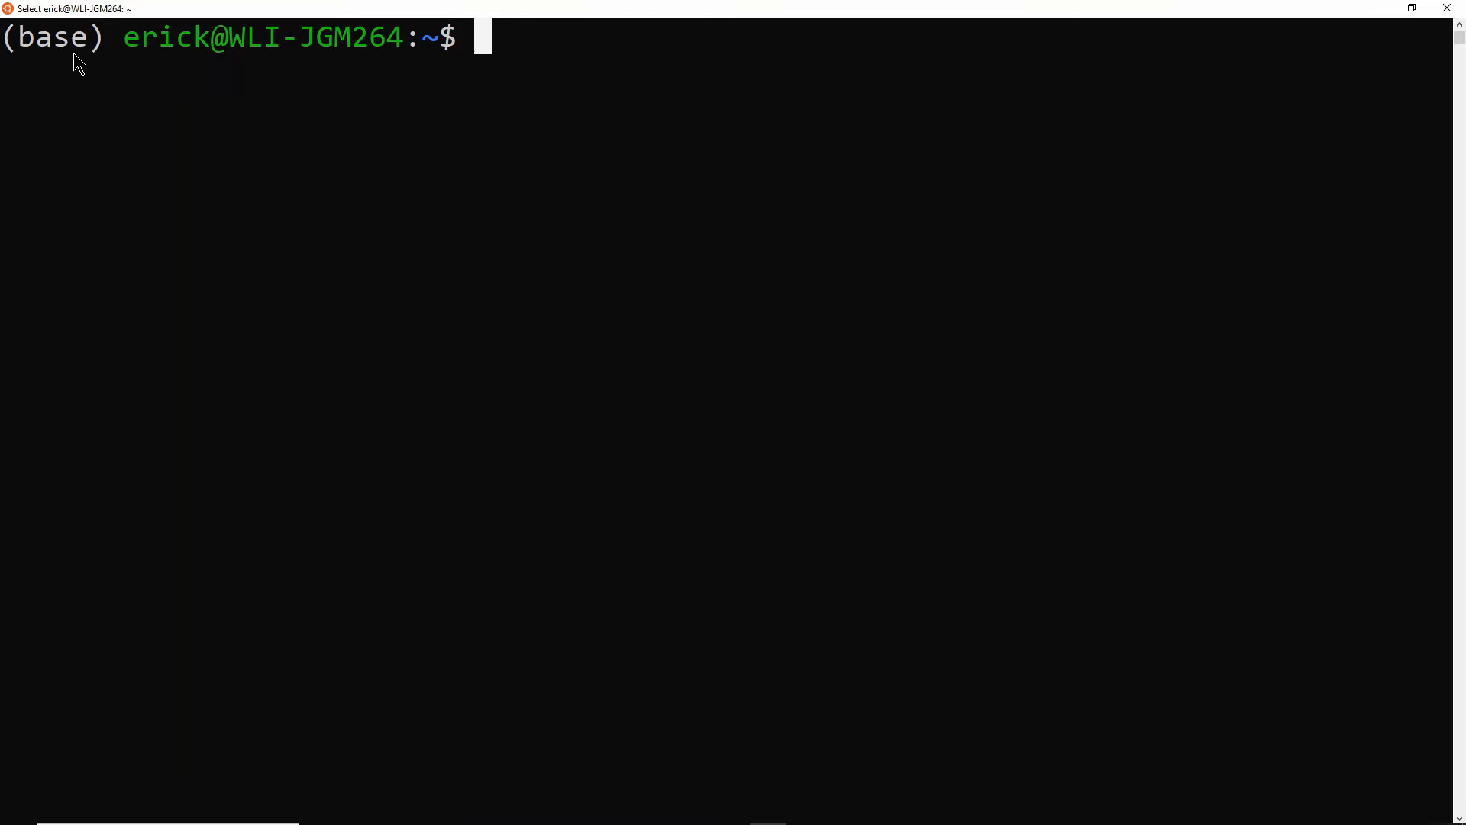
mouse_move(51, 63)
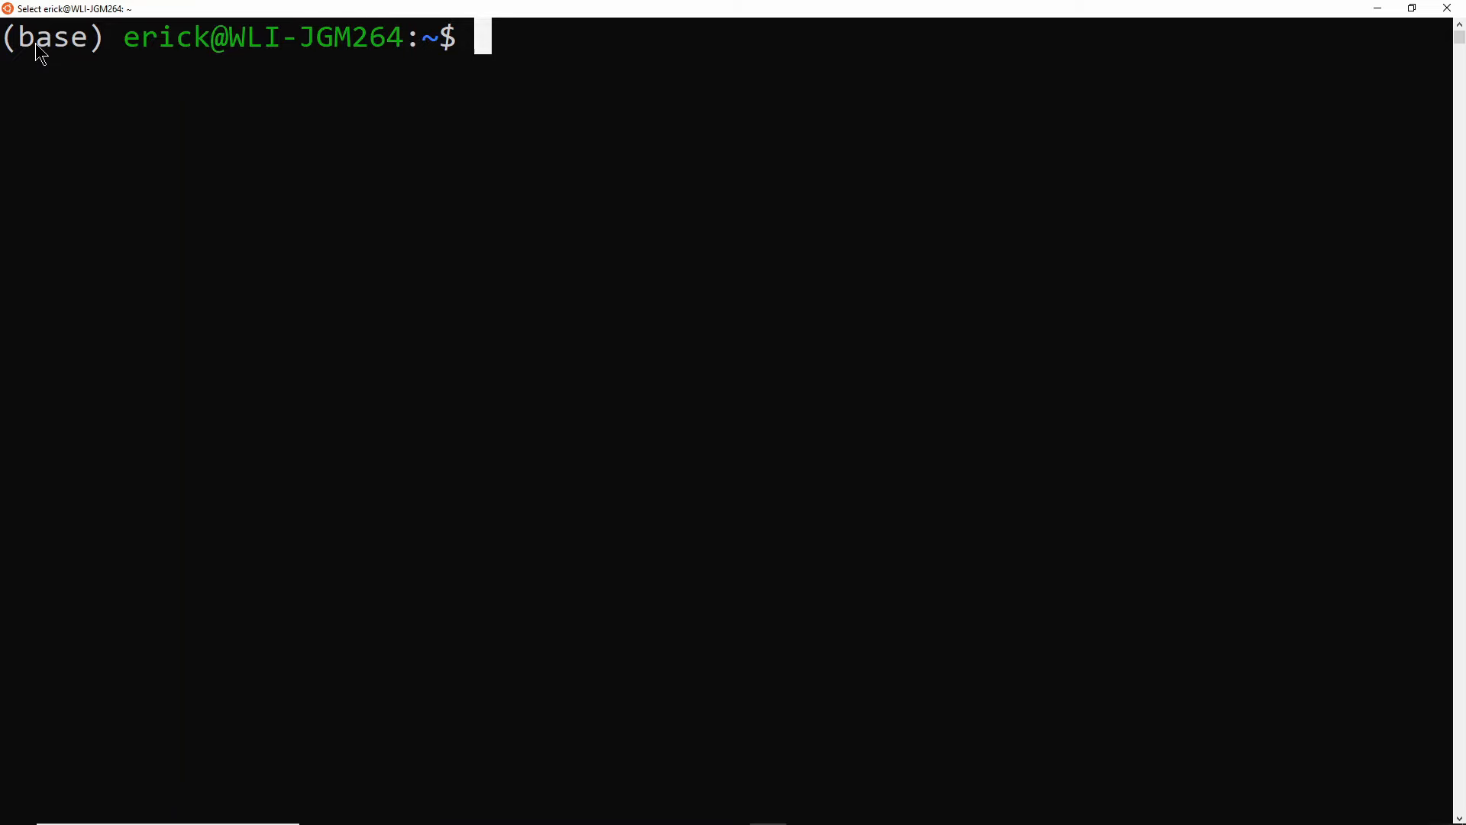
mouse_move(134, 150)
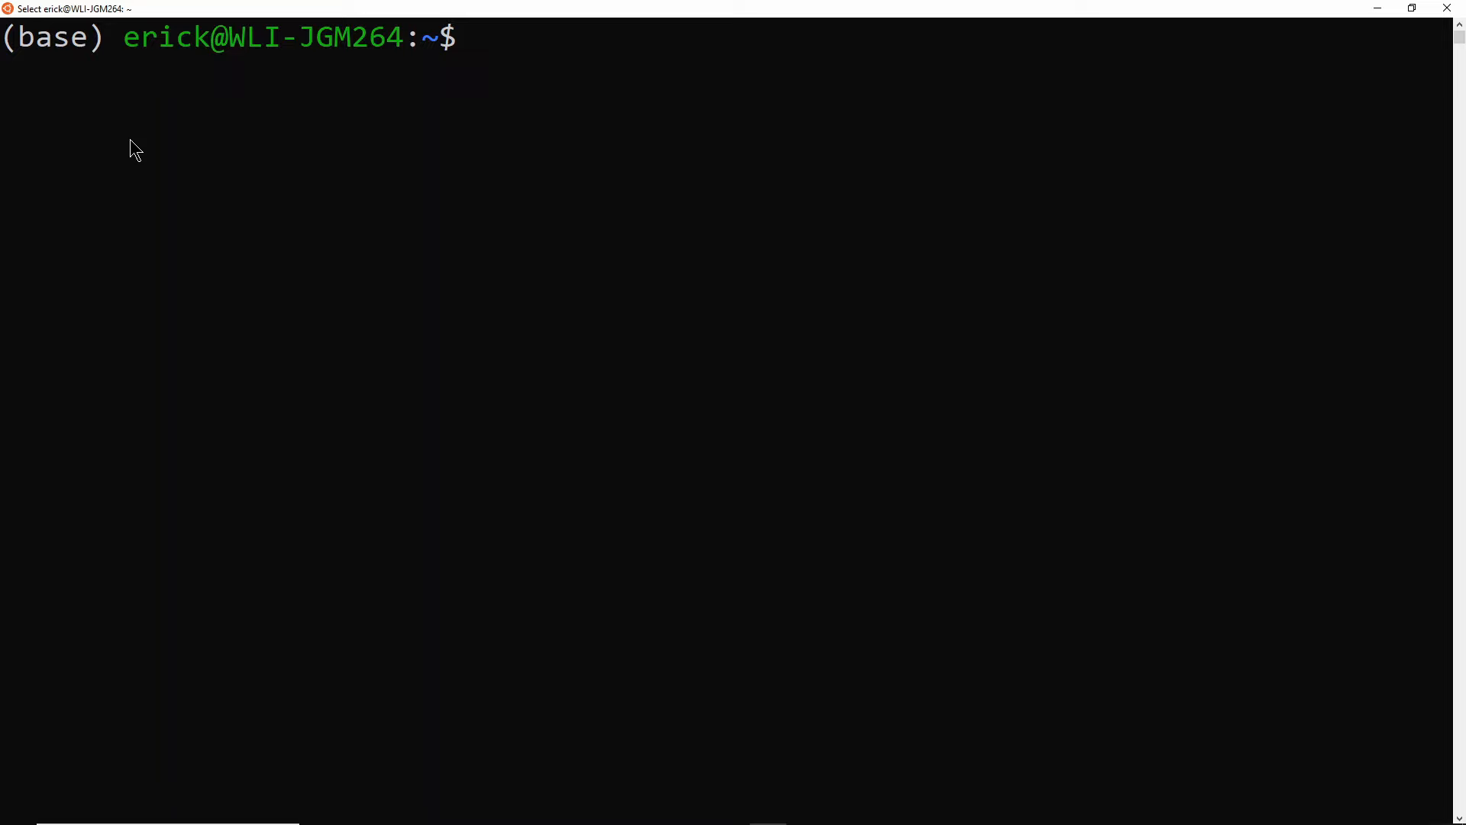
mouse_move(192, 105)
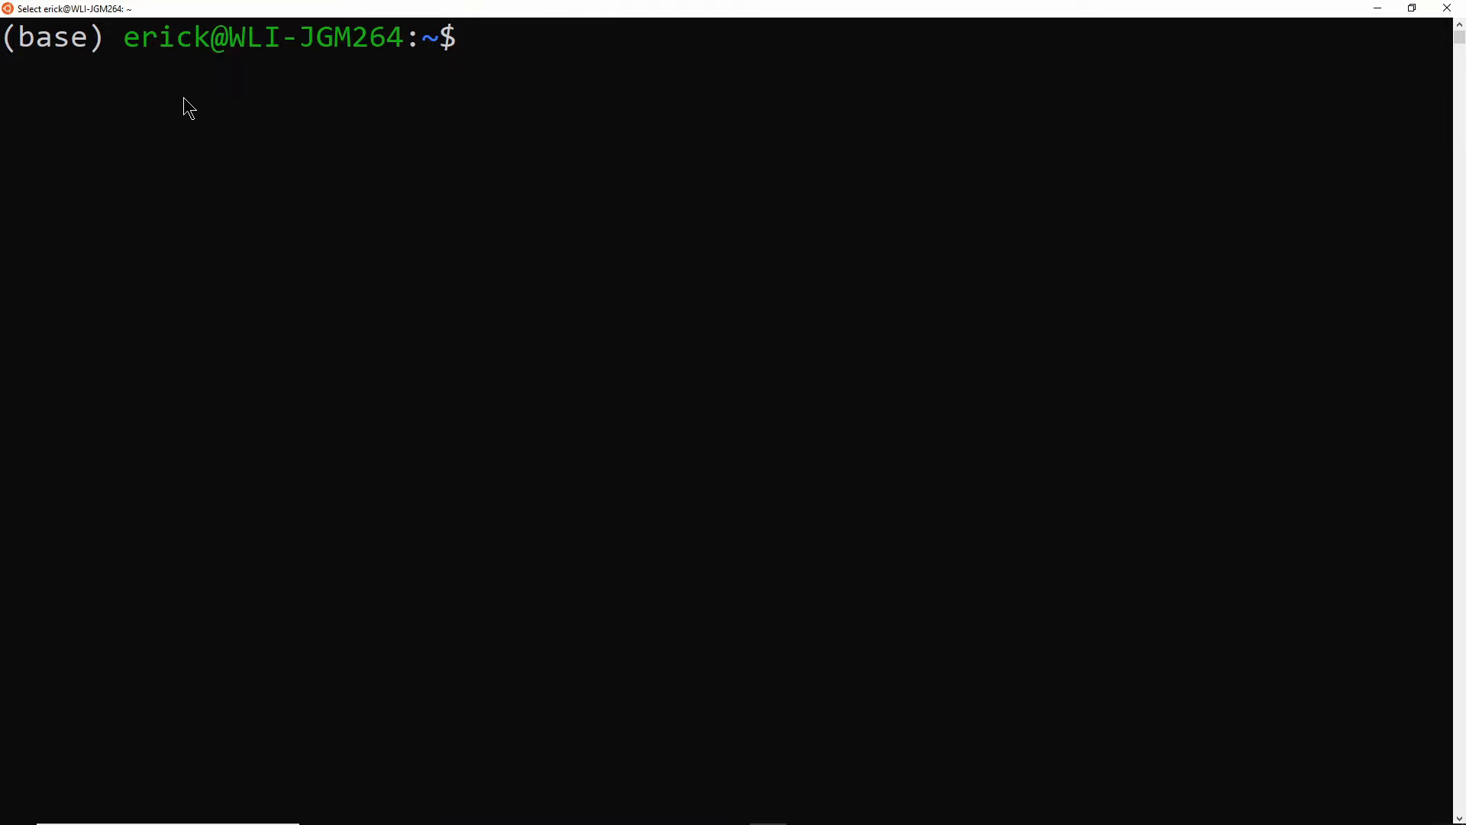
mouse_move(159, 110)
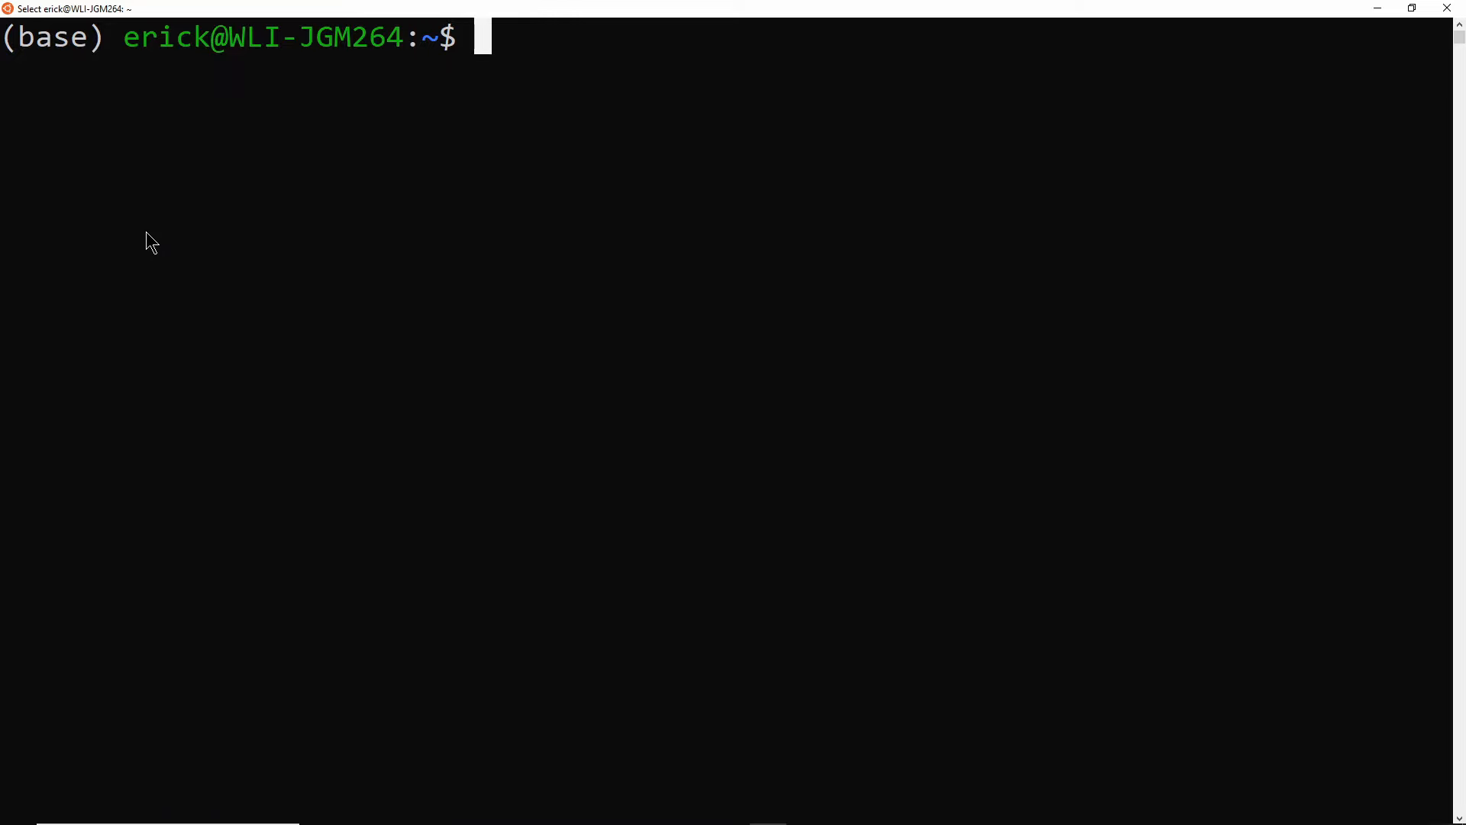
mouse_move(26, 56)
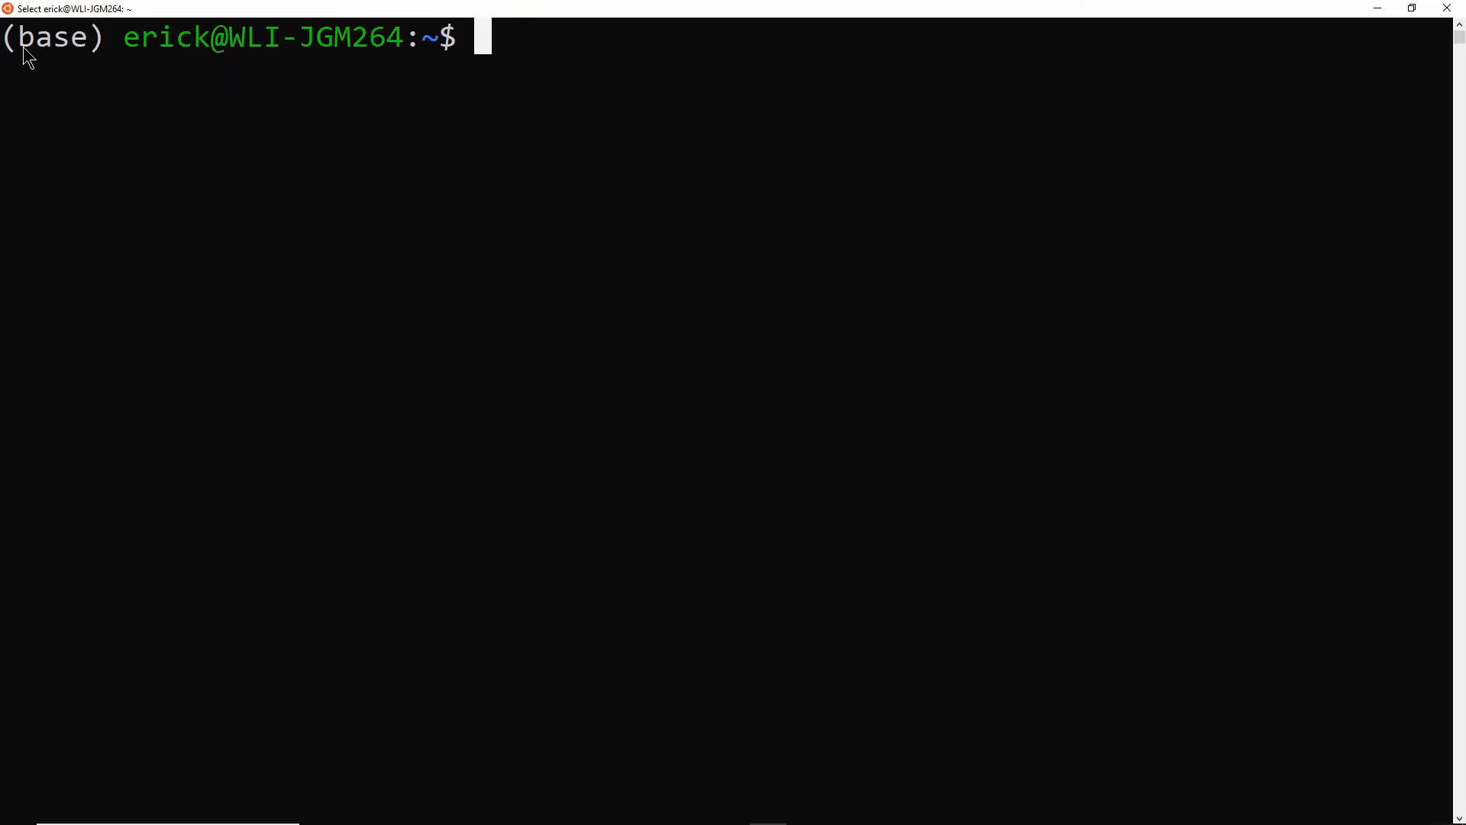
mouse_move(205, 39)
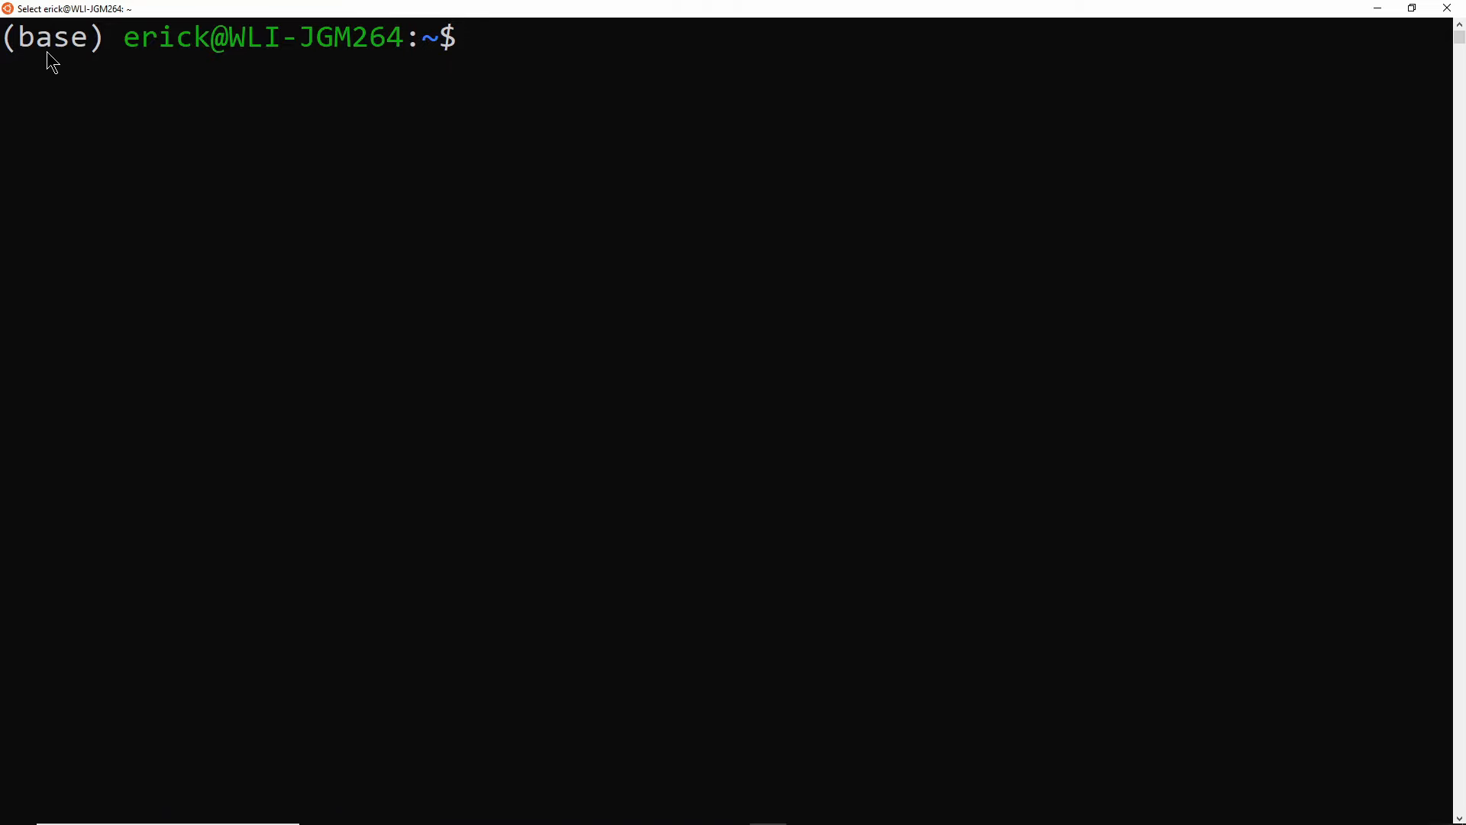
mouse_move(151, 84)
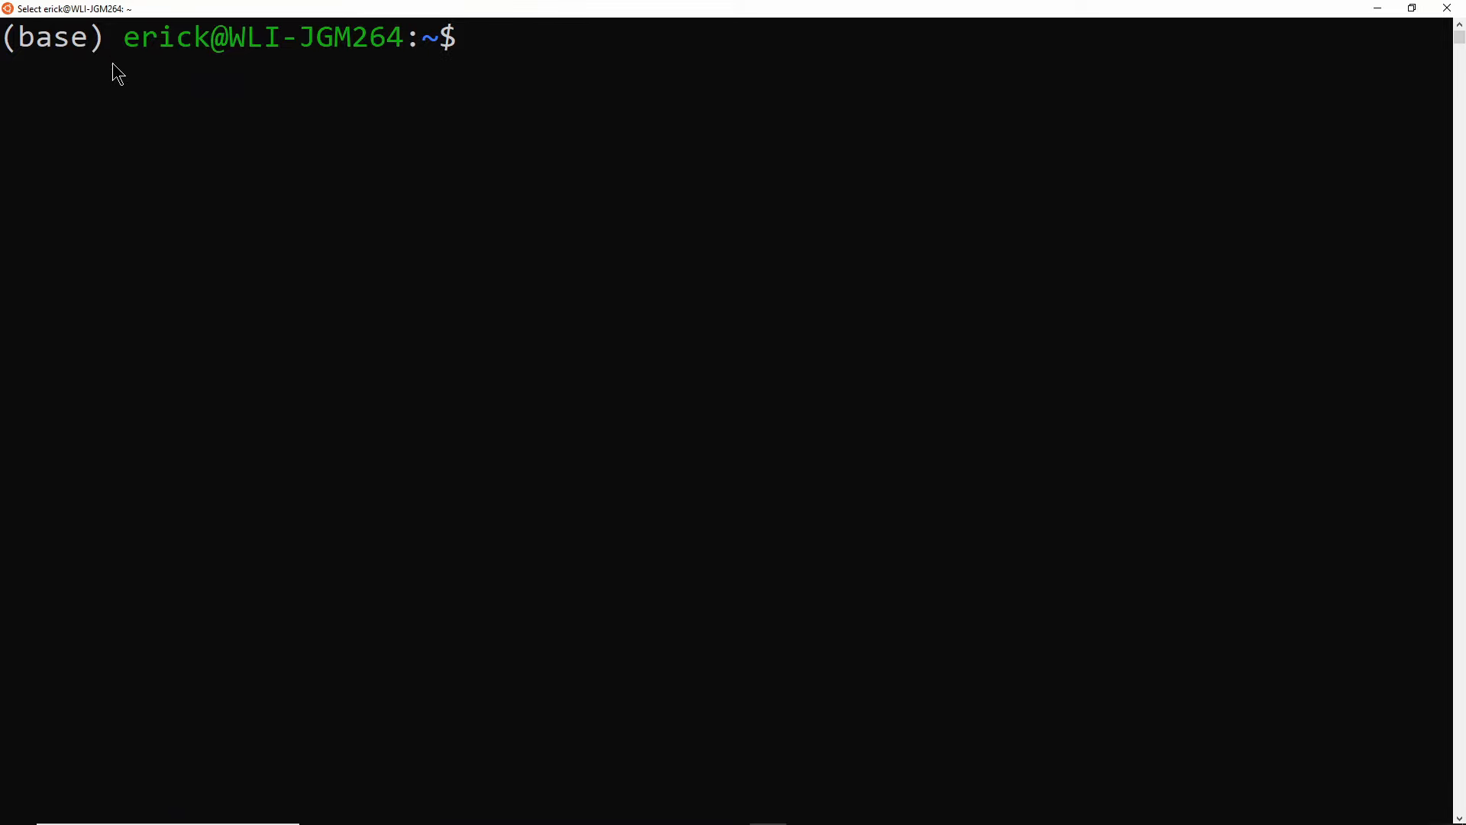
mouse_move(125, 78)
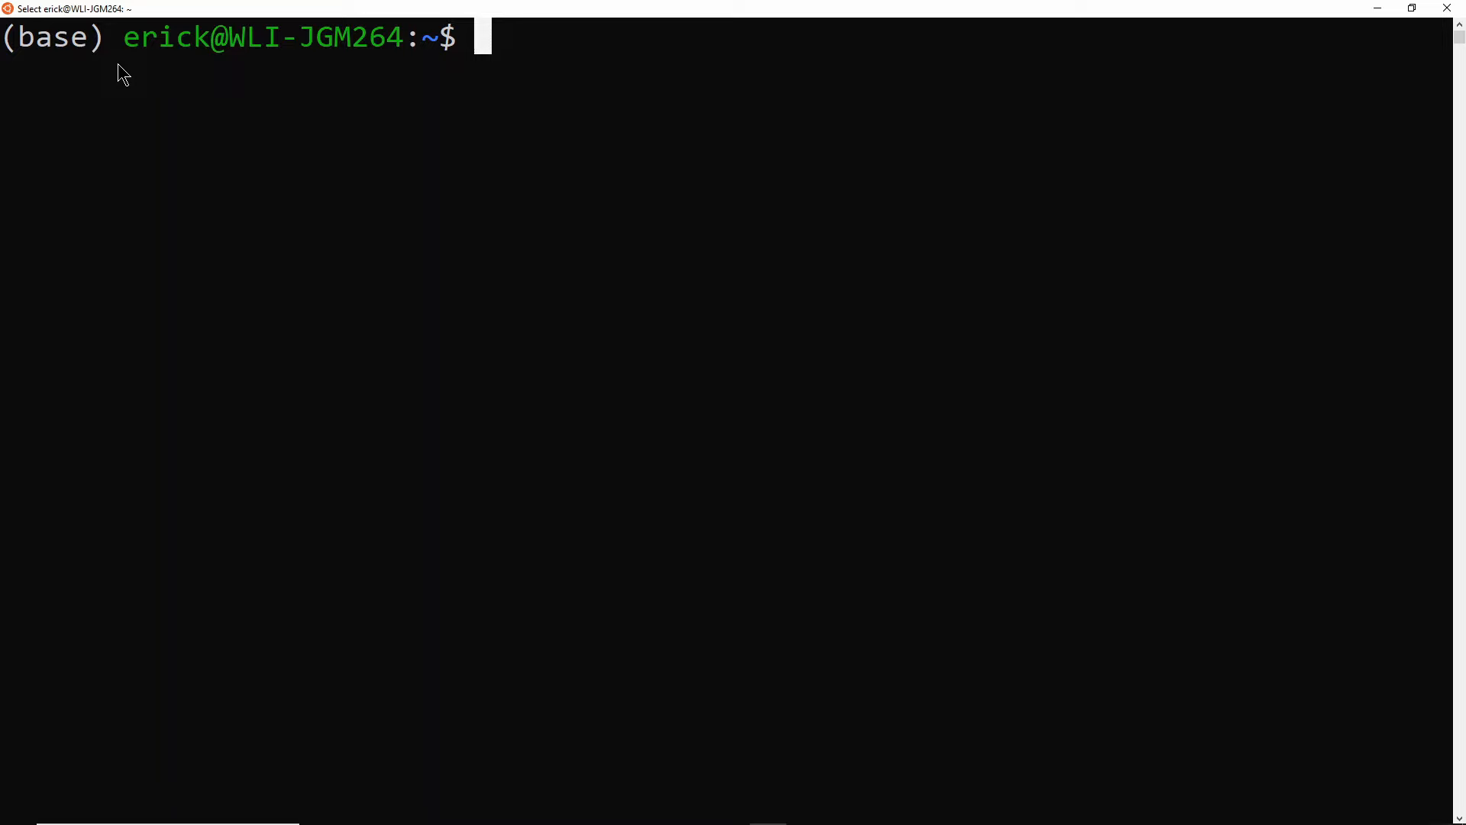
mouse_move(122, 66)
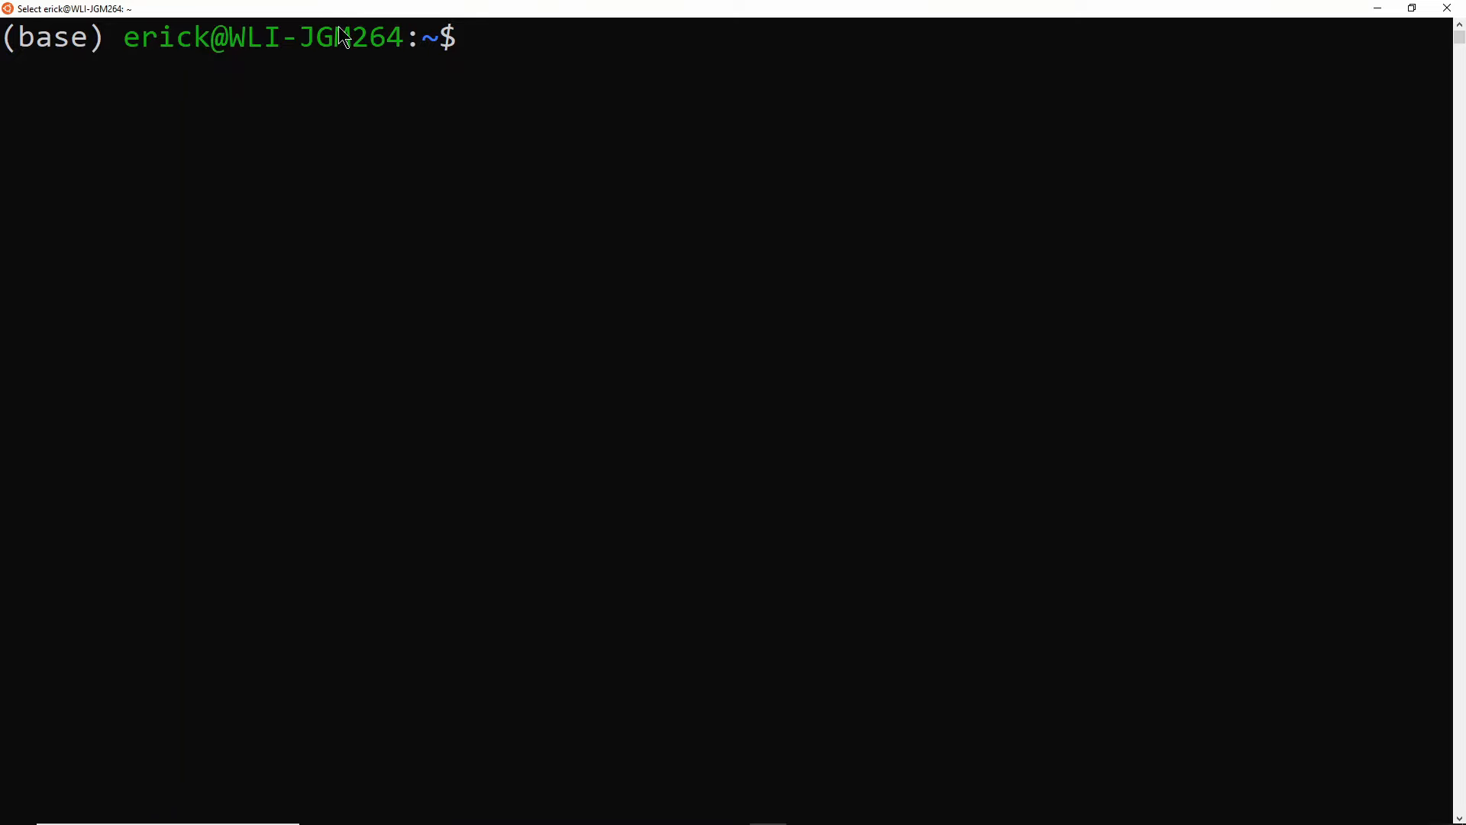
mouse_move(526, 58)
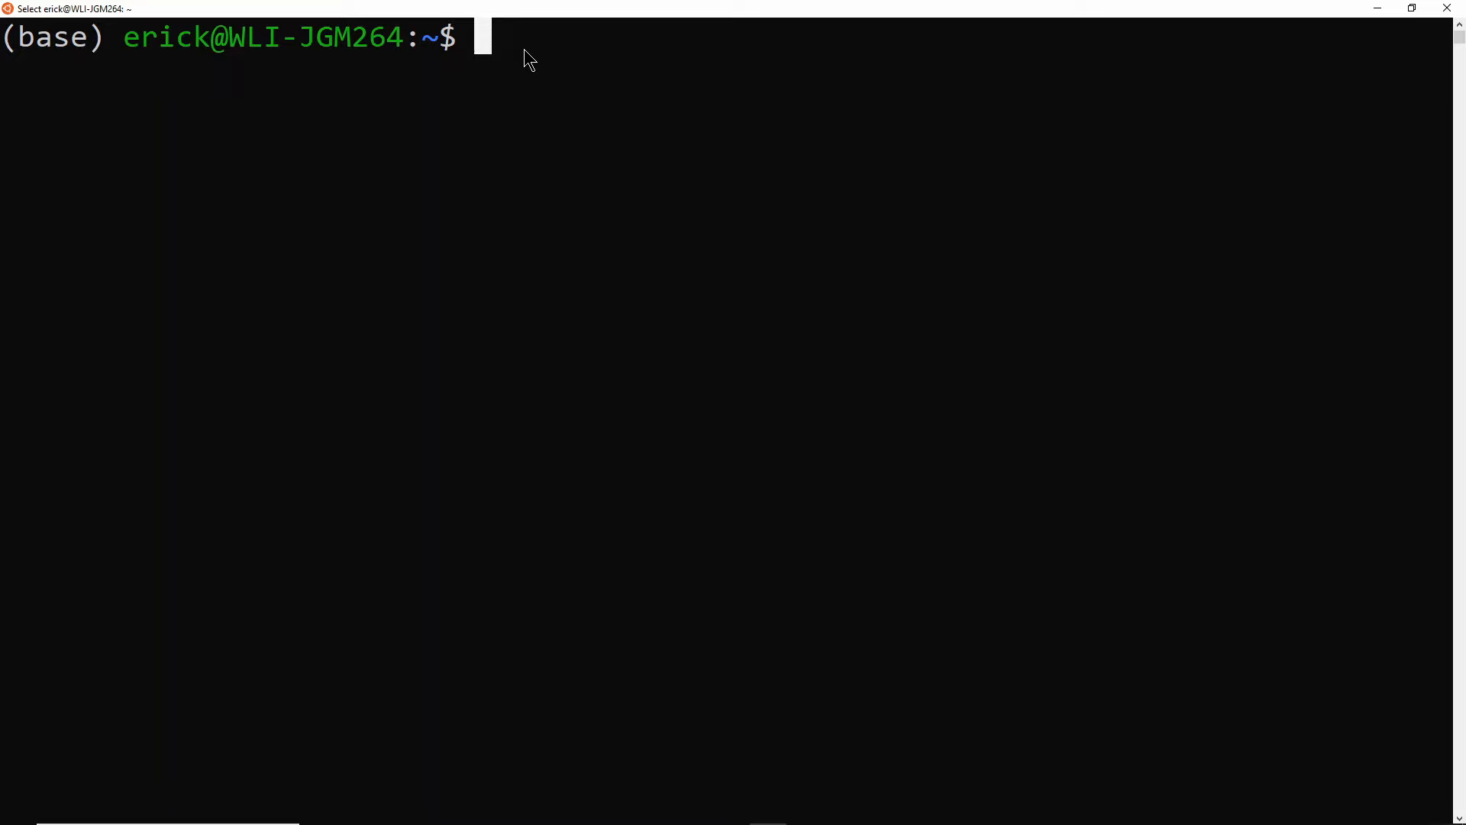
Check the installed conda version with conda --version; it reports conda 4.8.3.
type("c")
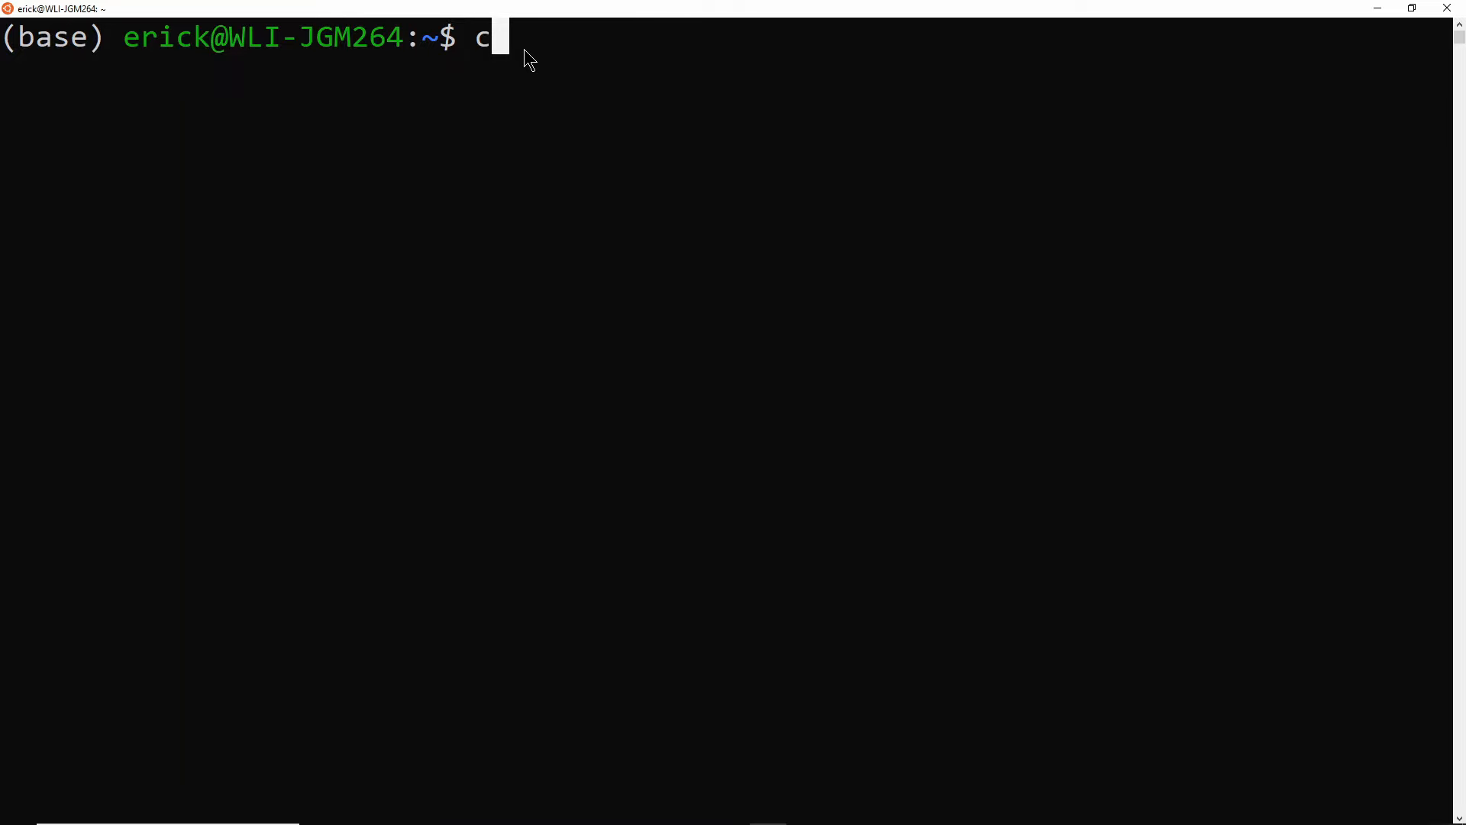
type("onda --")
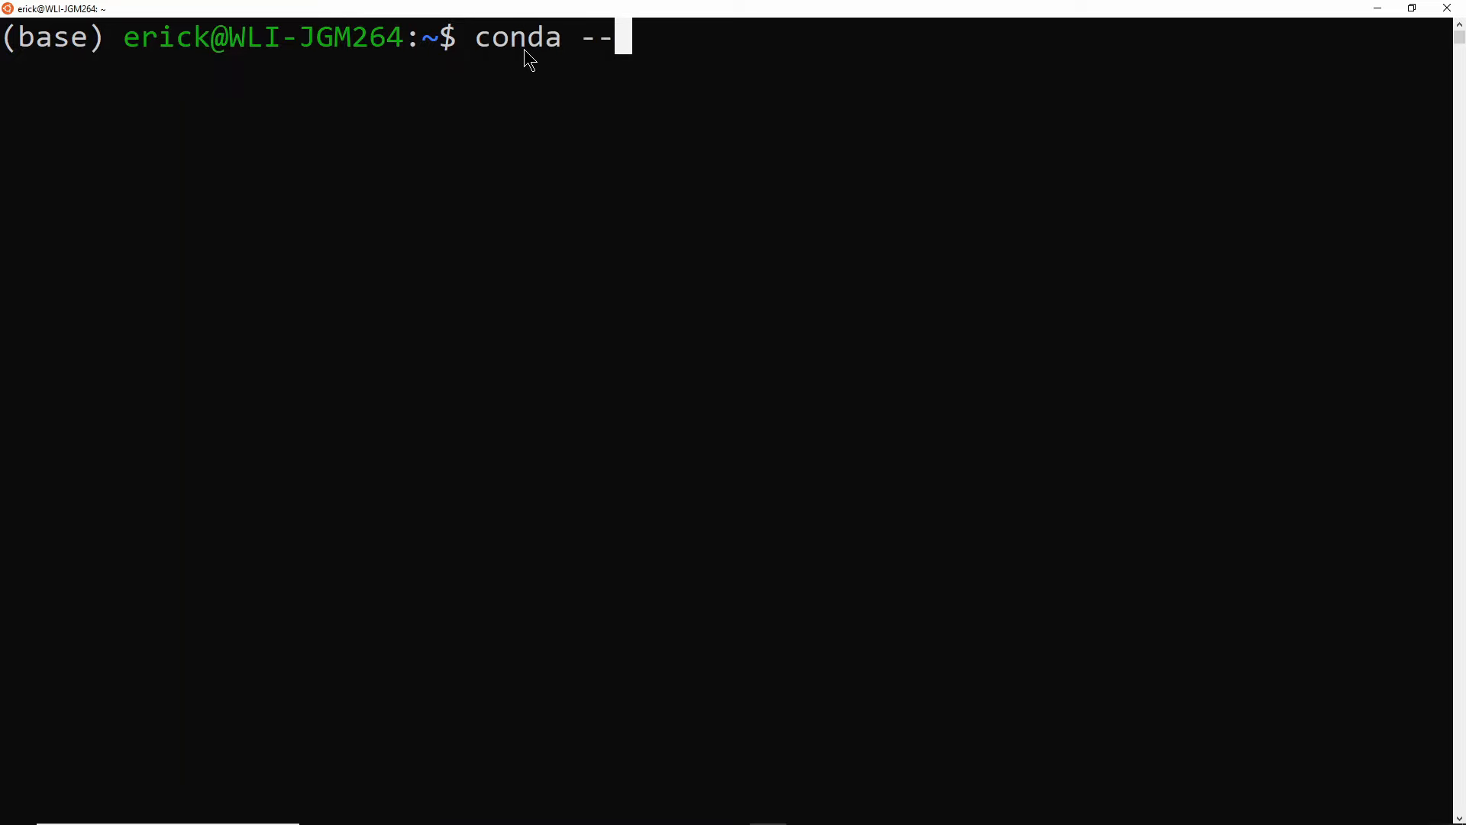
type("version")
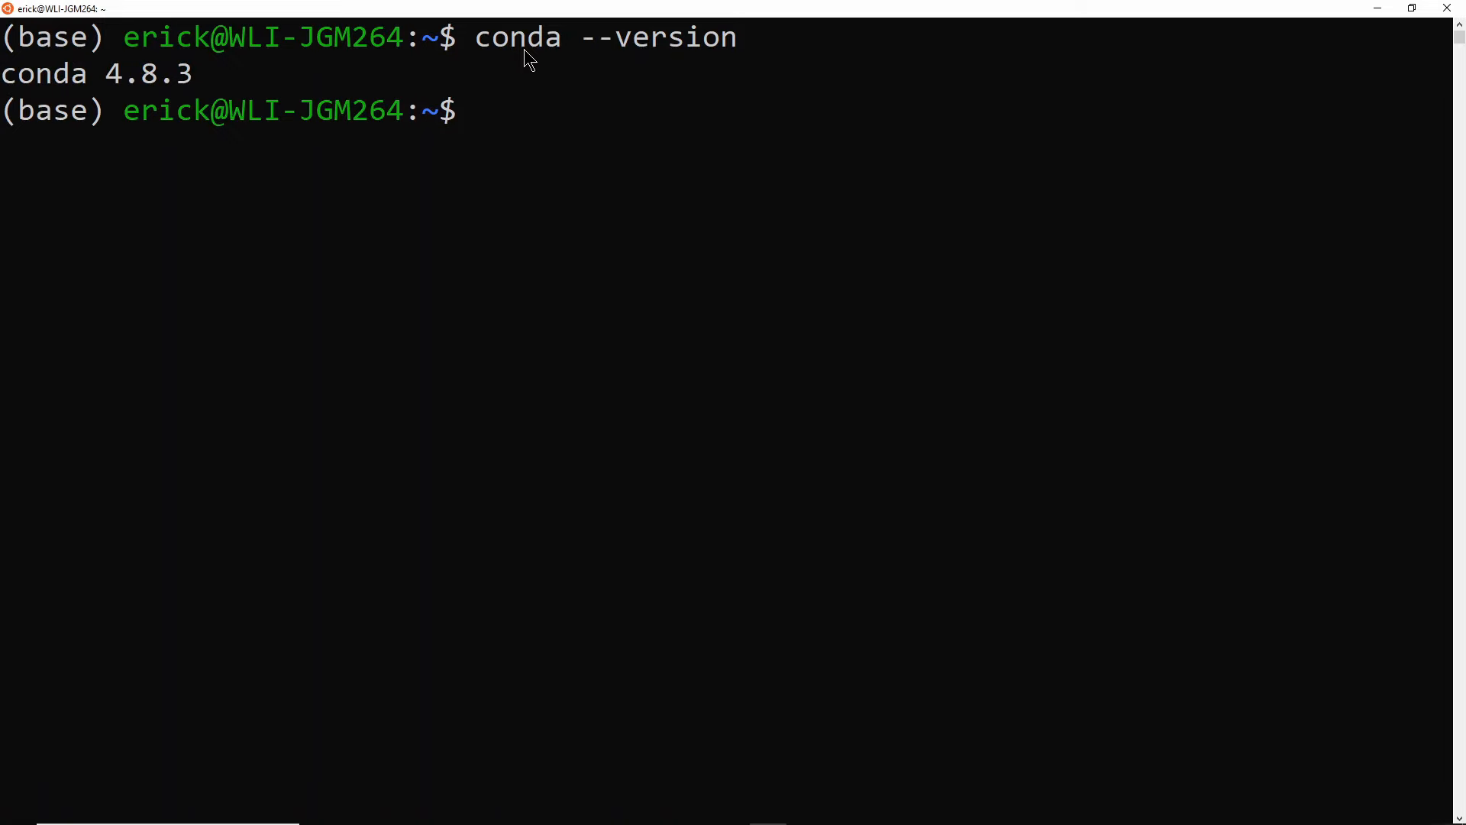
type("less")
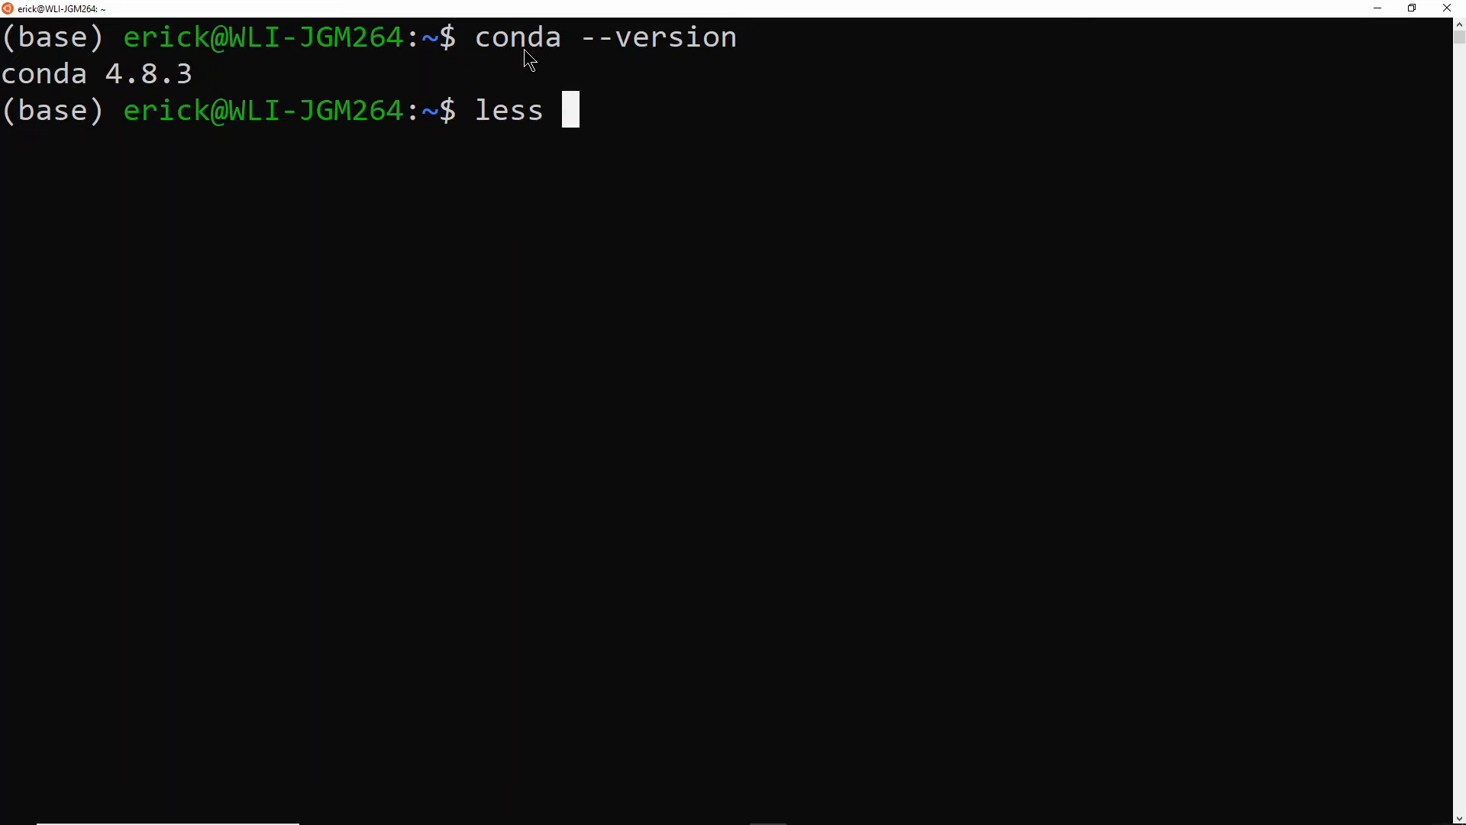
View environment.yml with less: playenv with conda-forge, python=3.6, pip and pyjokes.
type("environment.yml")
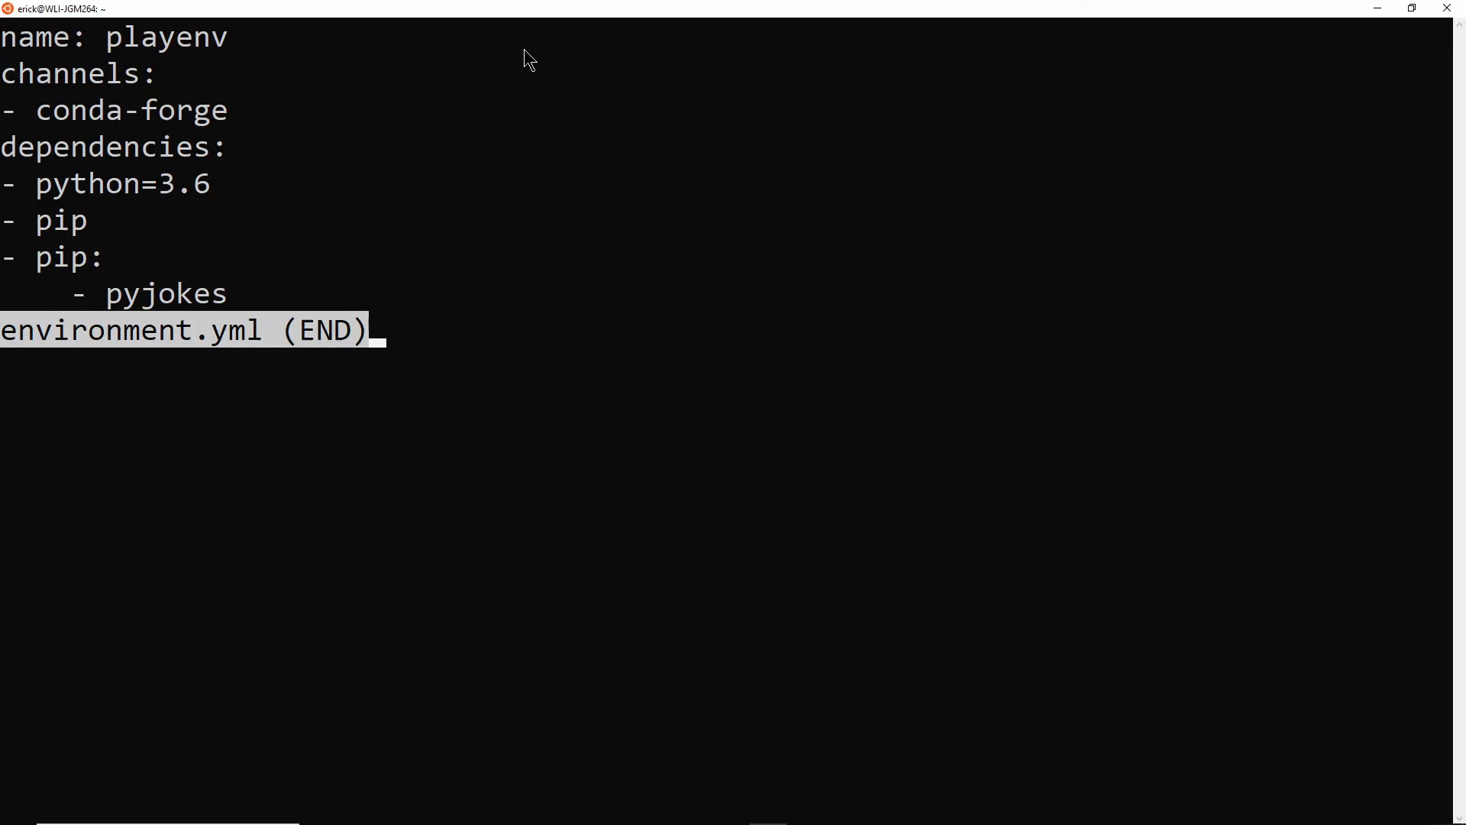
mouse_move(129, 47)
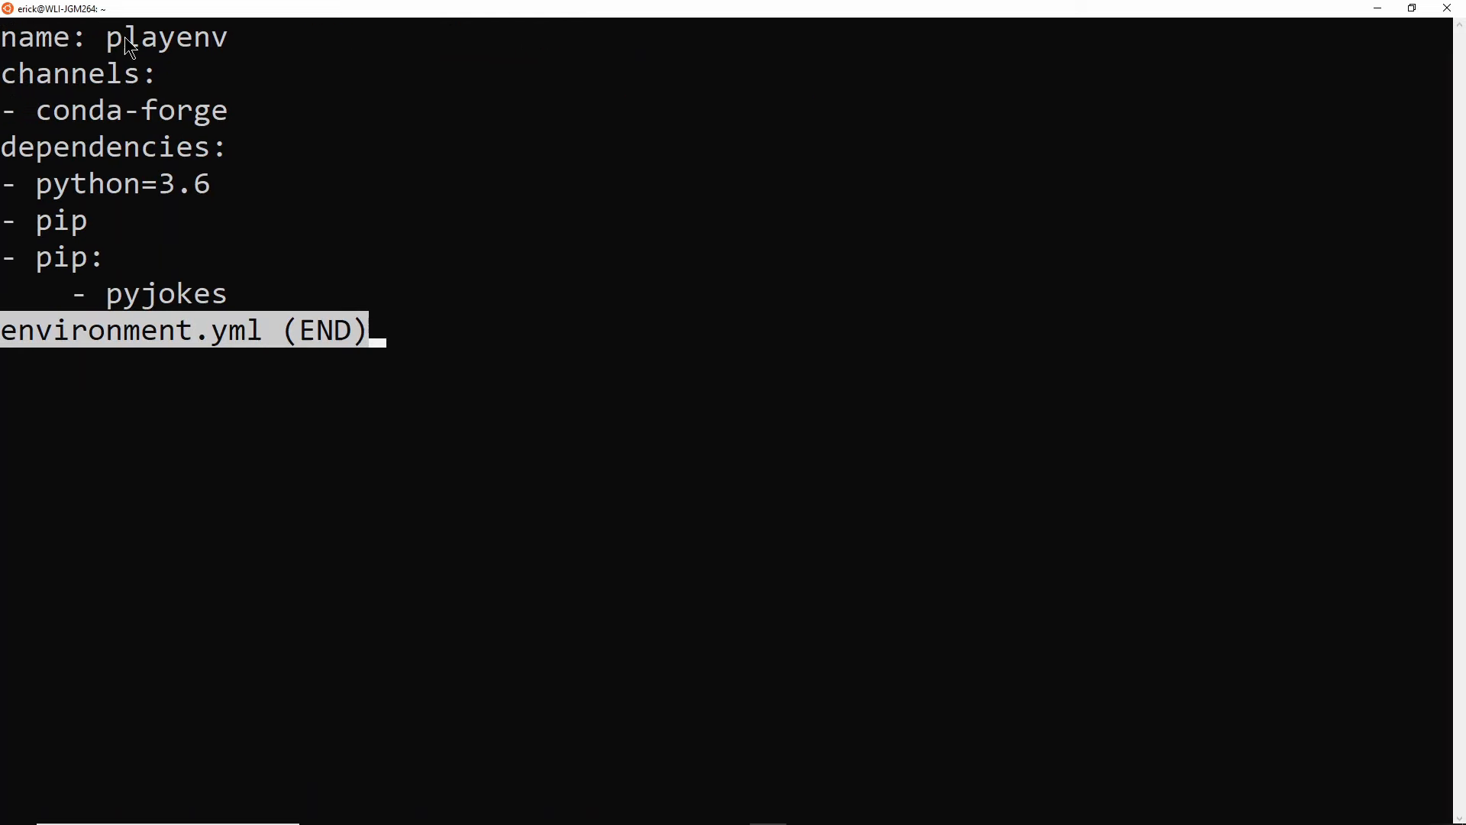
mouse_move(187, 72)
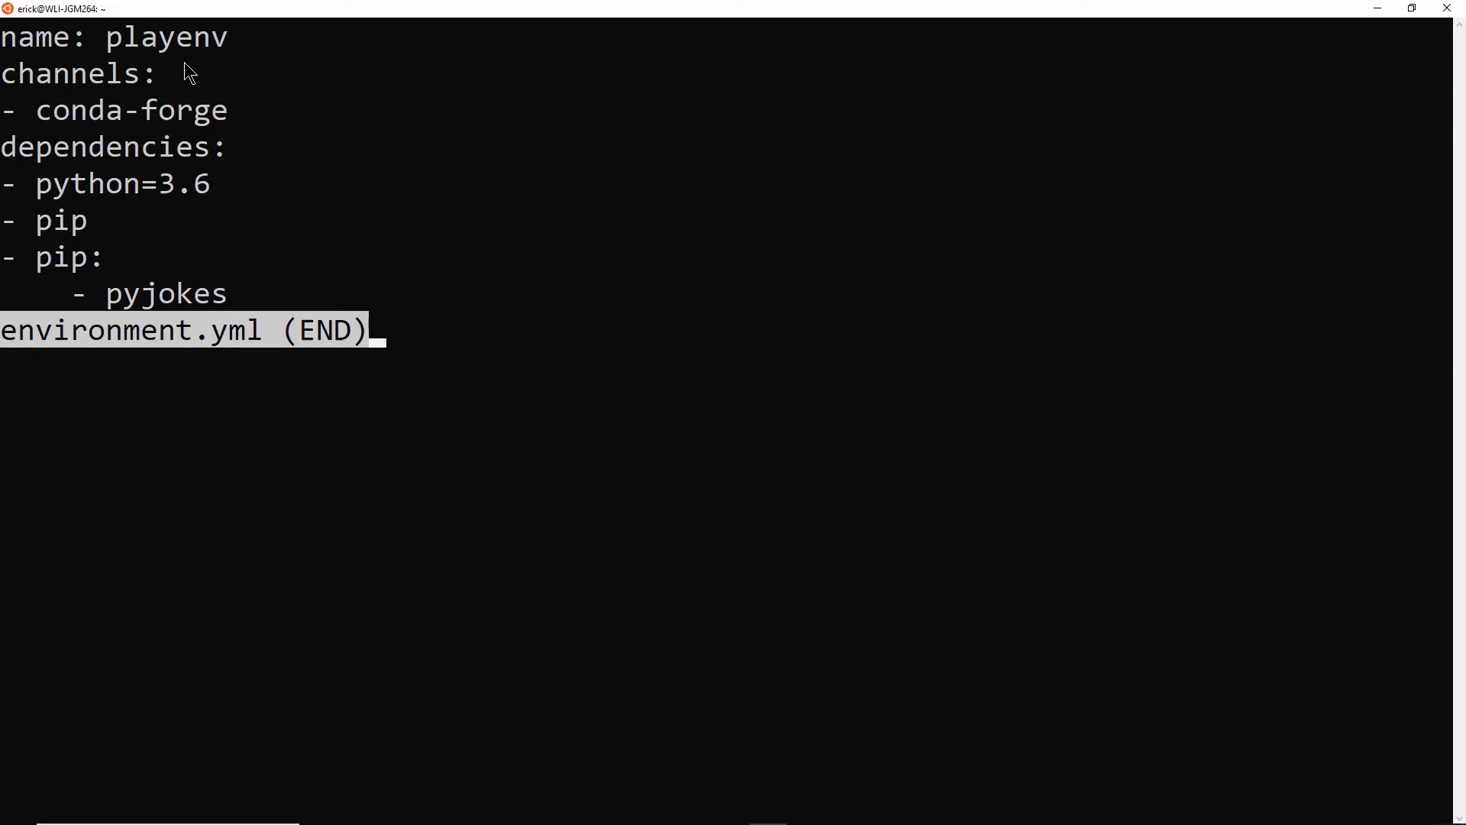
mouse_move(112, 101)
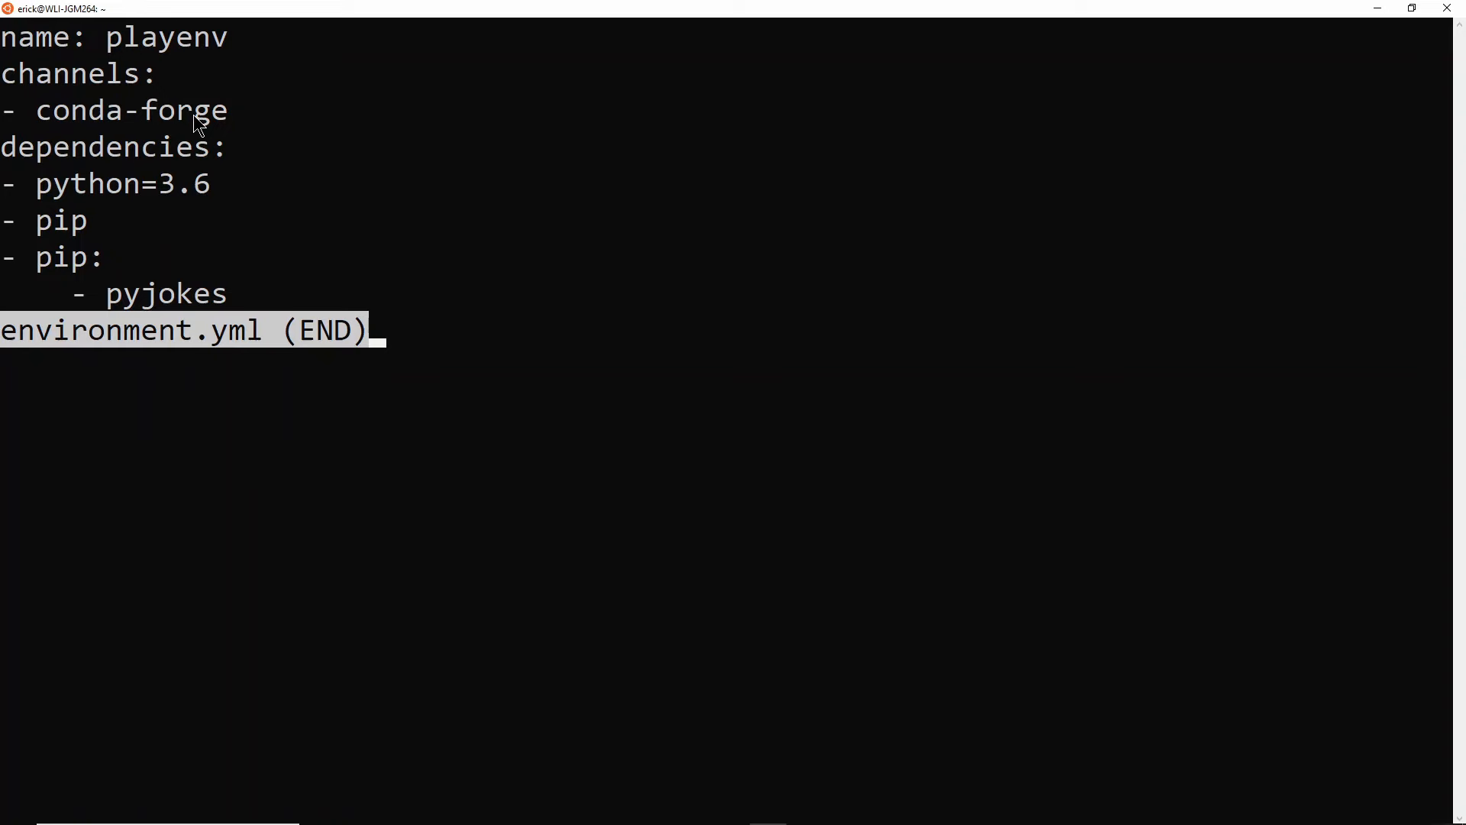
mouse_move(64, 191)
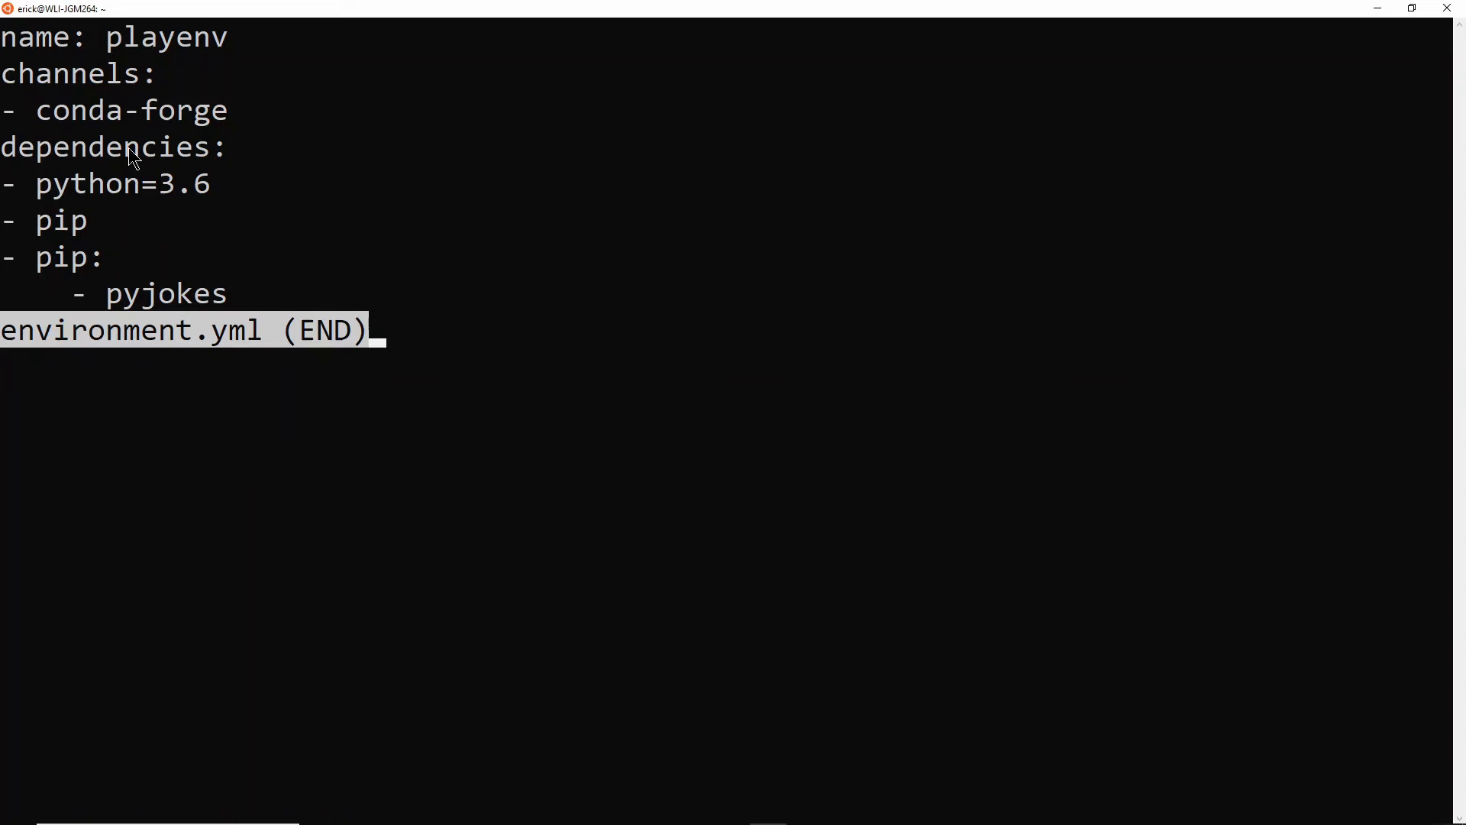
mouse_move(197, 205)
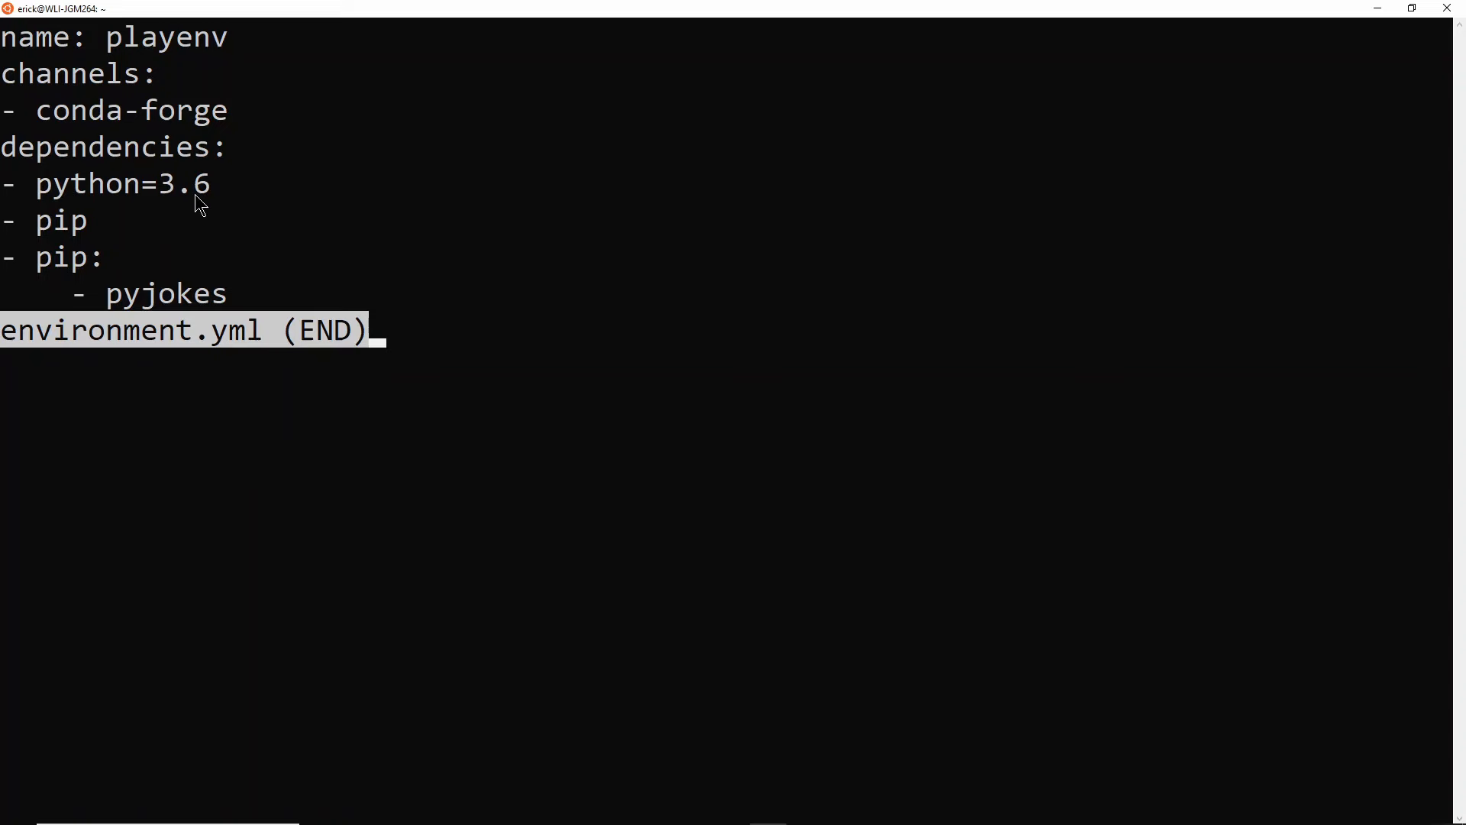
mouse_move(45, 232)
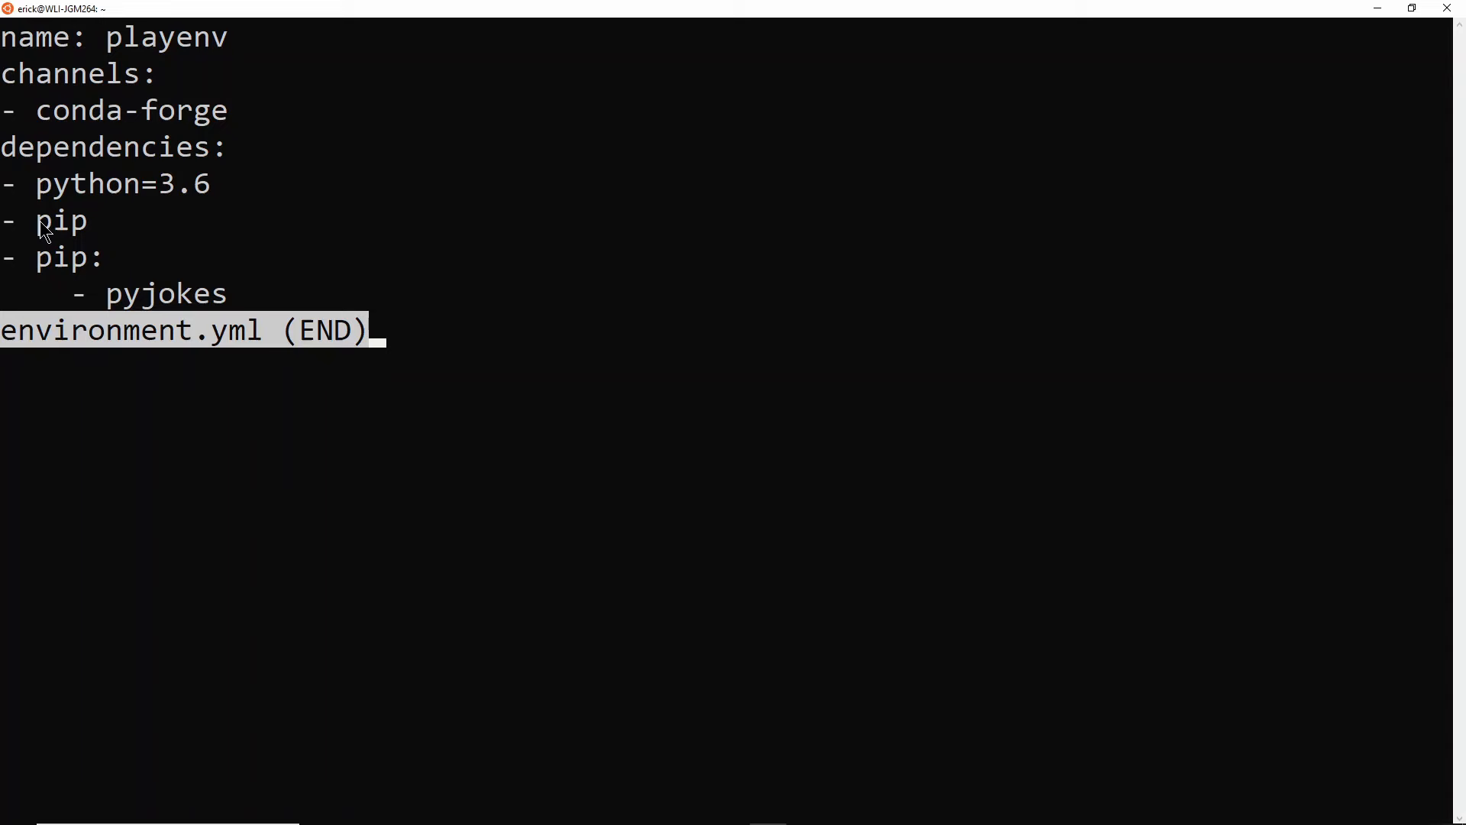
mouse_move(89, 270)
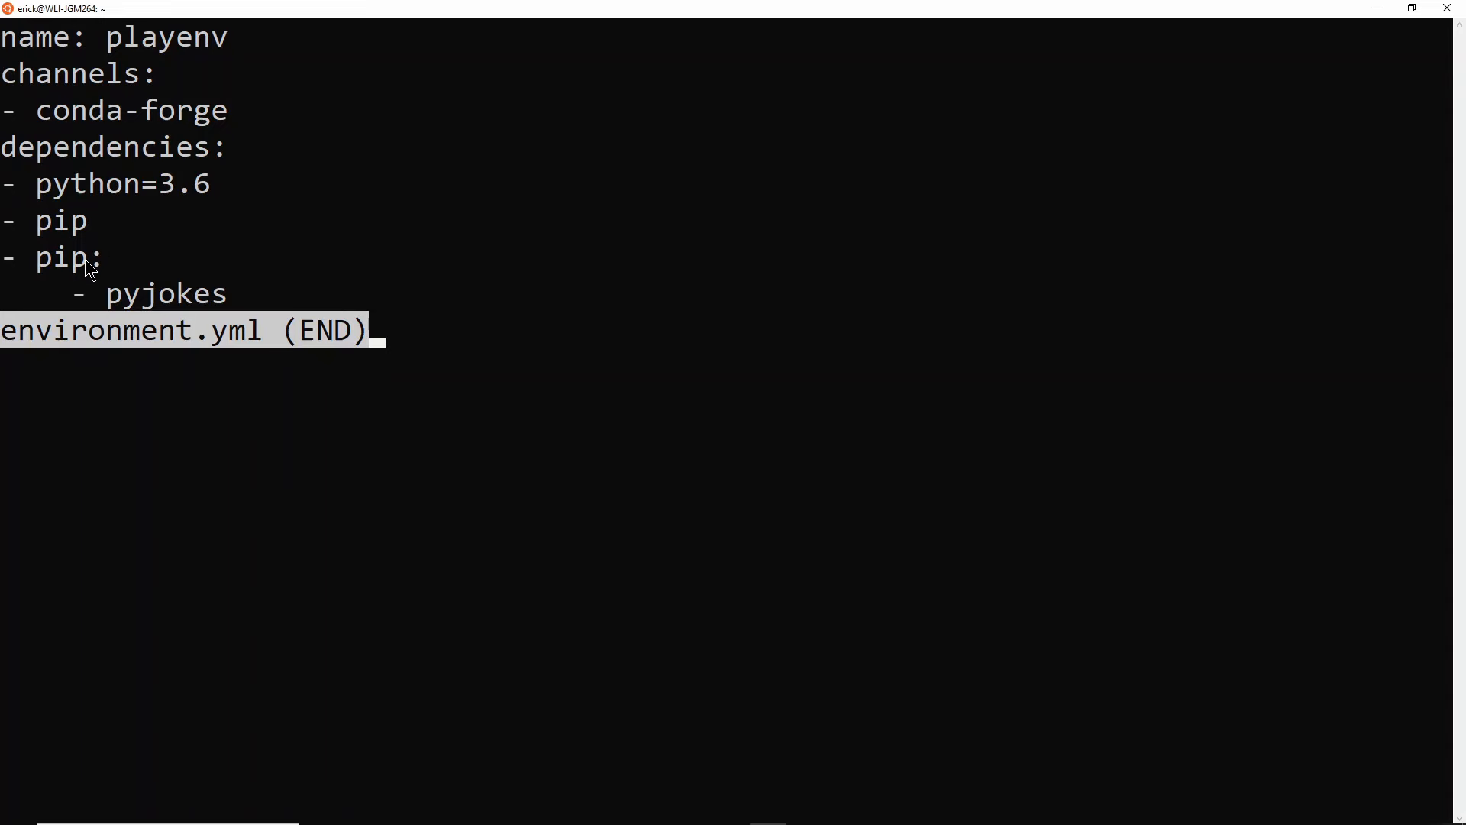
mouse_move(213, 314)
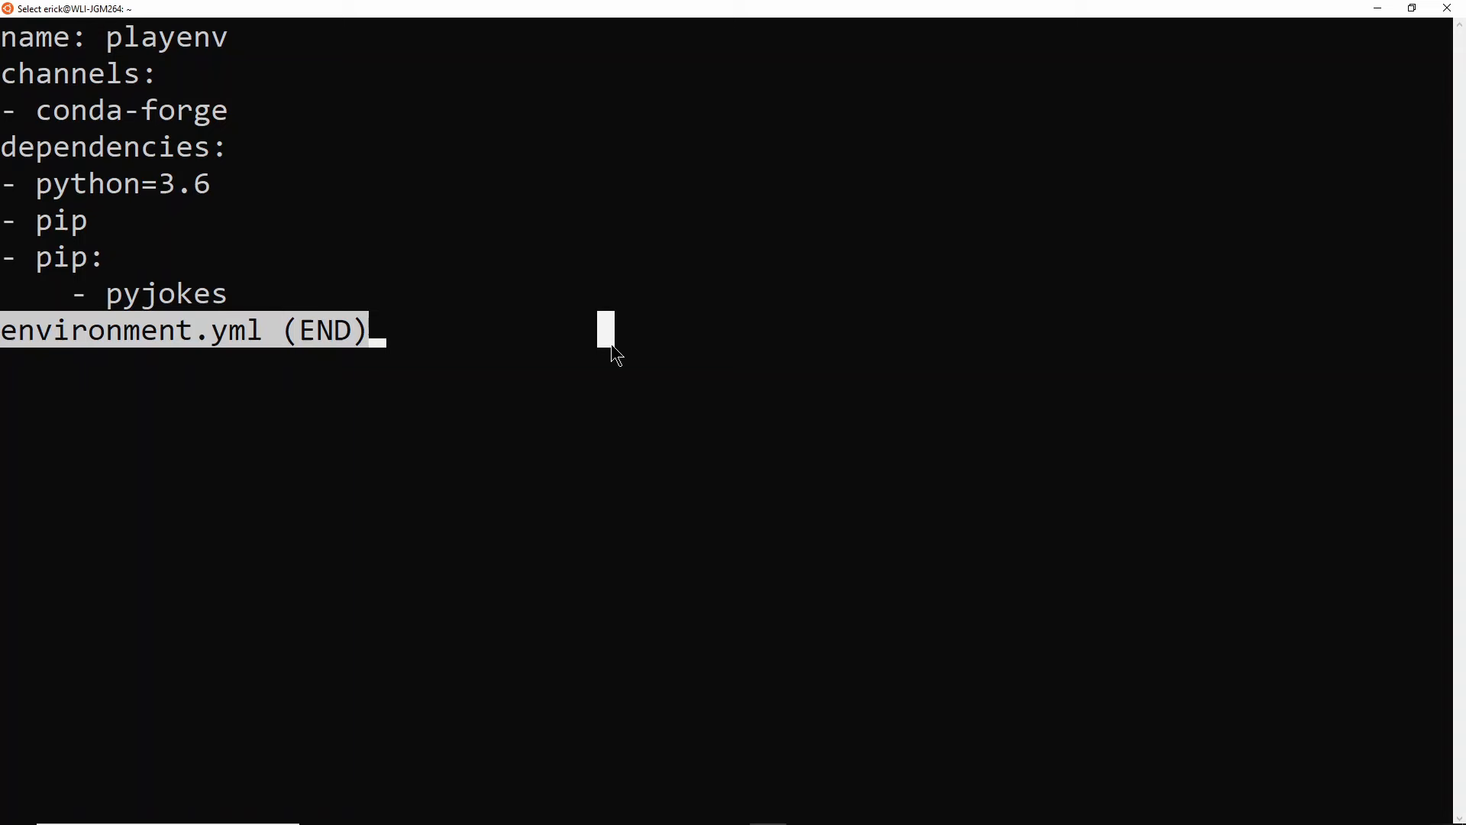
Create playenv with conda env create --file environment.yml, pip-installing pyjokes 0.6.0.
key("q")
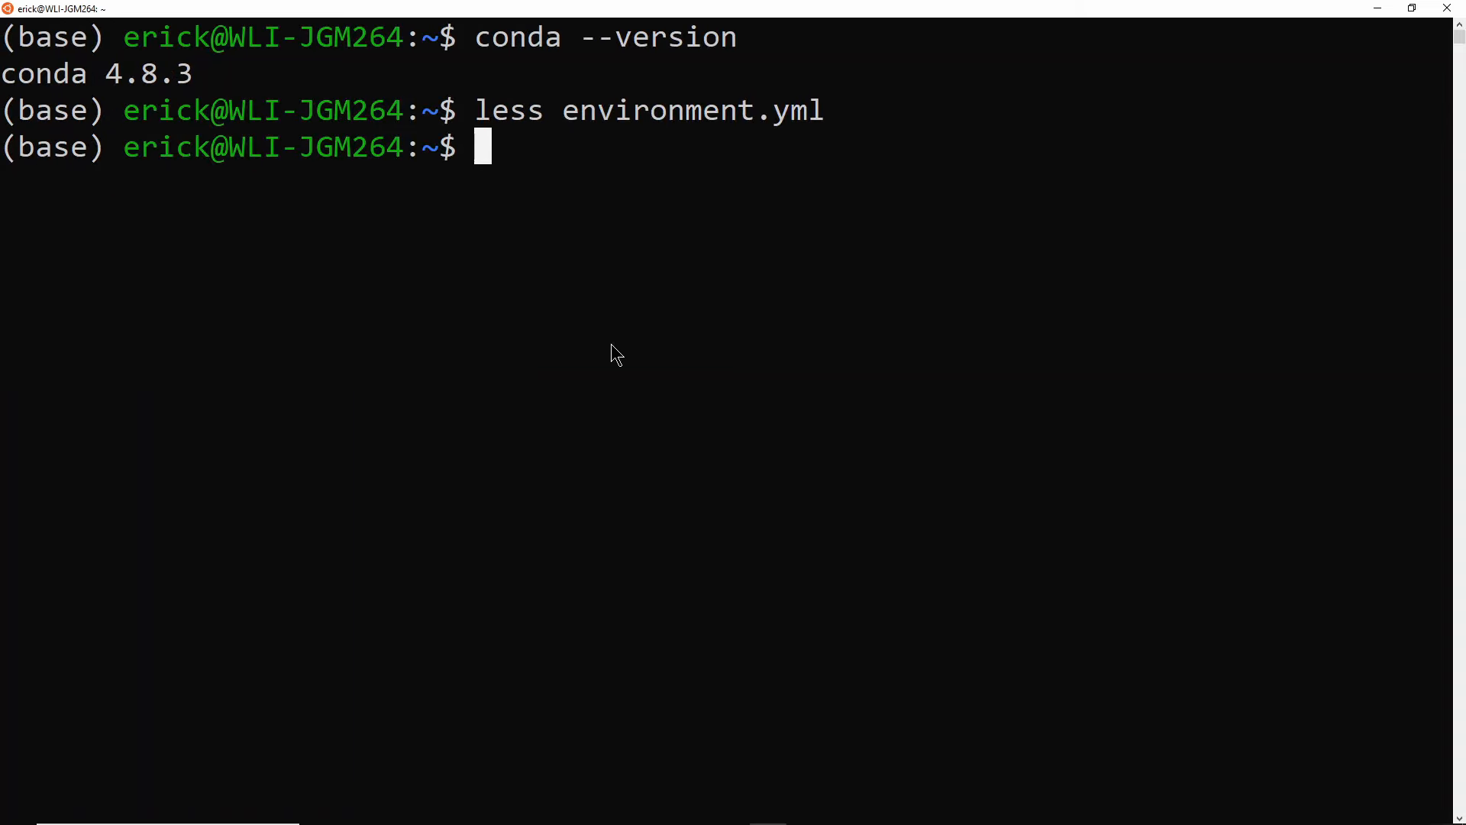
type("conda env cre")
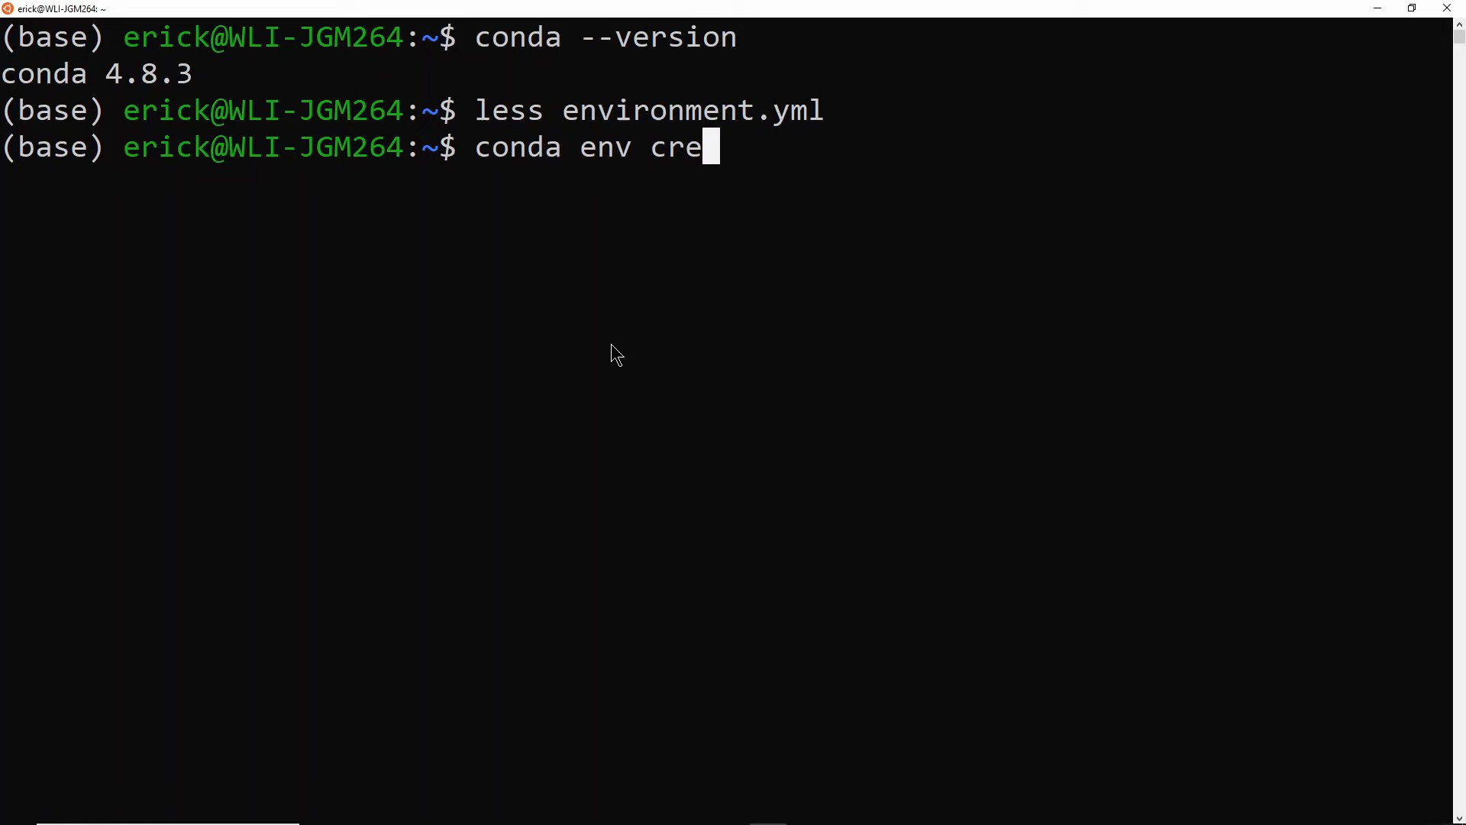
type("ate")
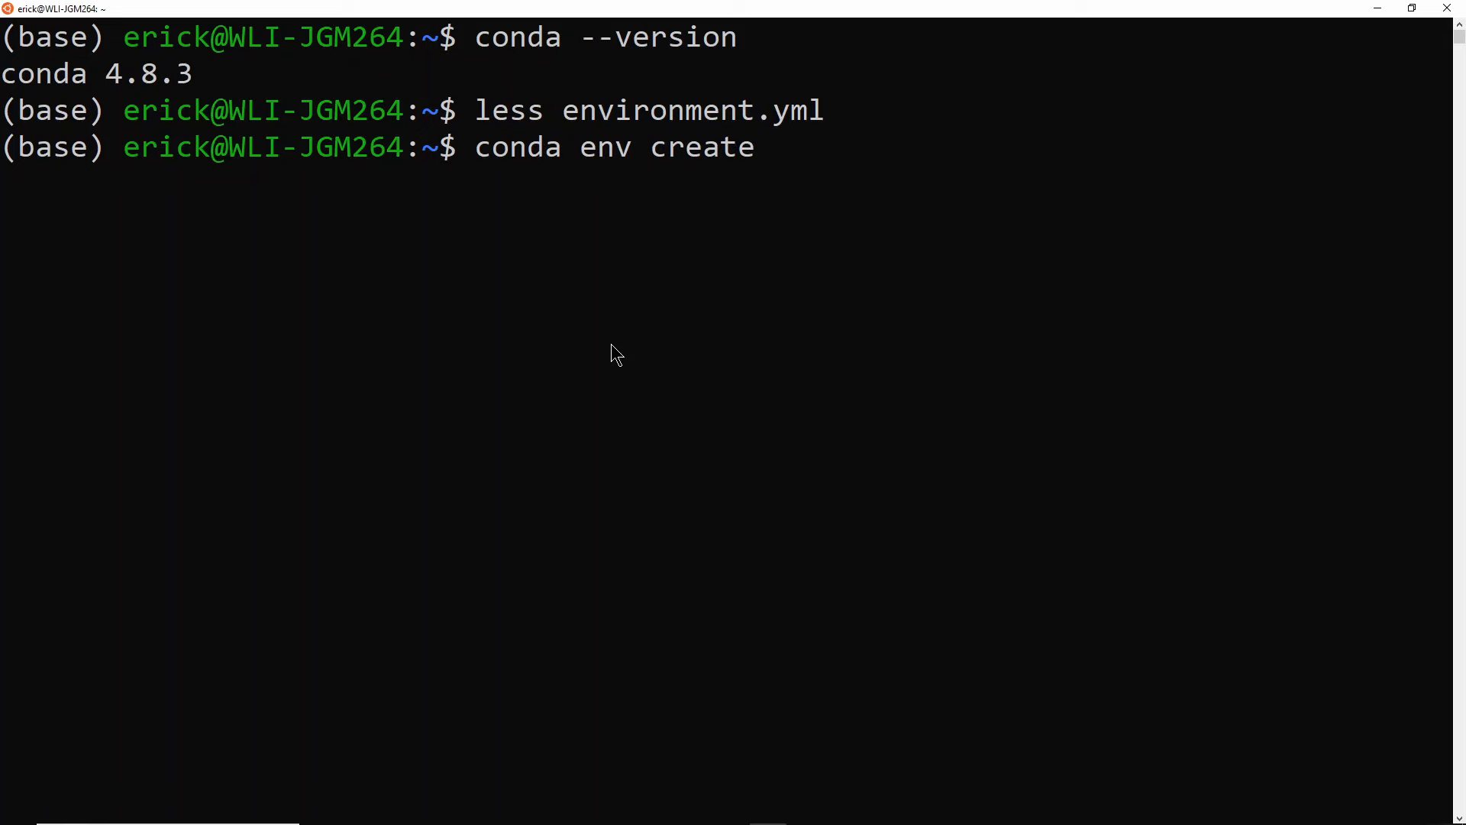
type("--file environment.yml")
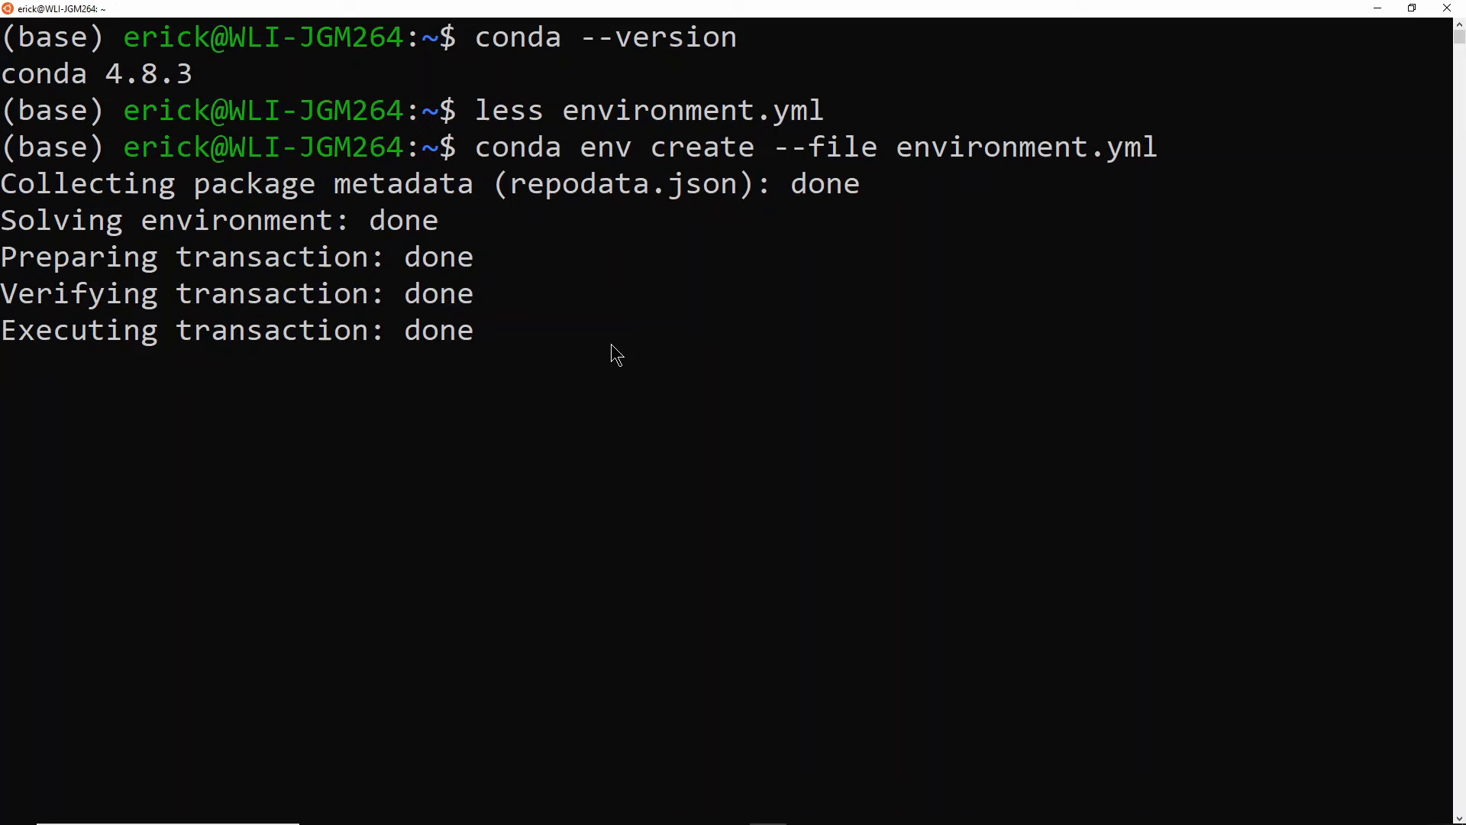
scroll("down", 3)
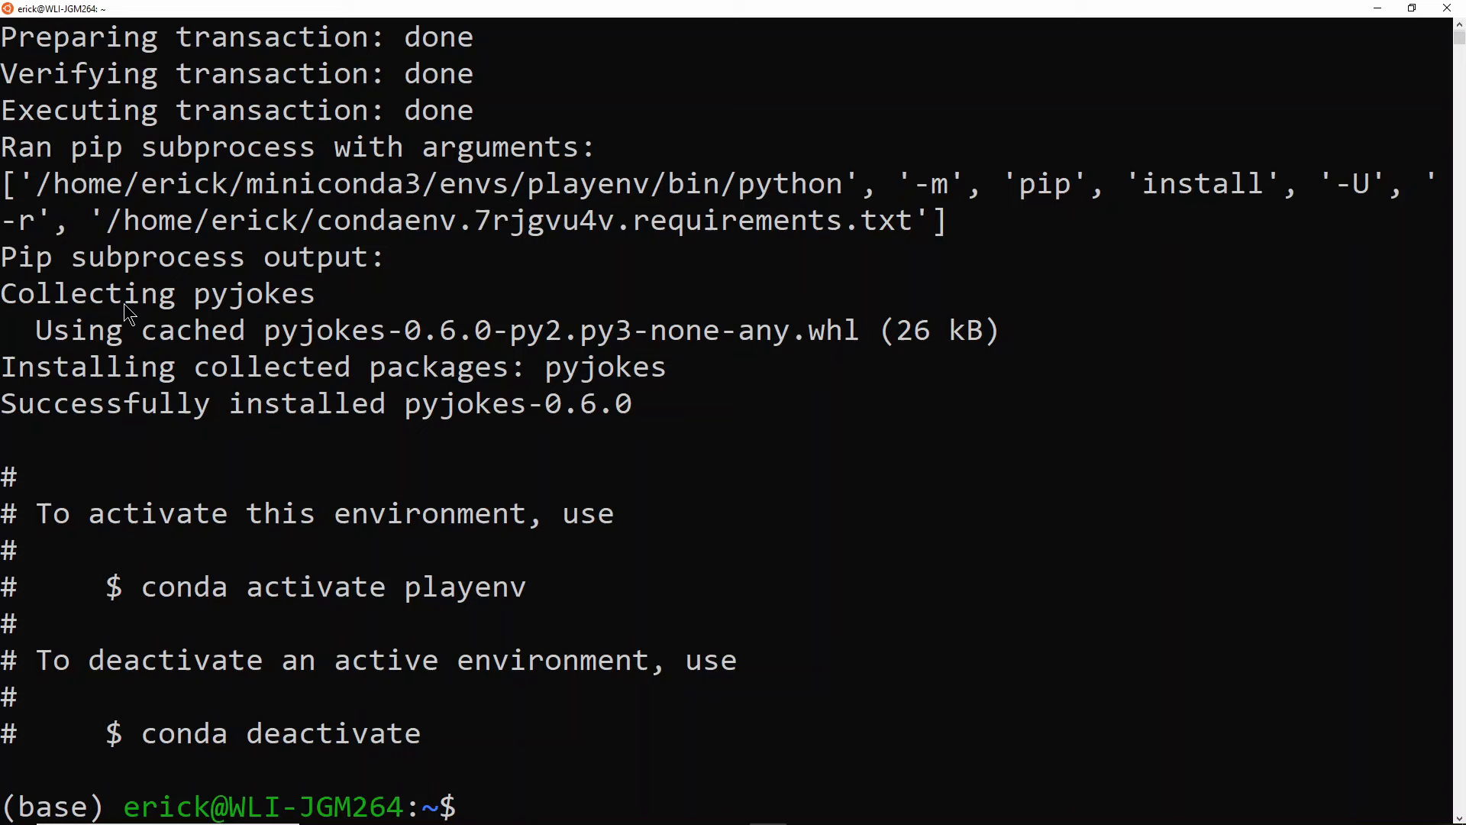
mouse_move(295, 303)
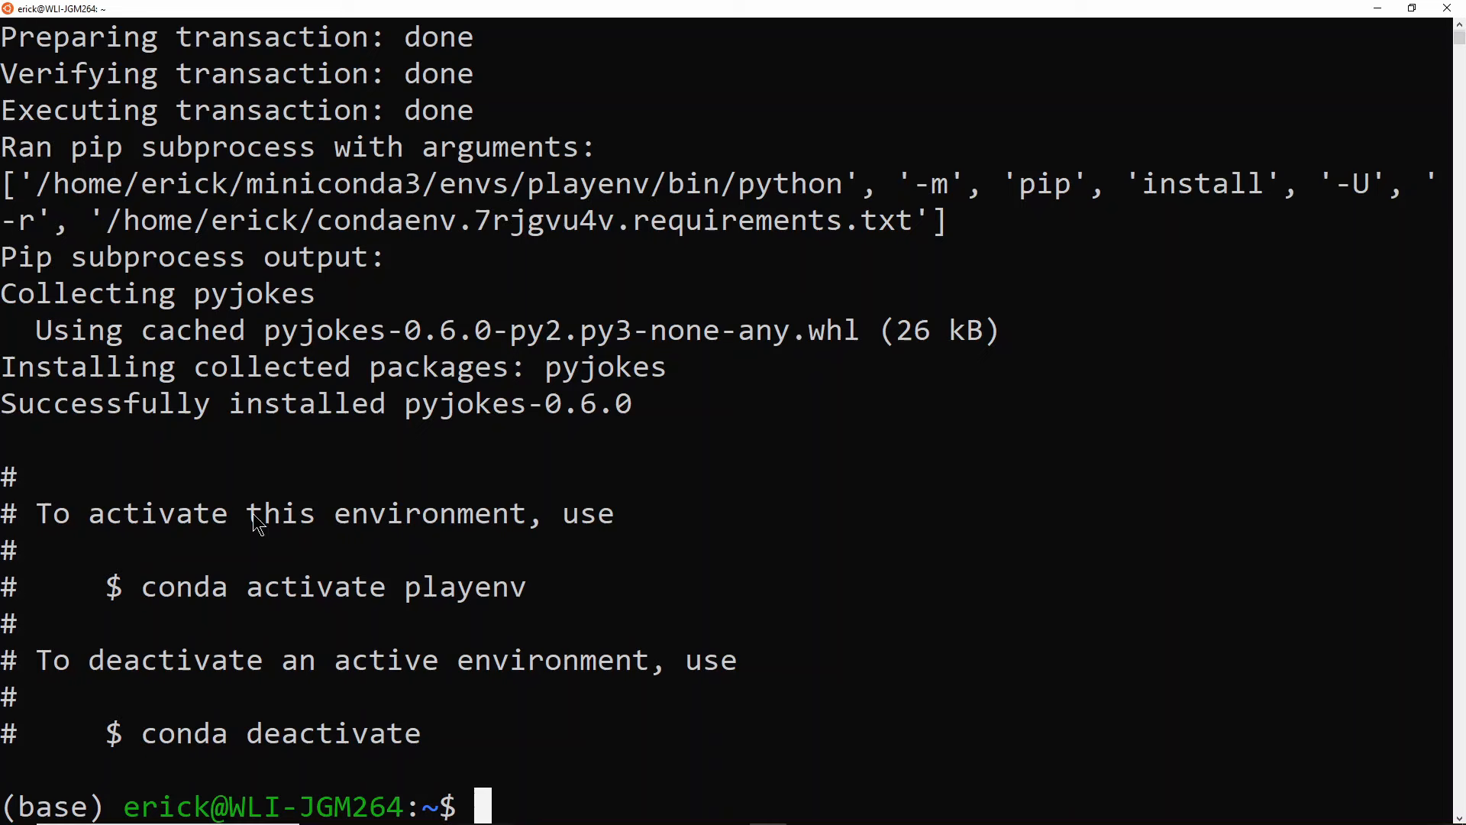
mouse_move(294, 741)
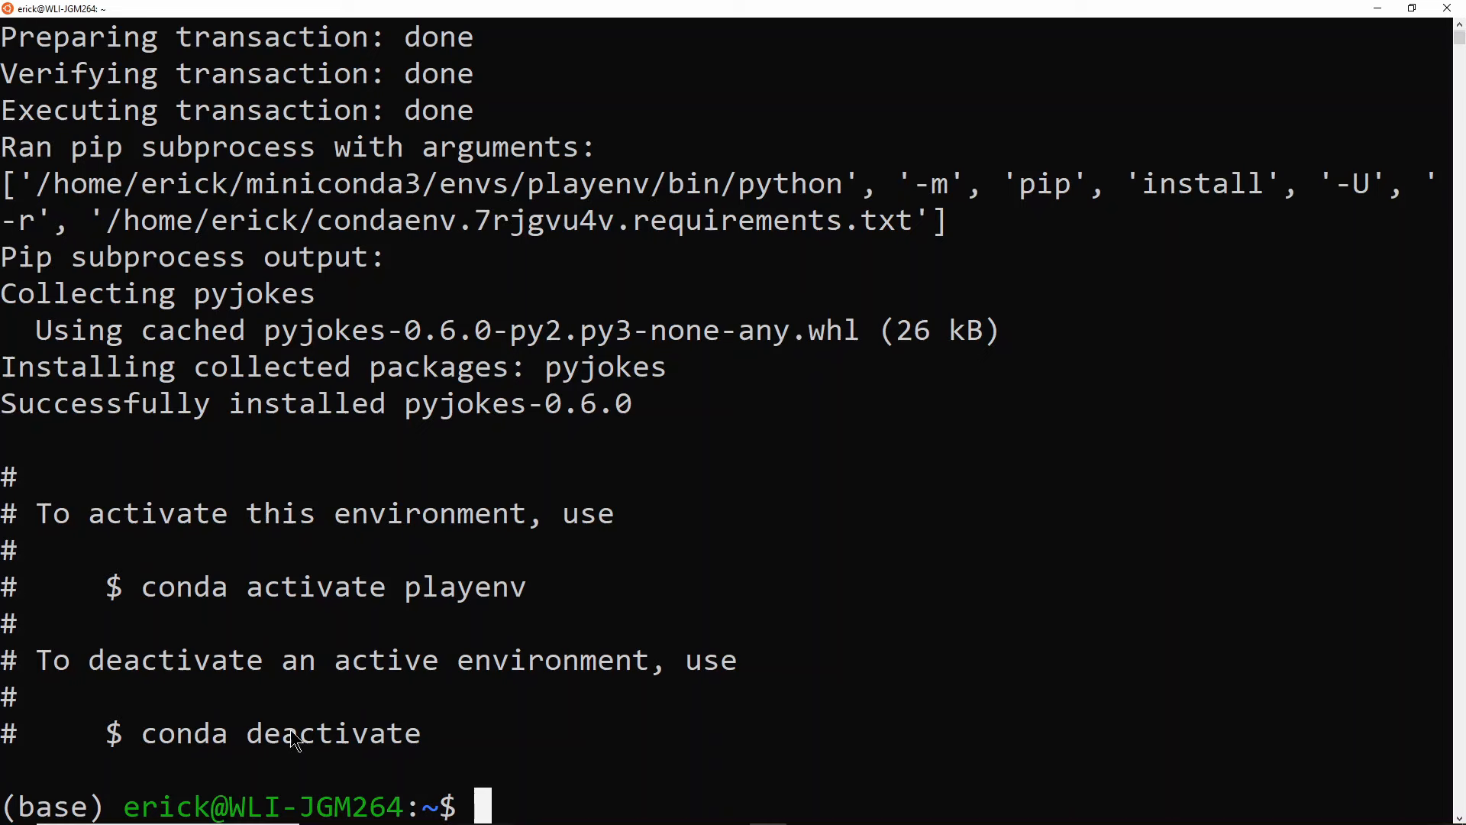
mouse_move(426, 659)
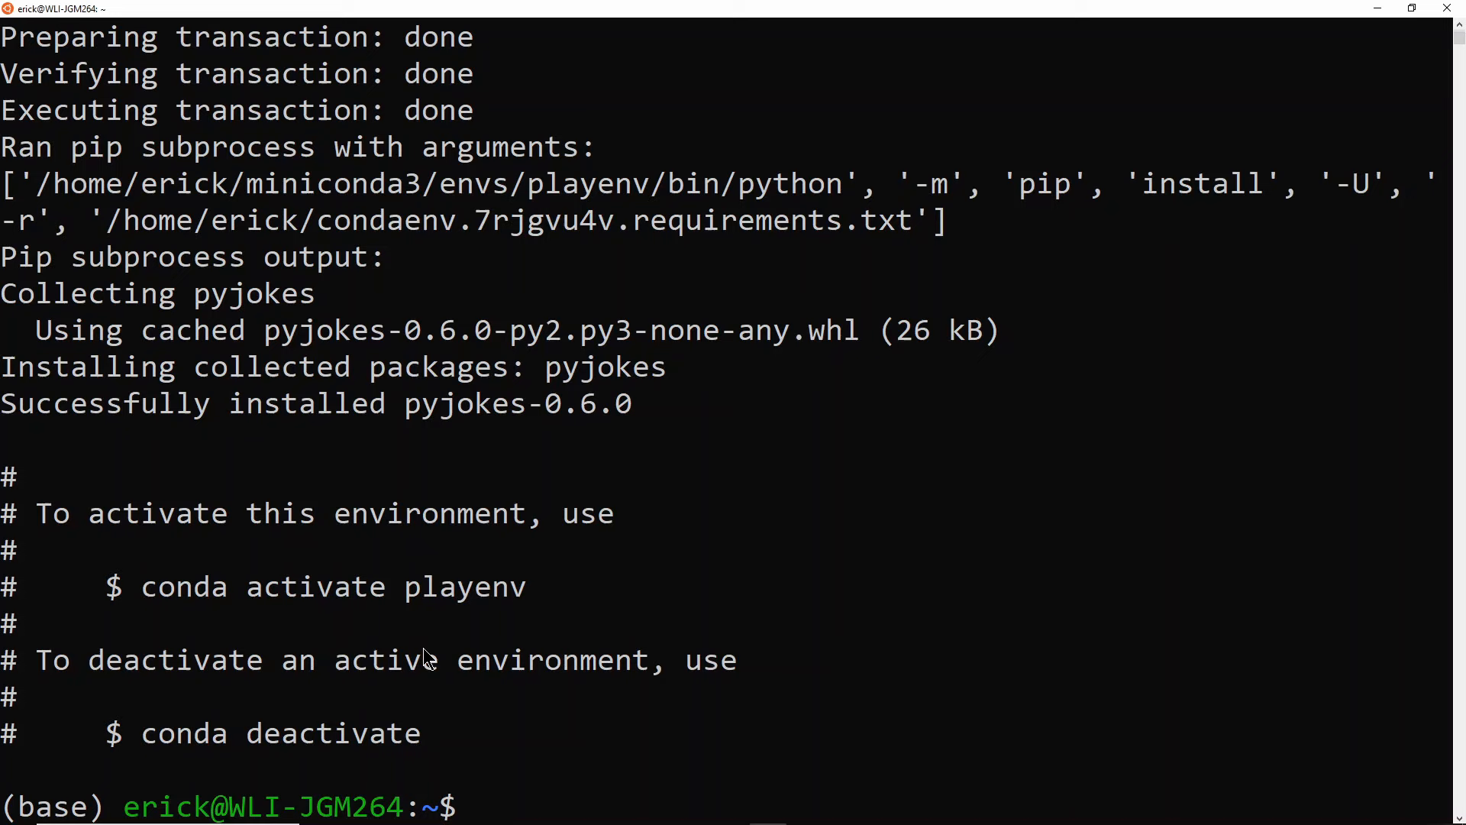
List conda environments: playenv alongside base, napari, napari_course, rois and testy.
type("conda env list")
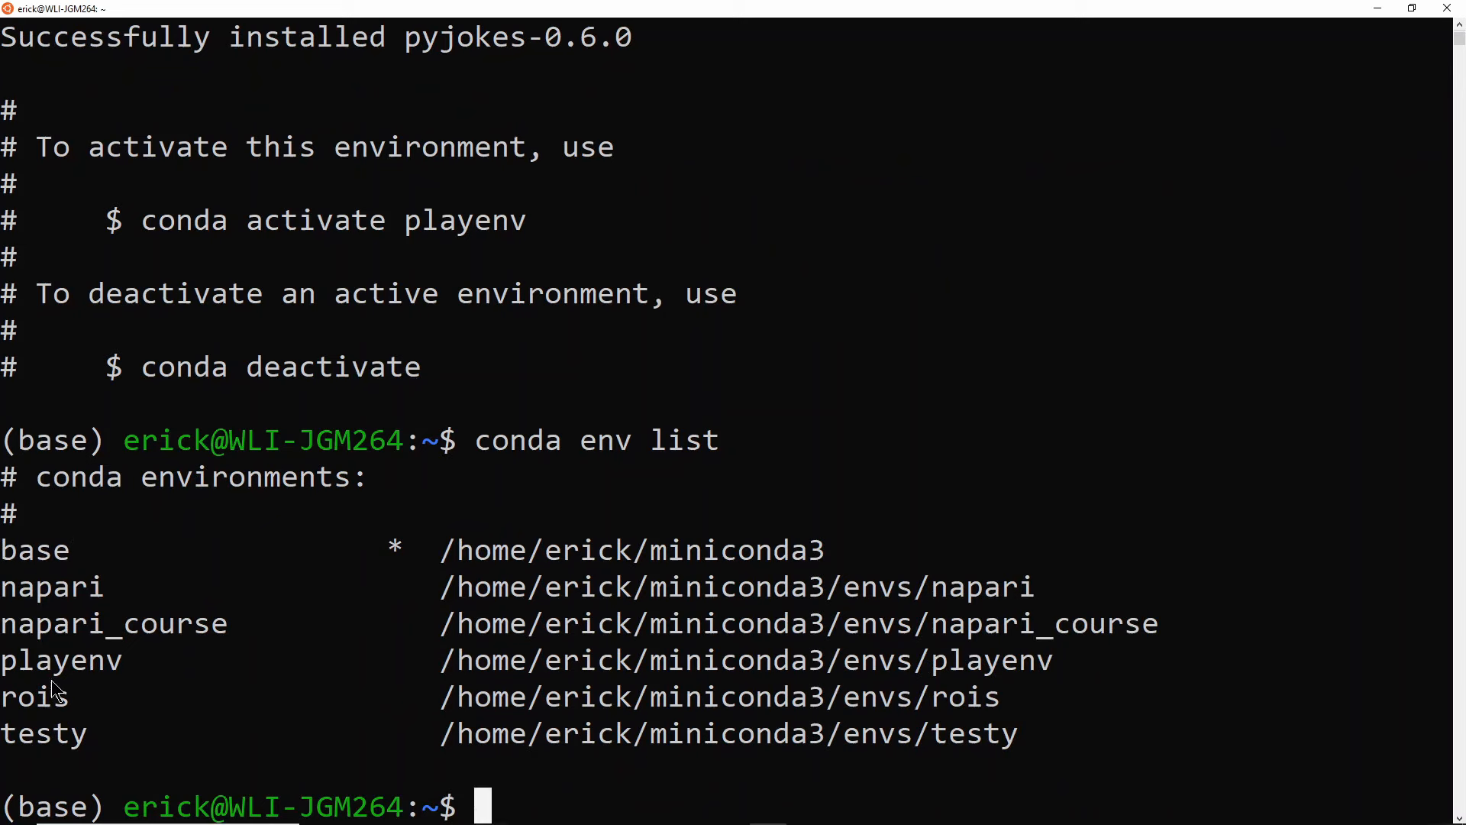
mouse_move(100, 670)
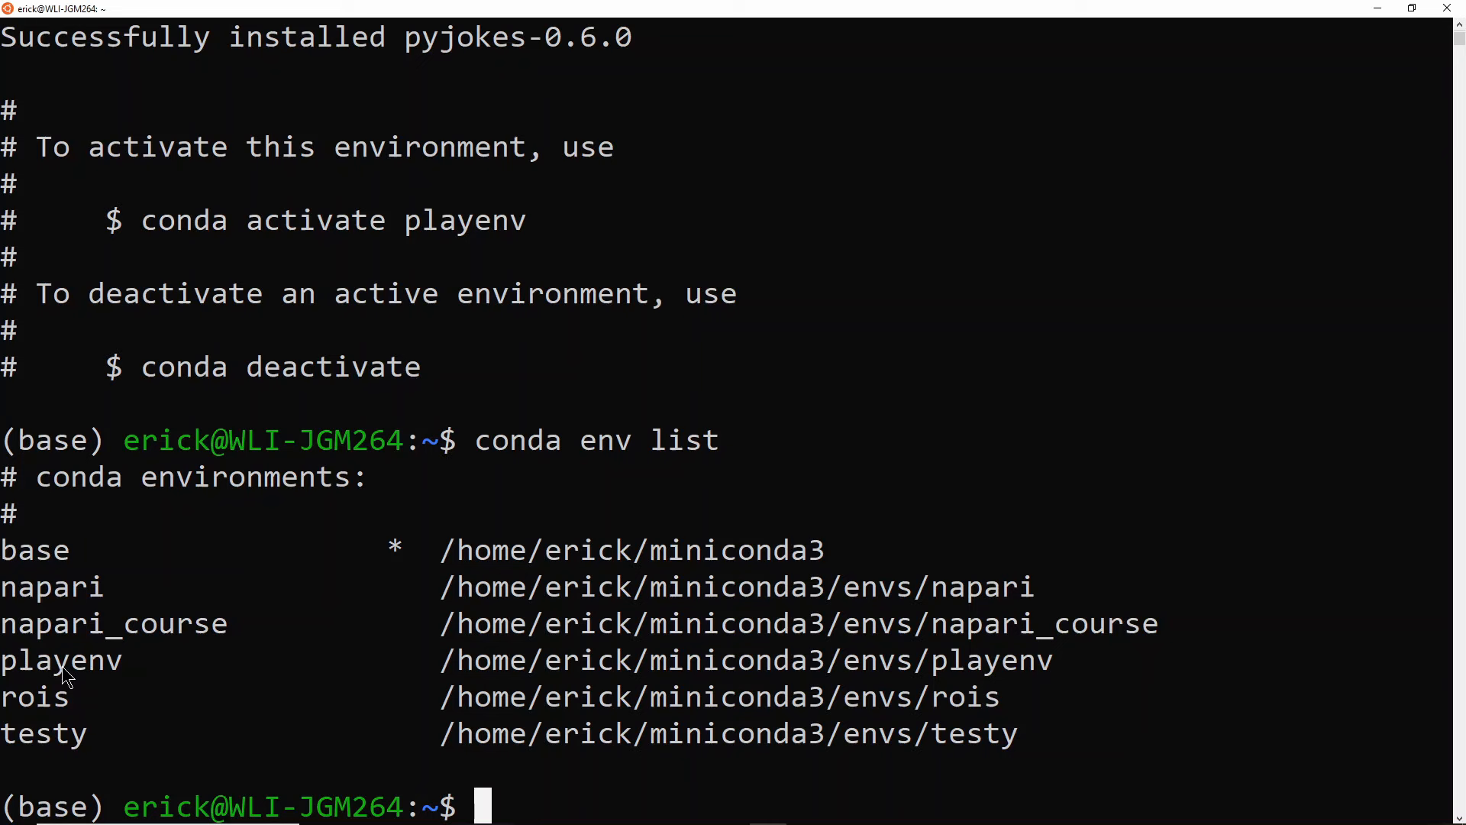
mouse_move(119, 686)
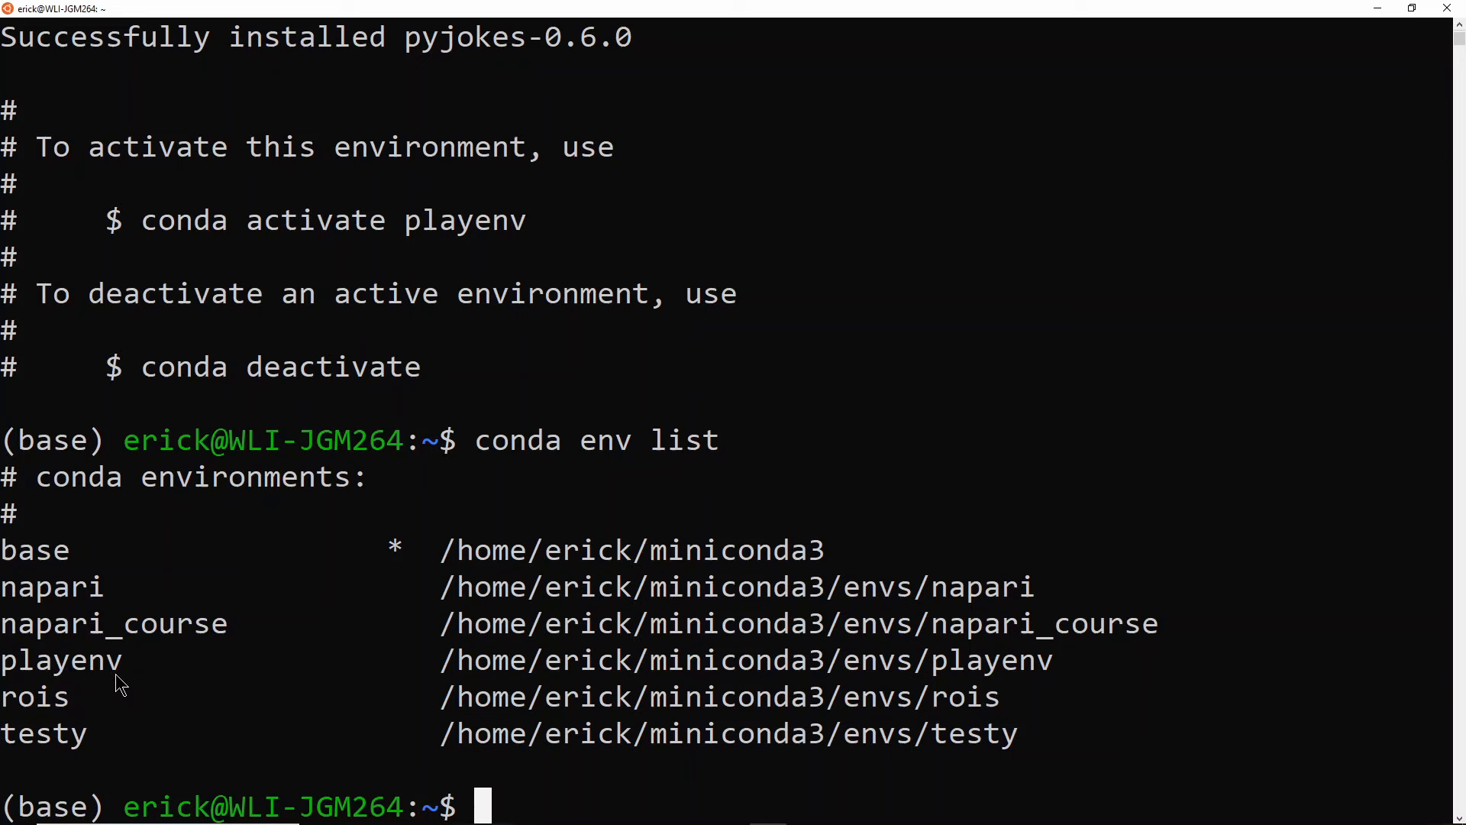
mouse_move(253, 636)
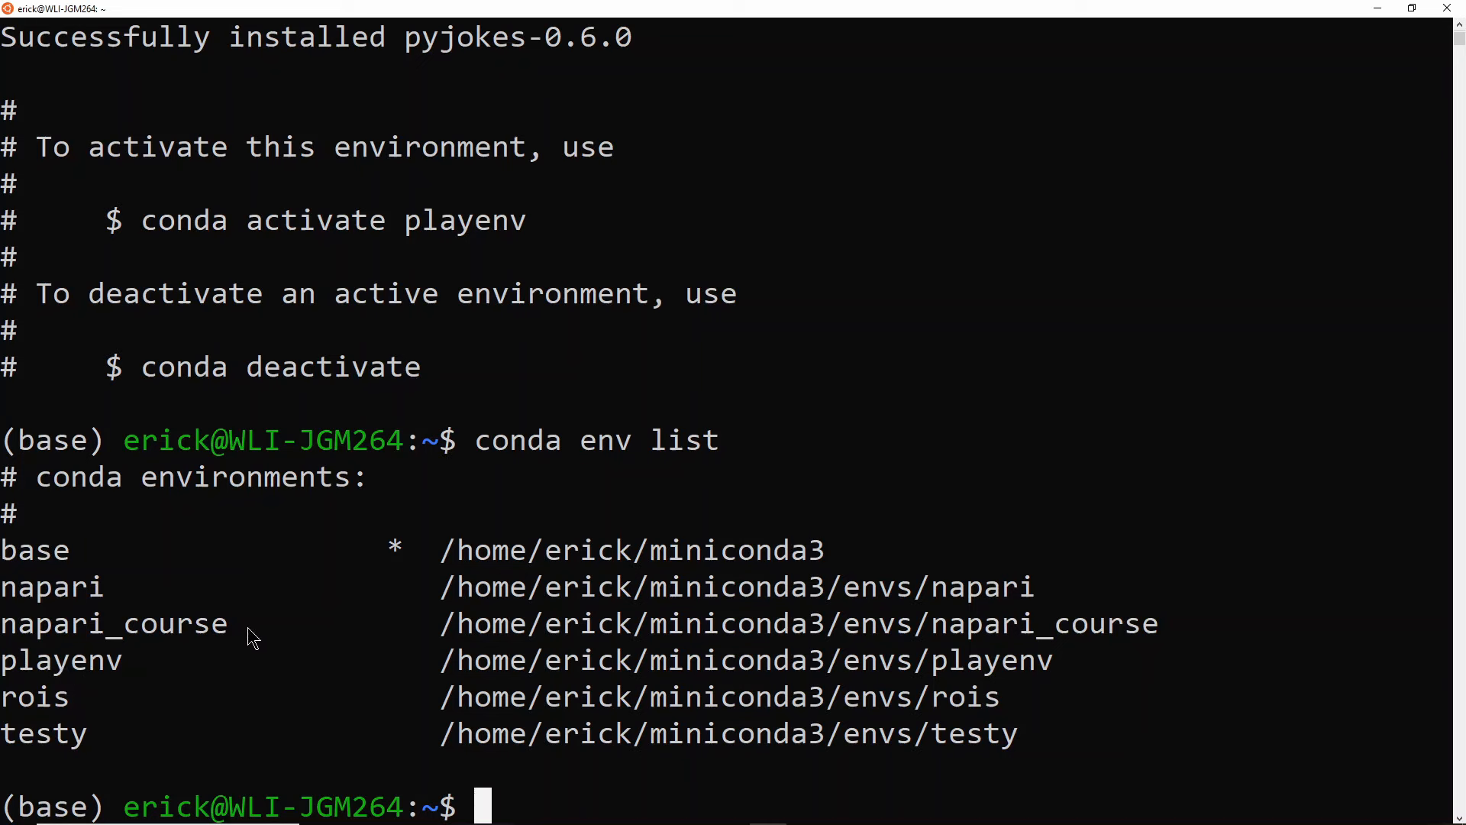
Run conda activate playenv so playenv replaces base at the prompt.
type("conda ac")
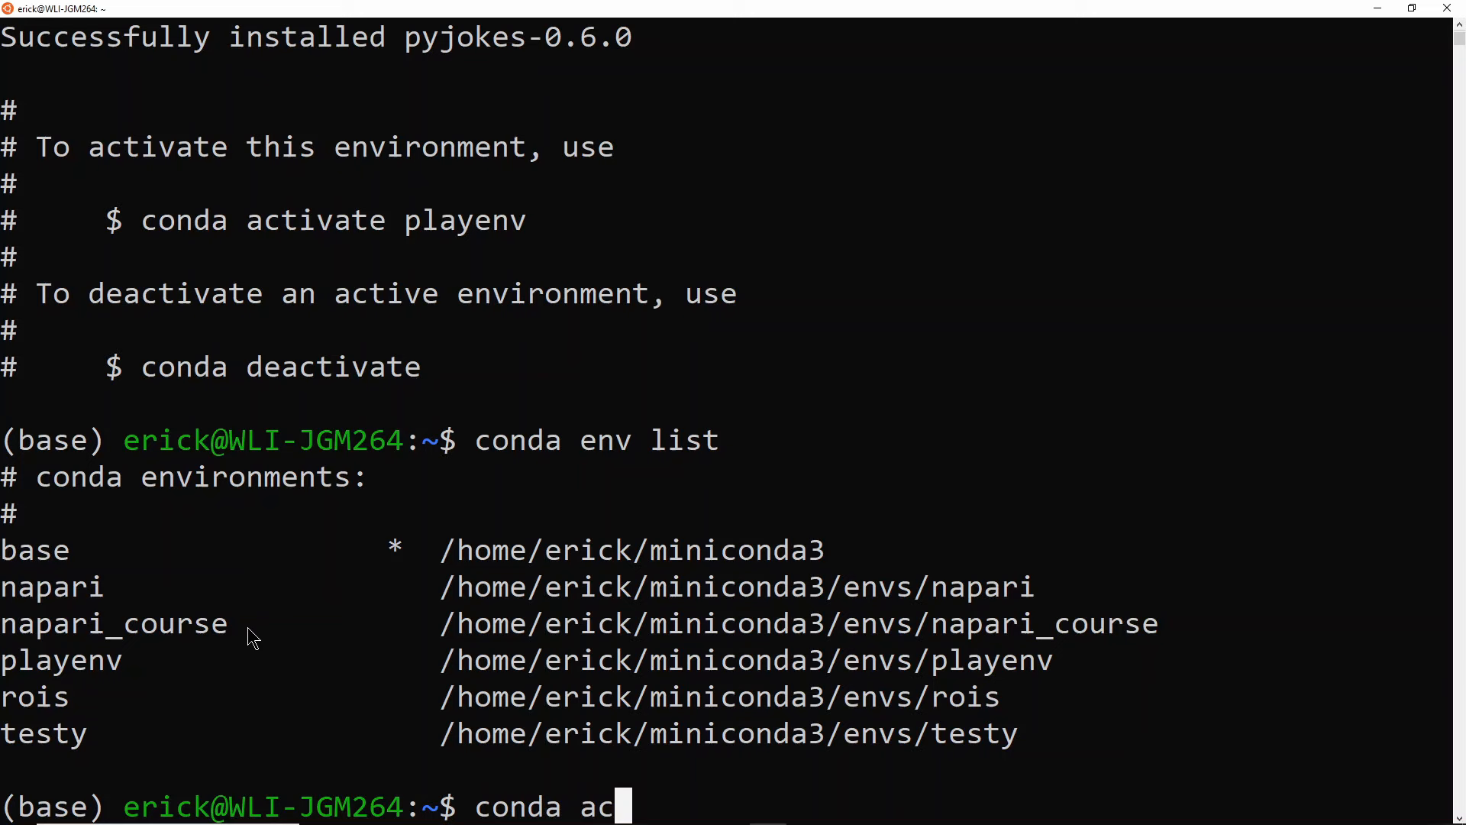
type("tivate play")
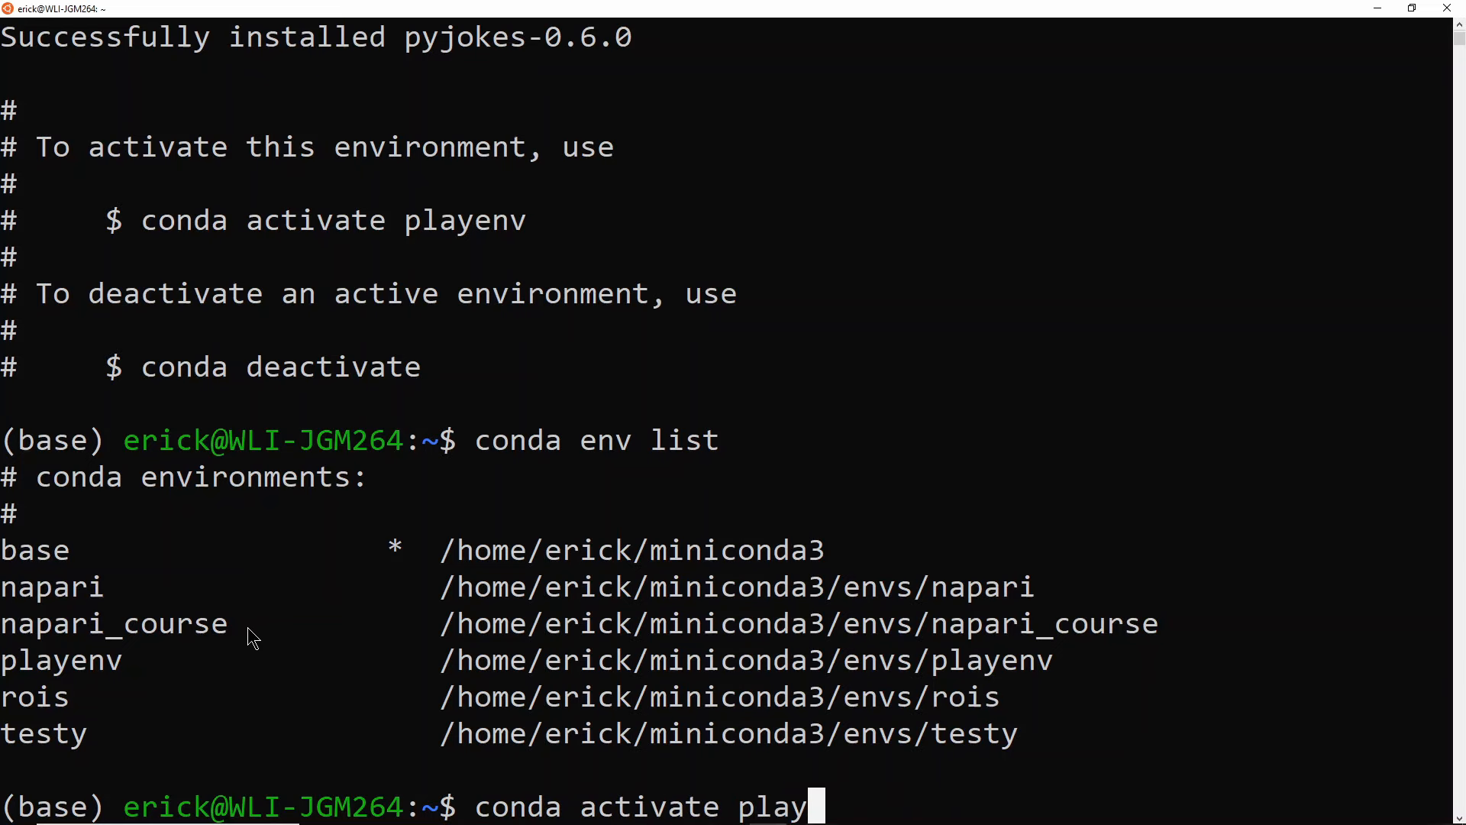
type("env")
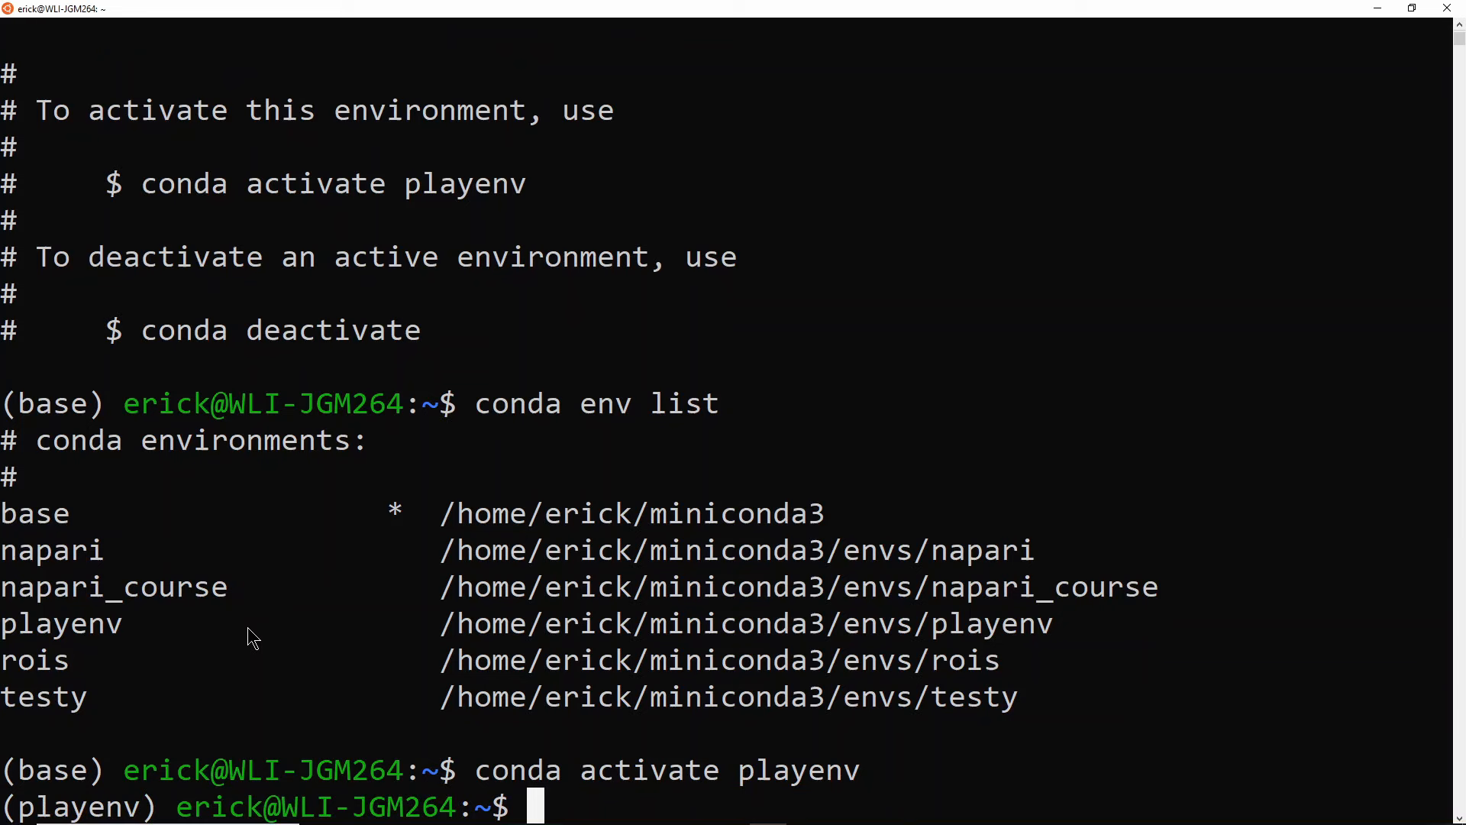
mouse_move(75, 780)
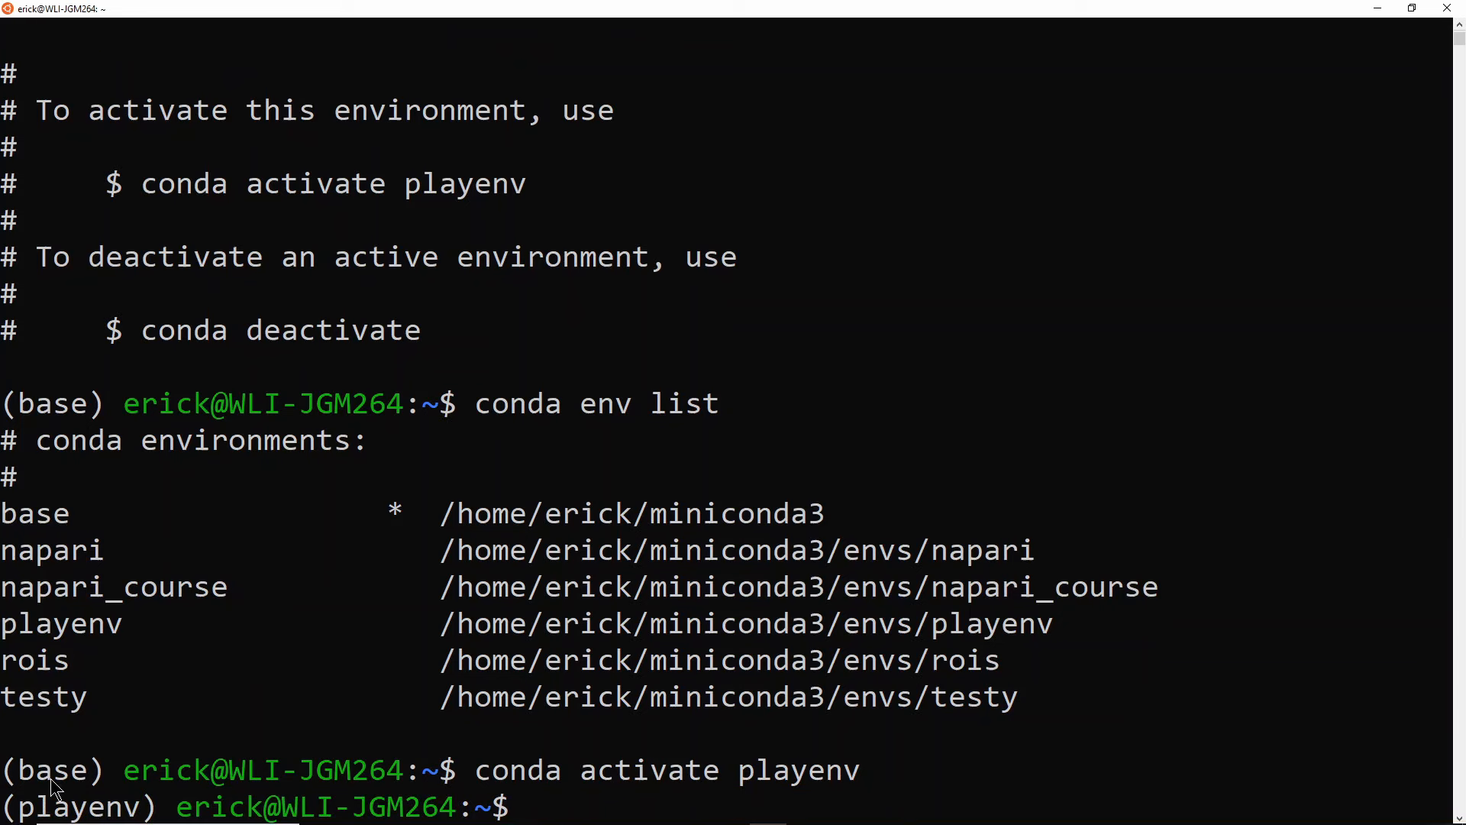
Import pyjokes without error in playenv's Python 3.6.10, then exit the interpreter.
type("python")
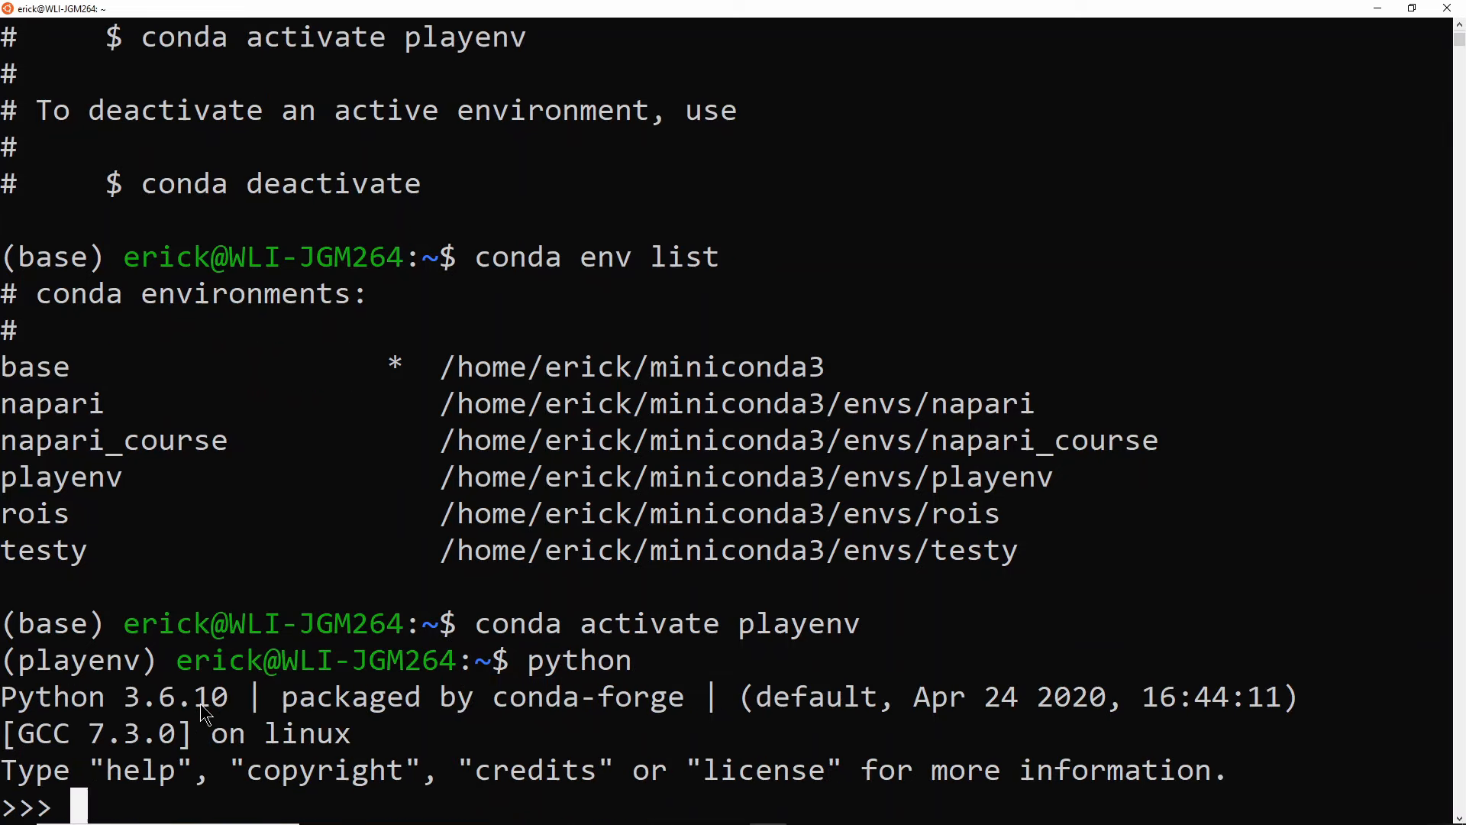
type("i")
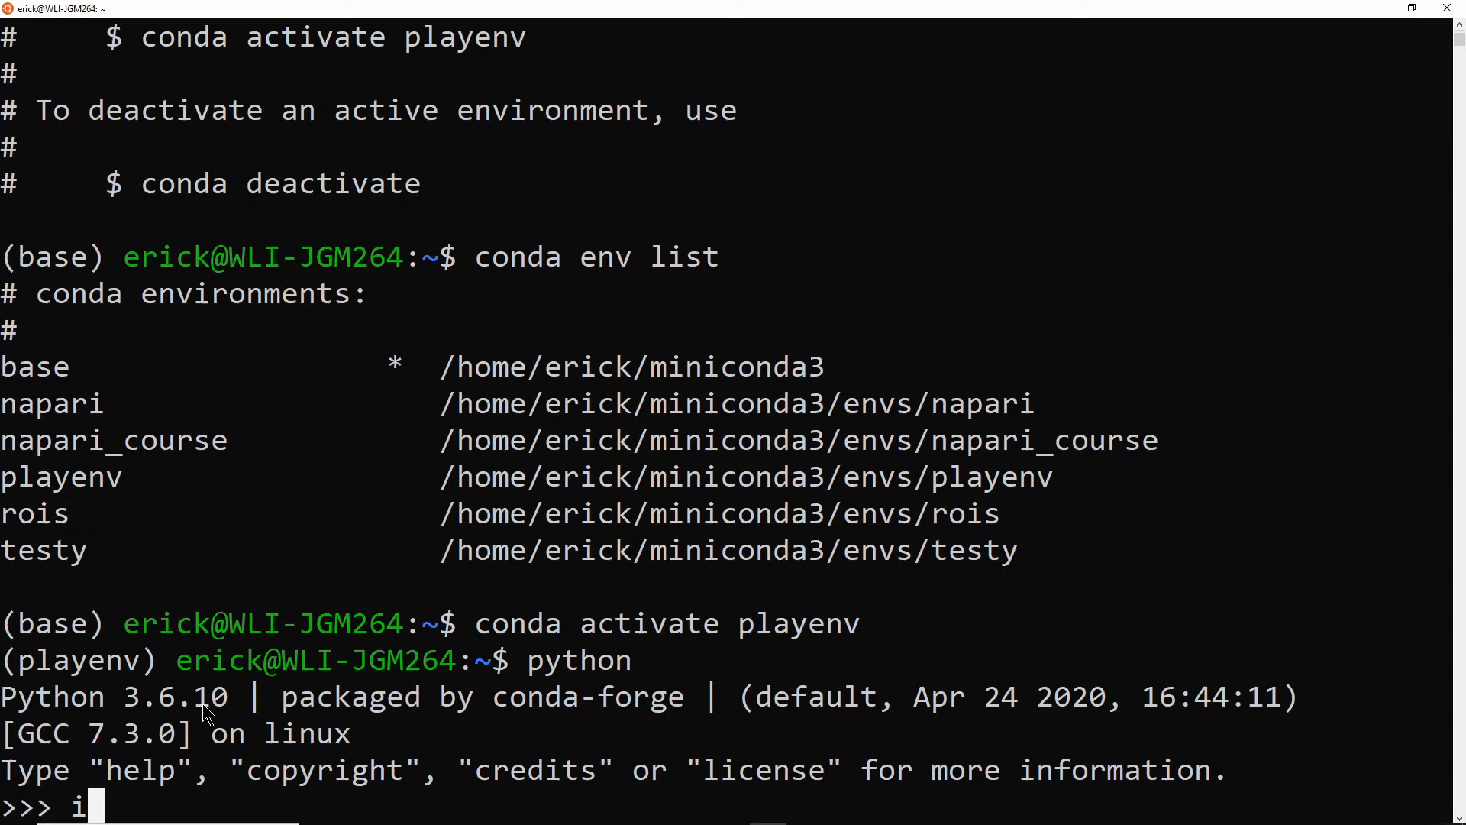
type("mport py")
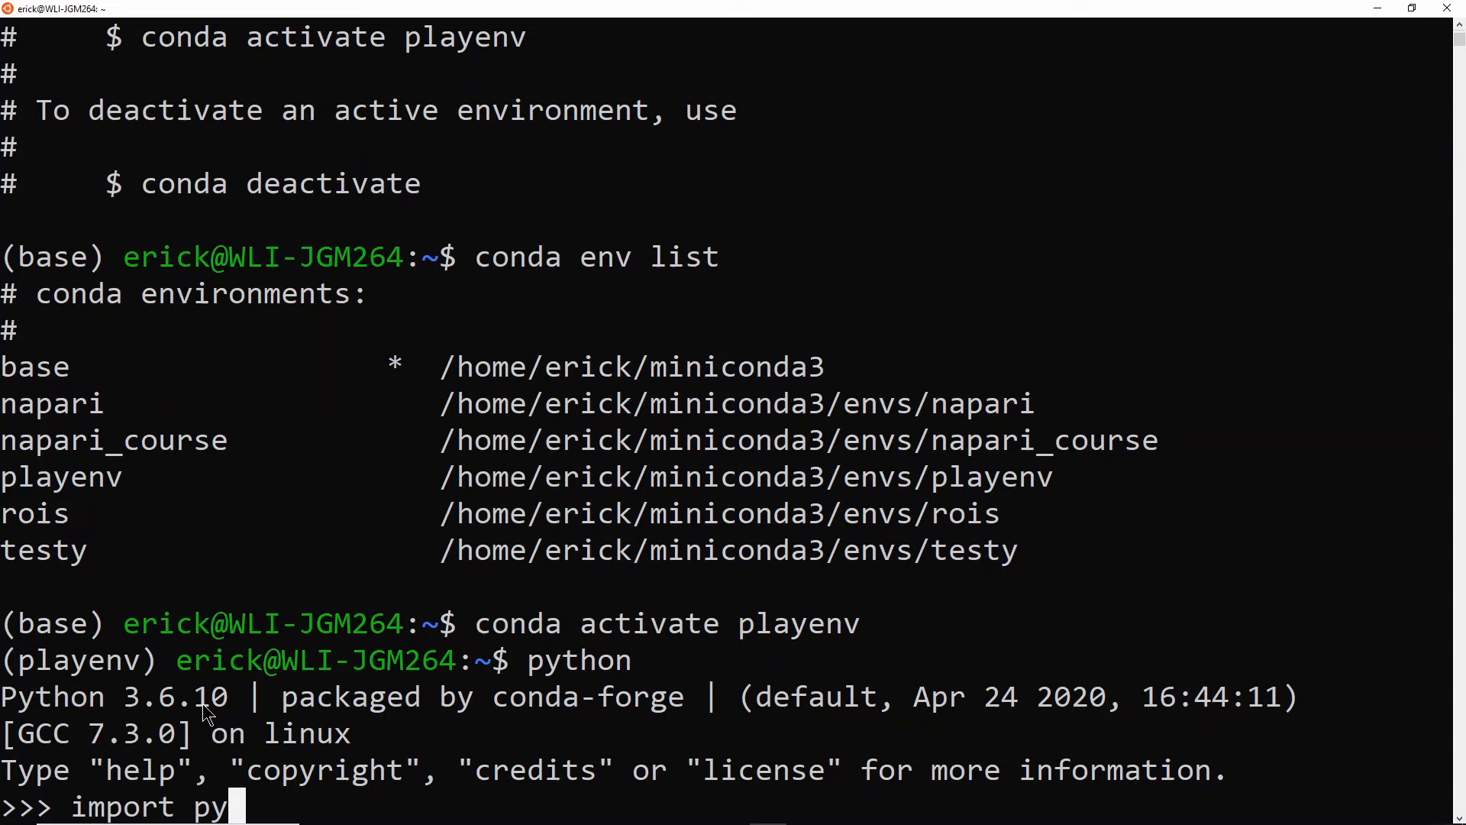
type("jokes")
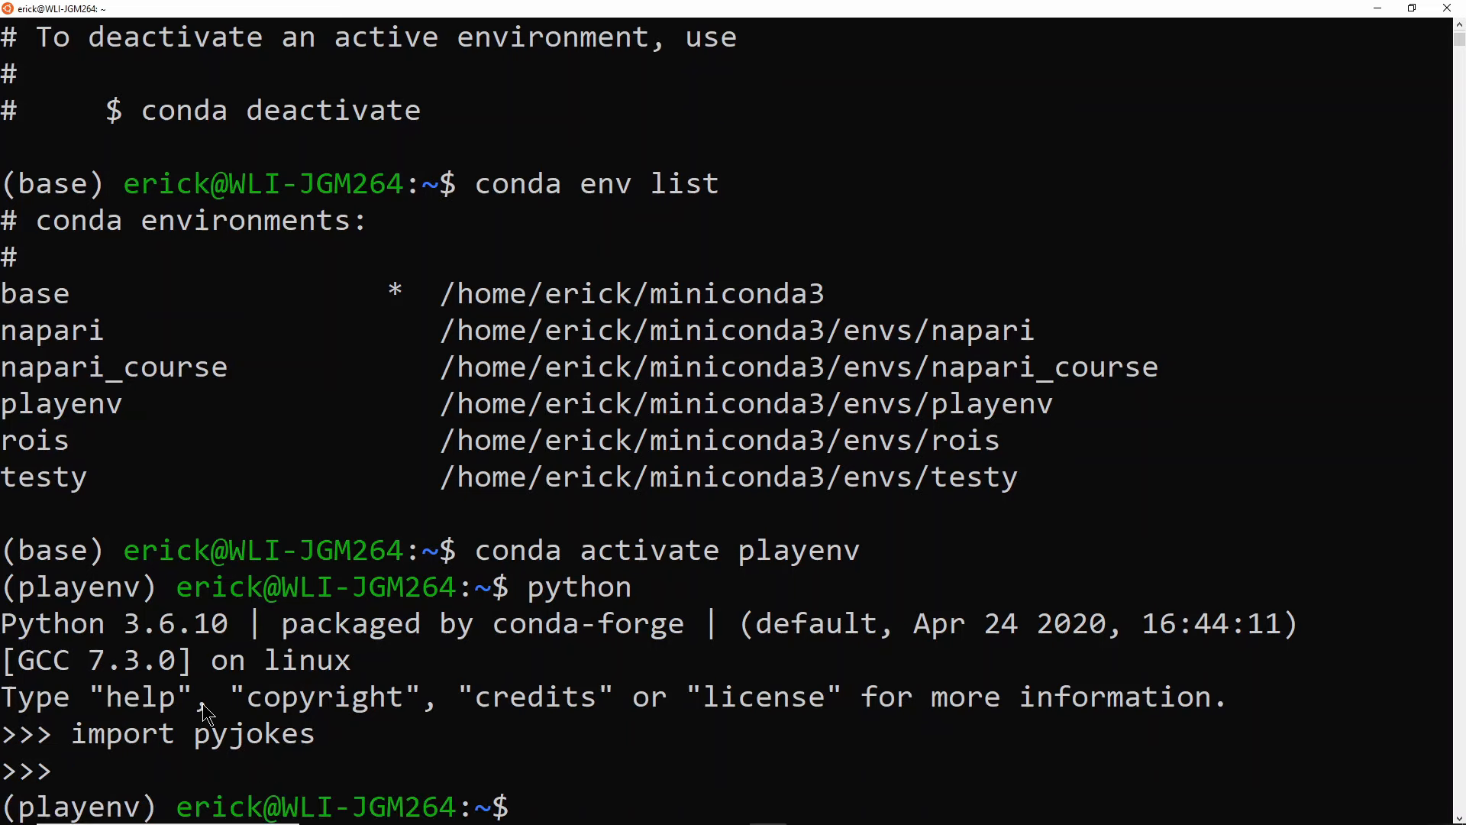
type("conda")
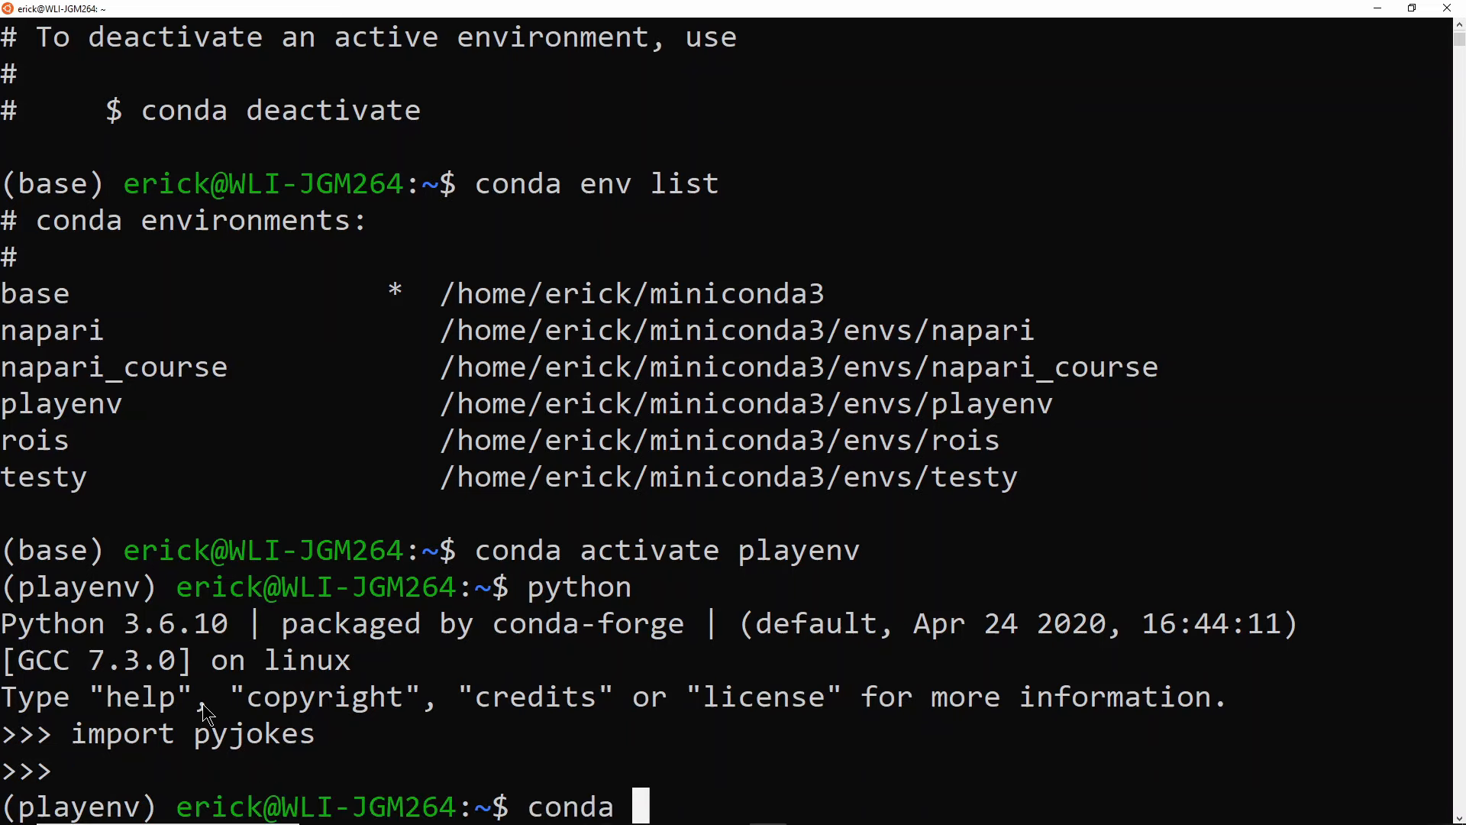
type("deactiv")
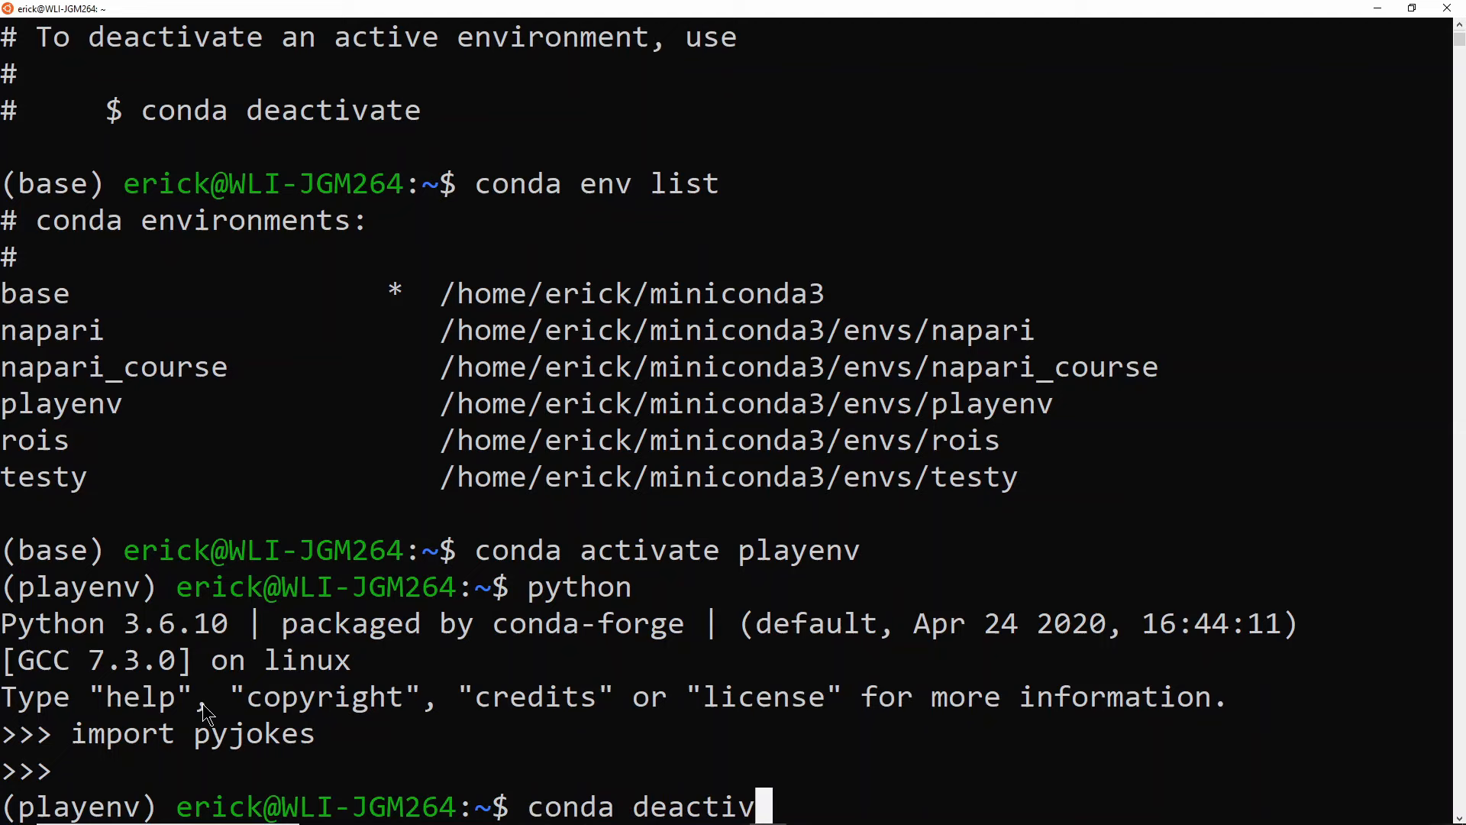
Deactivate playenv to return to base, then reactivate playenv.
key("Enter")
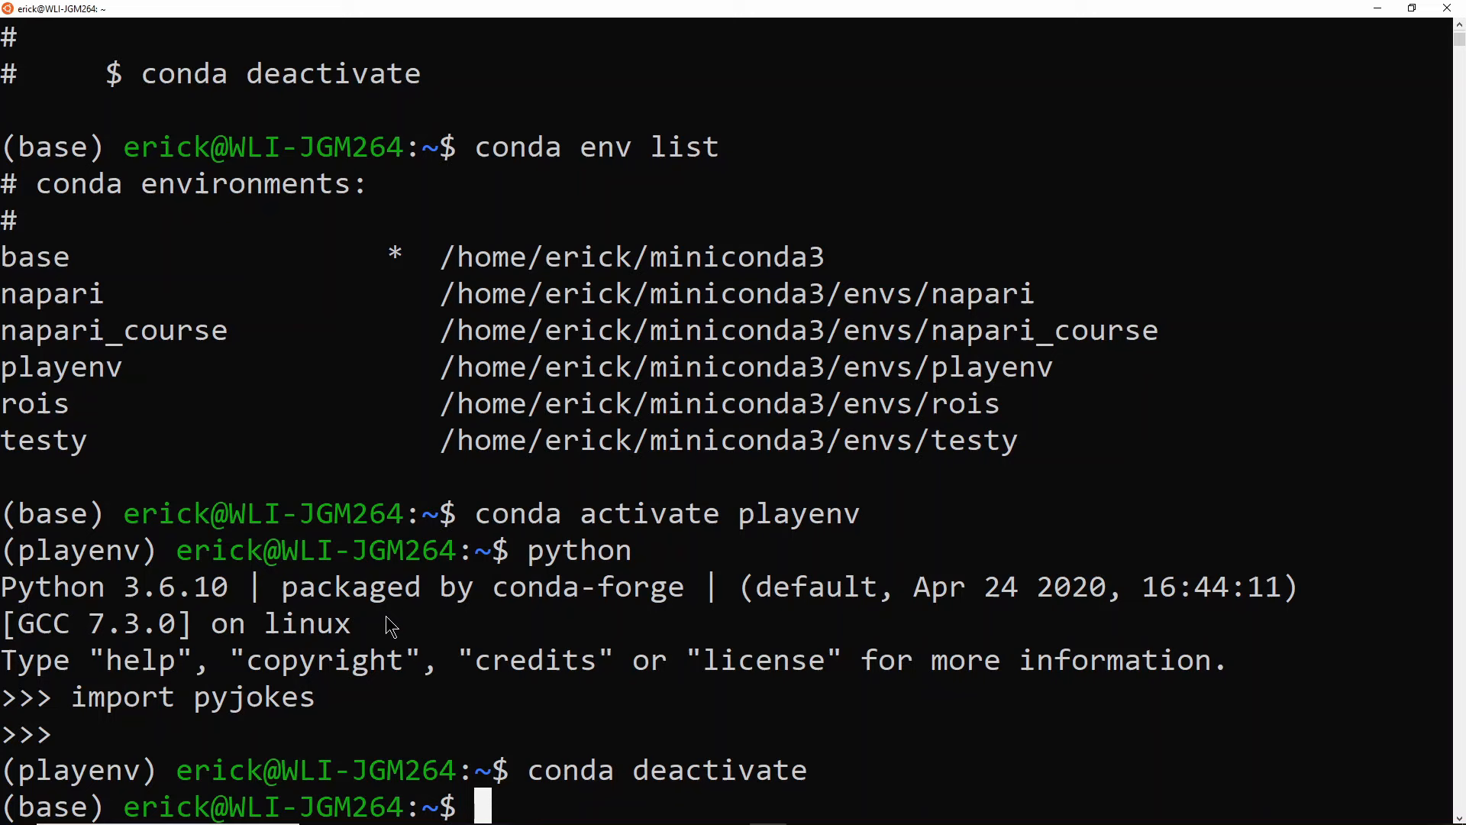
type("conda activate playenv")
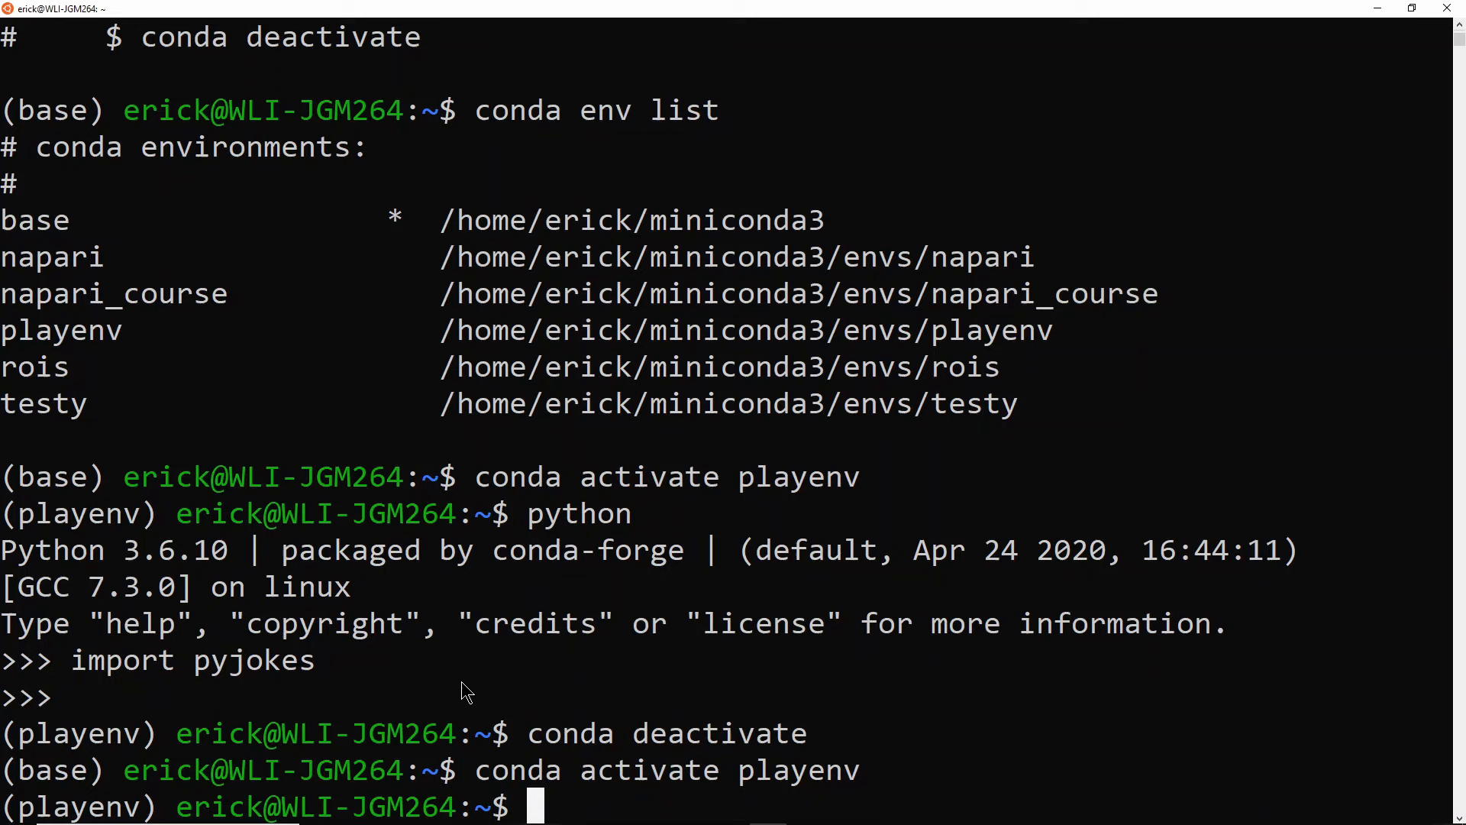
type("conda install six")
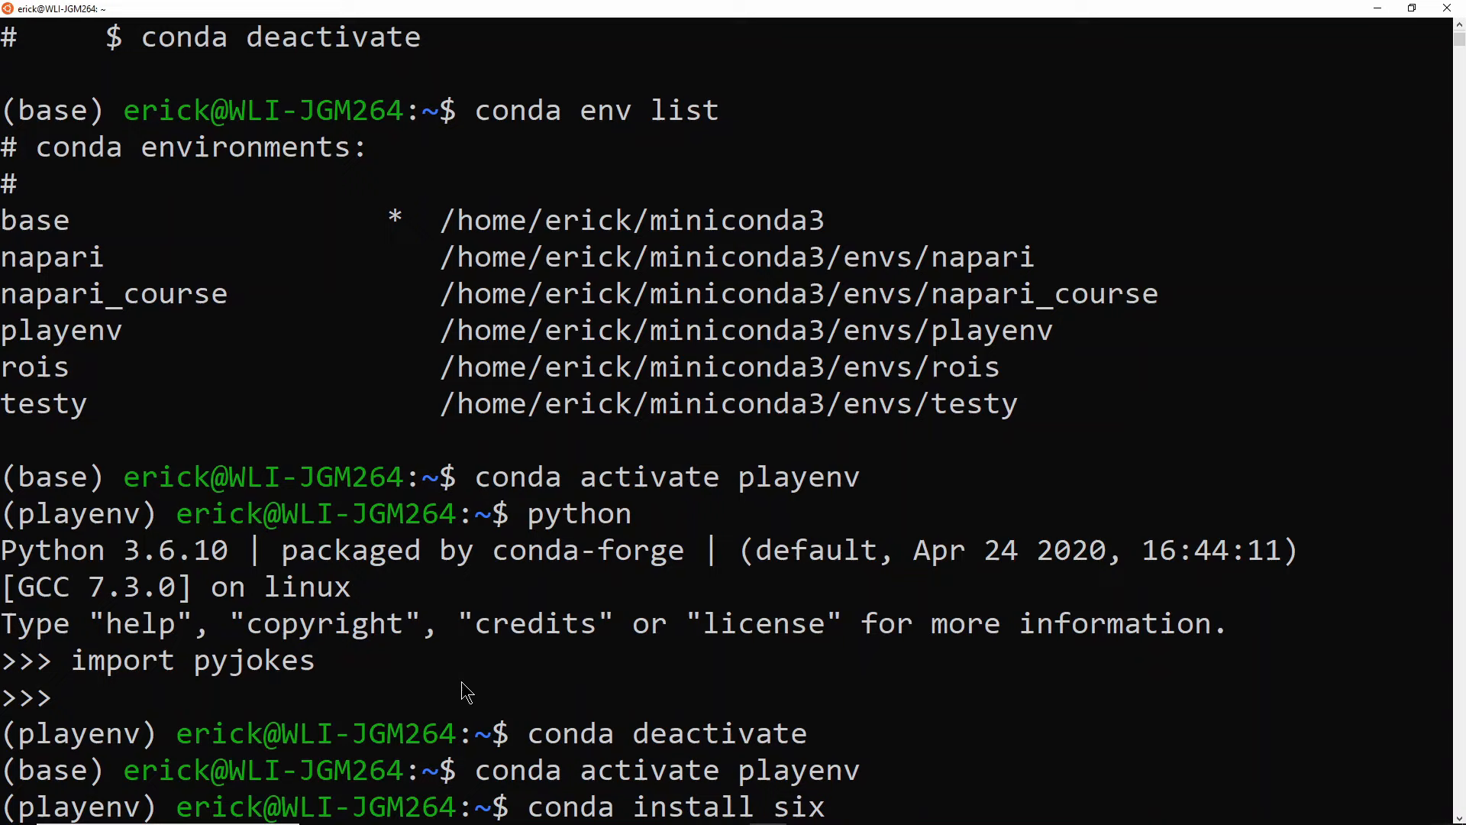
Install six into playenv, confirm import six works in Python, then deactivate to base.
scroll("down", 3)
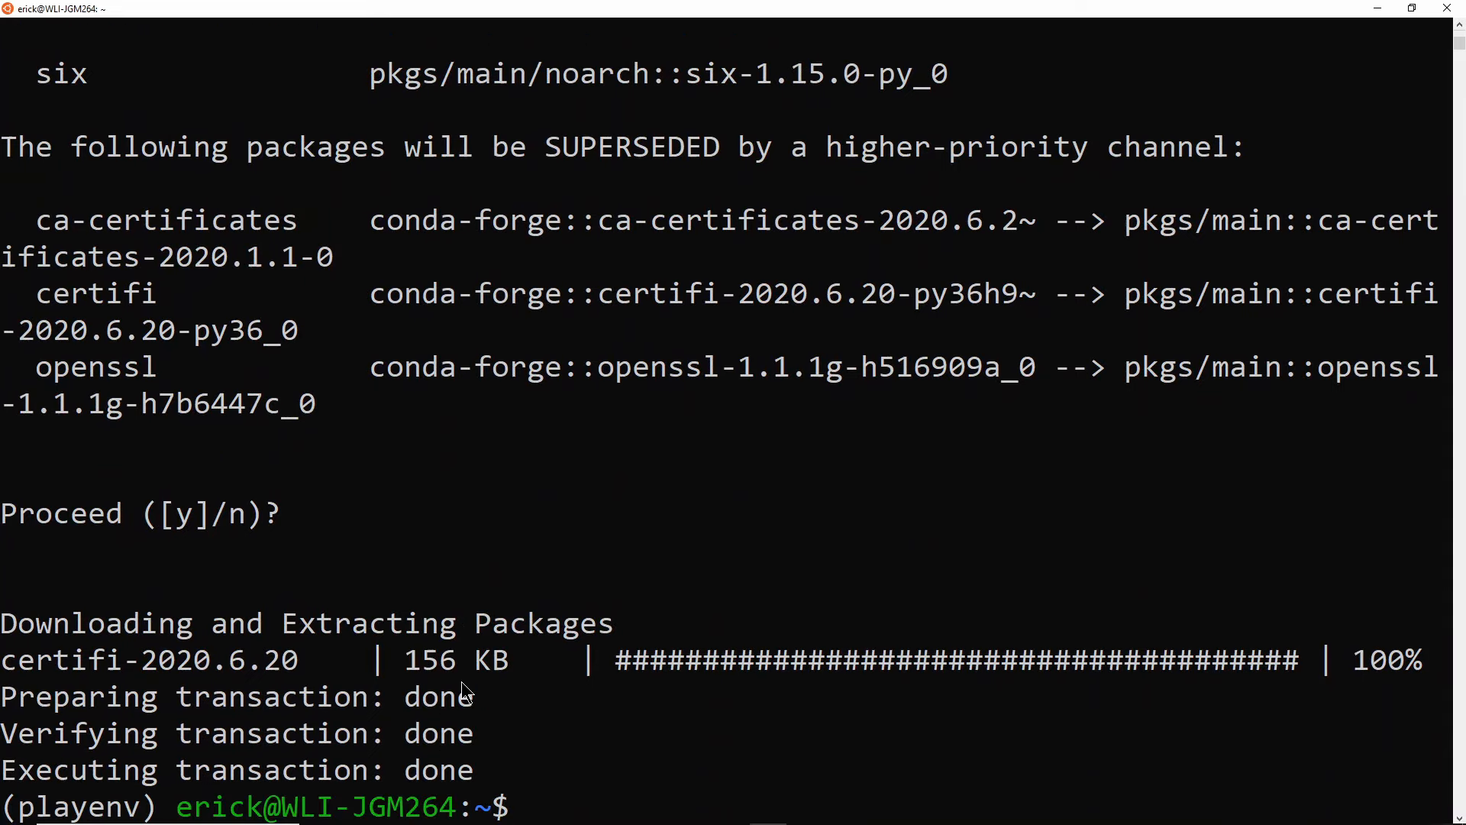
type("python")
type("import six")
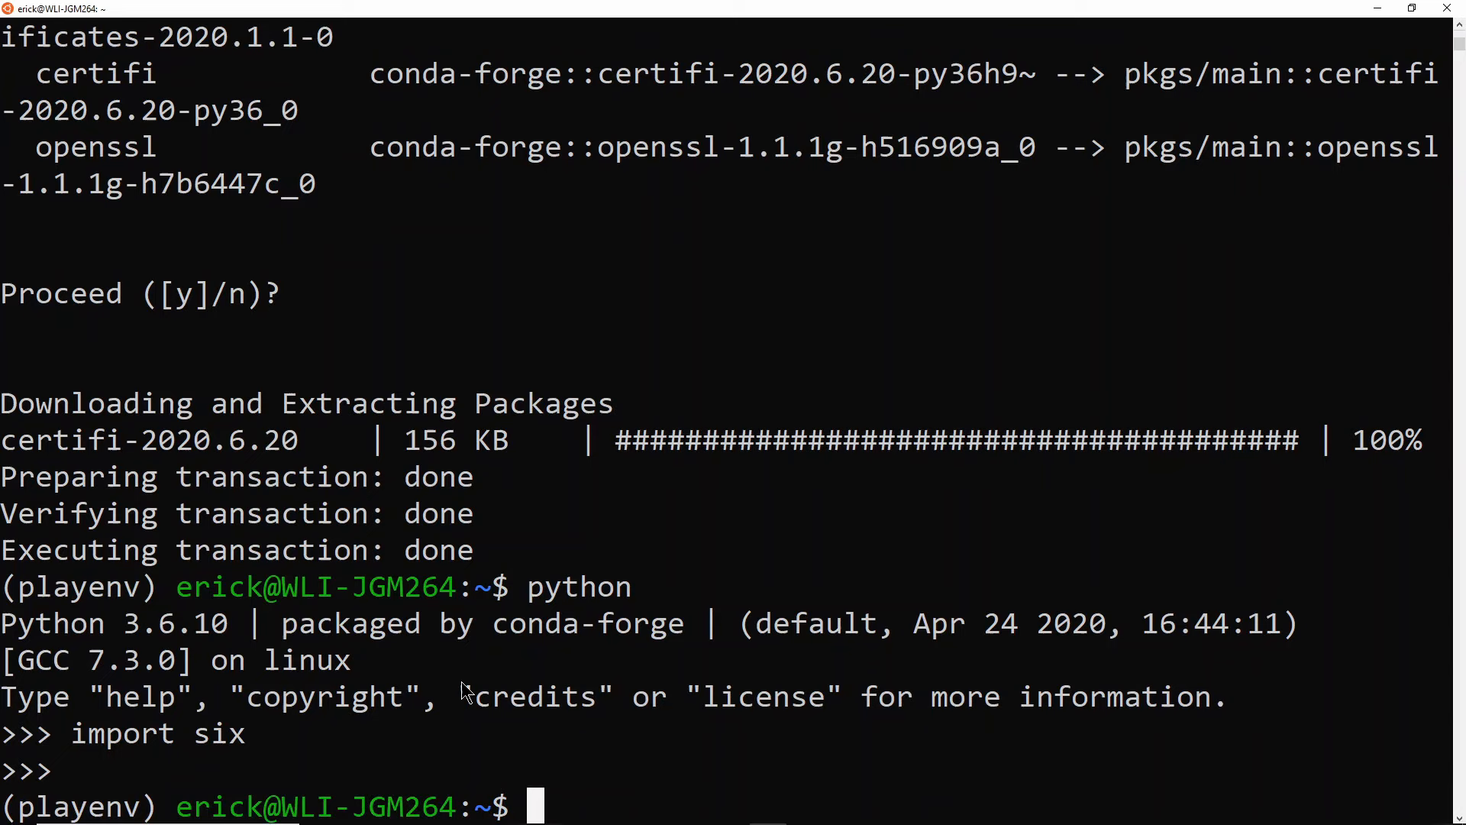
type("pip ins")
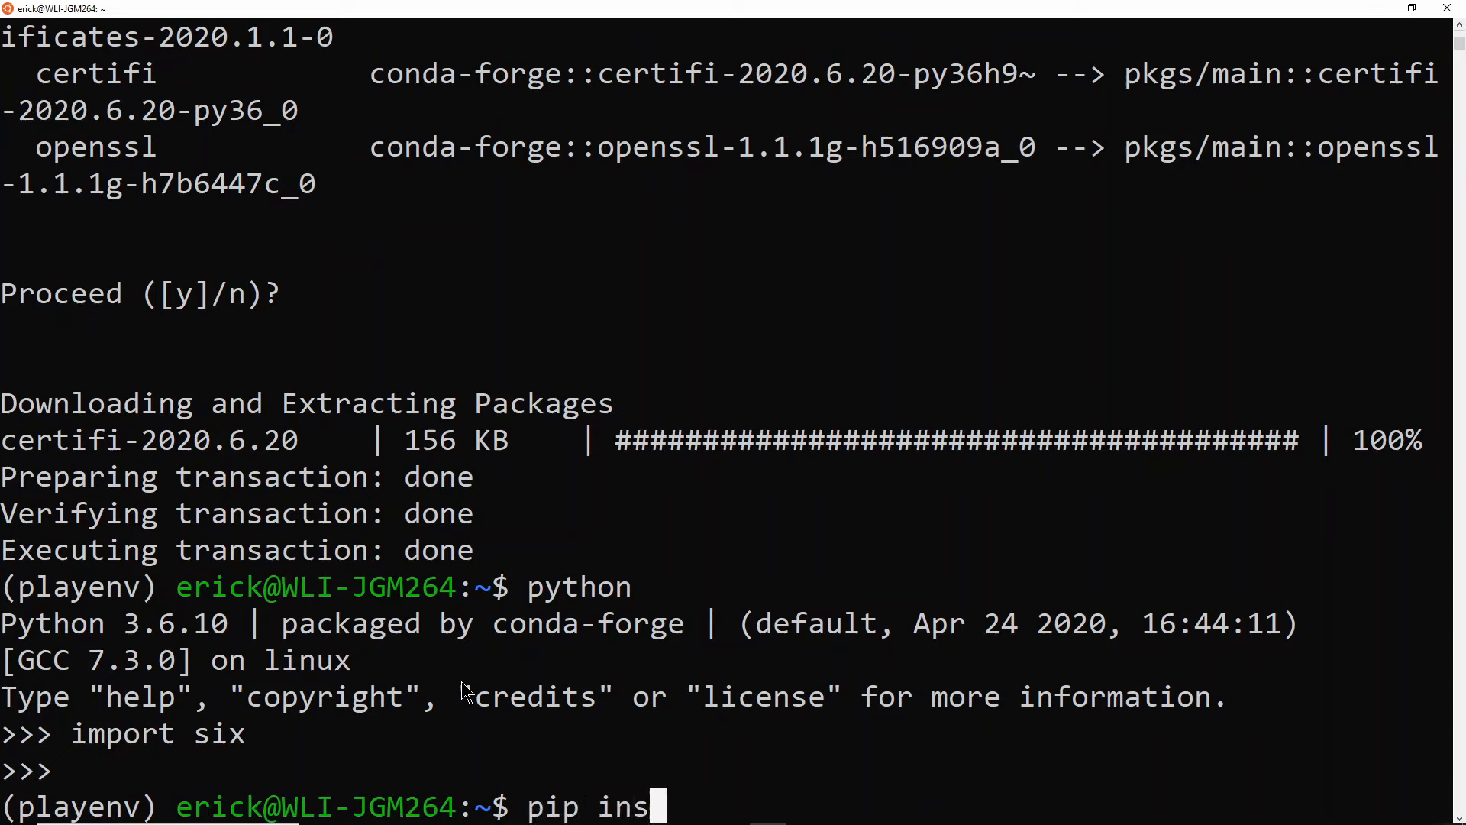
type("tall ^C")
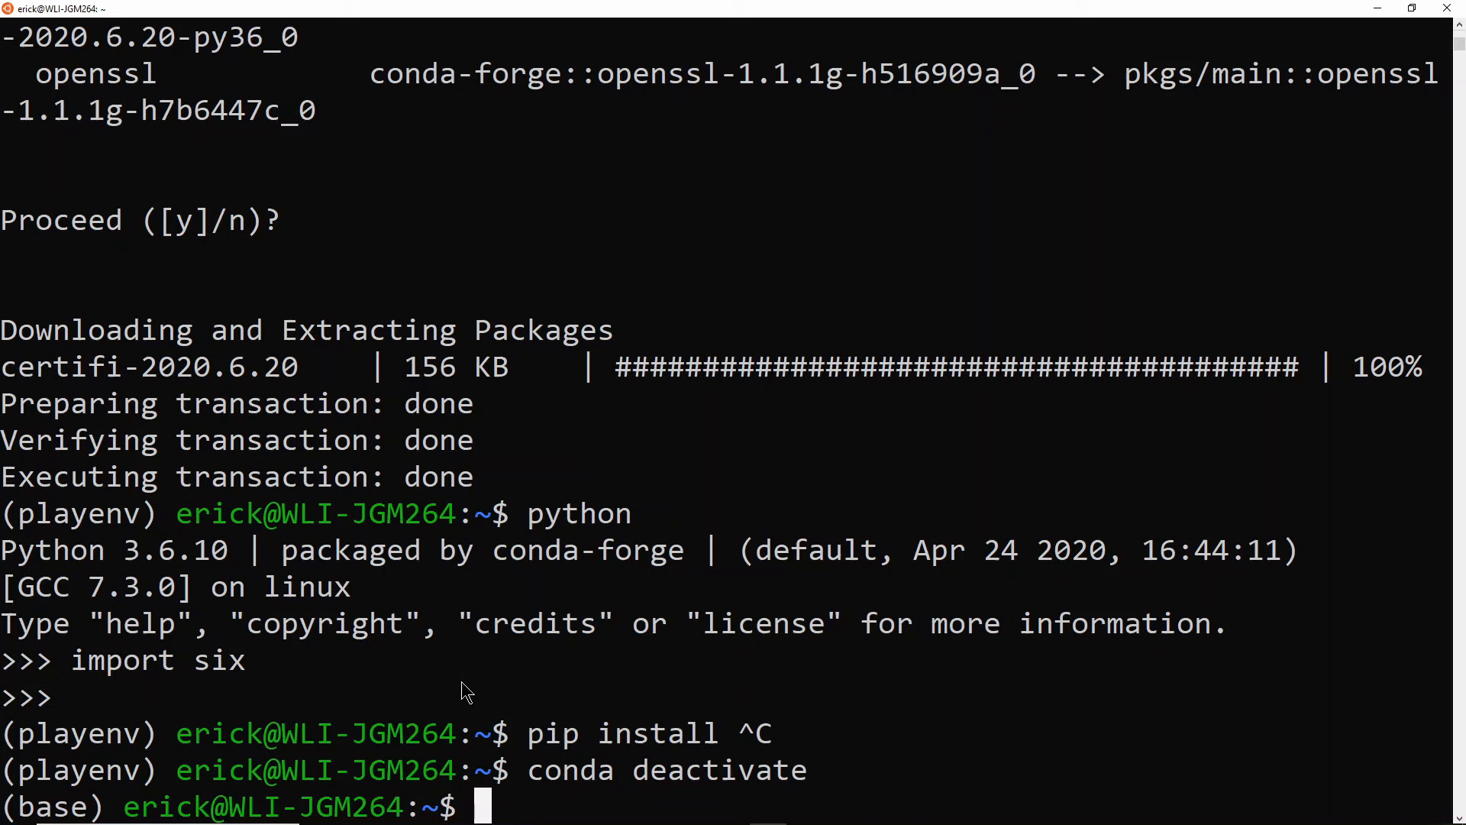
type("conda")
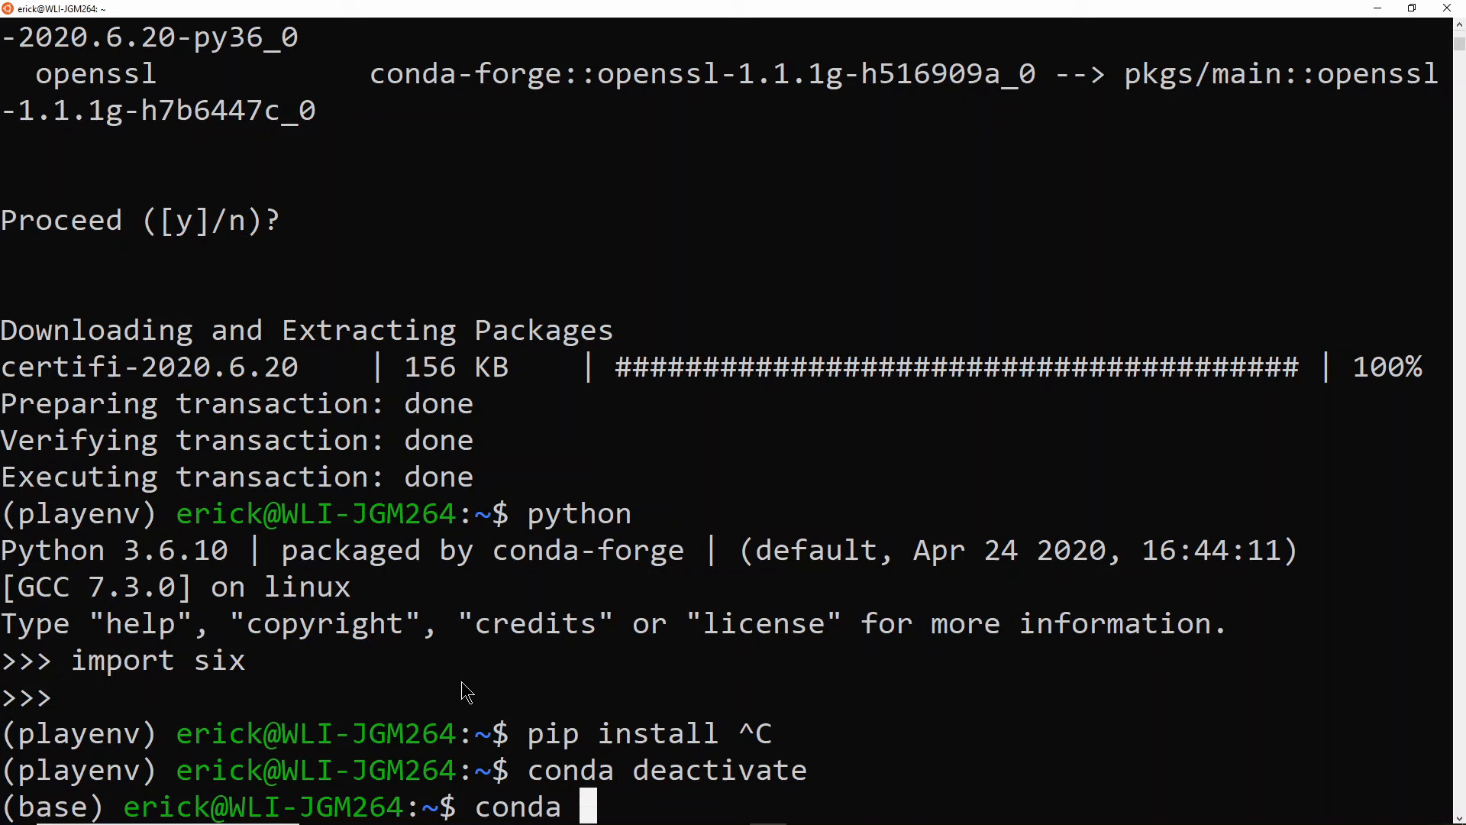
Run conda create -n test_env python=3.8 numpy and confirm with y.
type("create n")
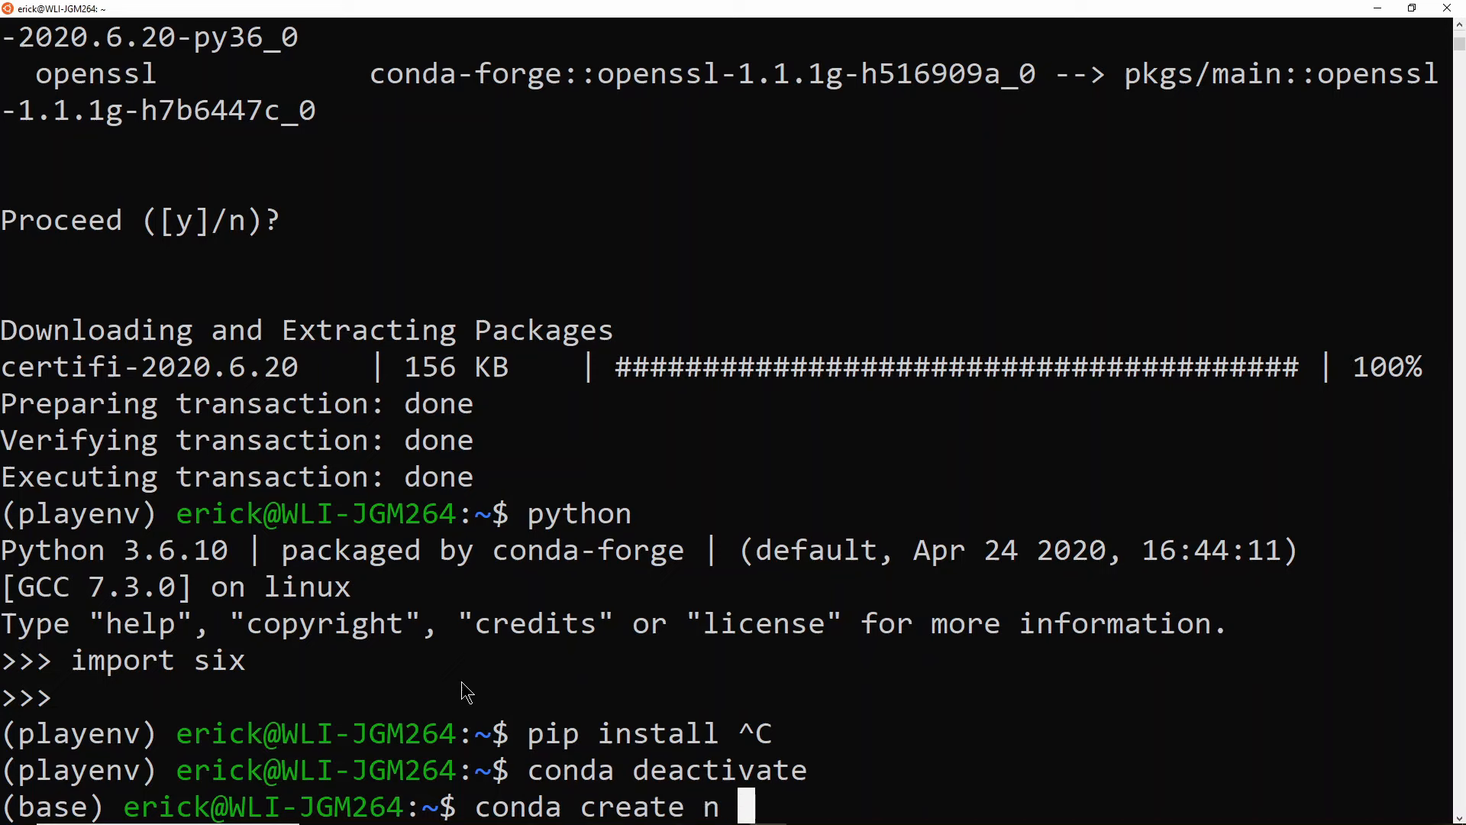
type("-")
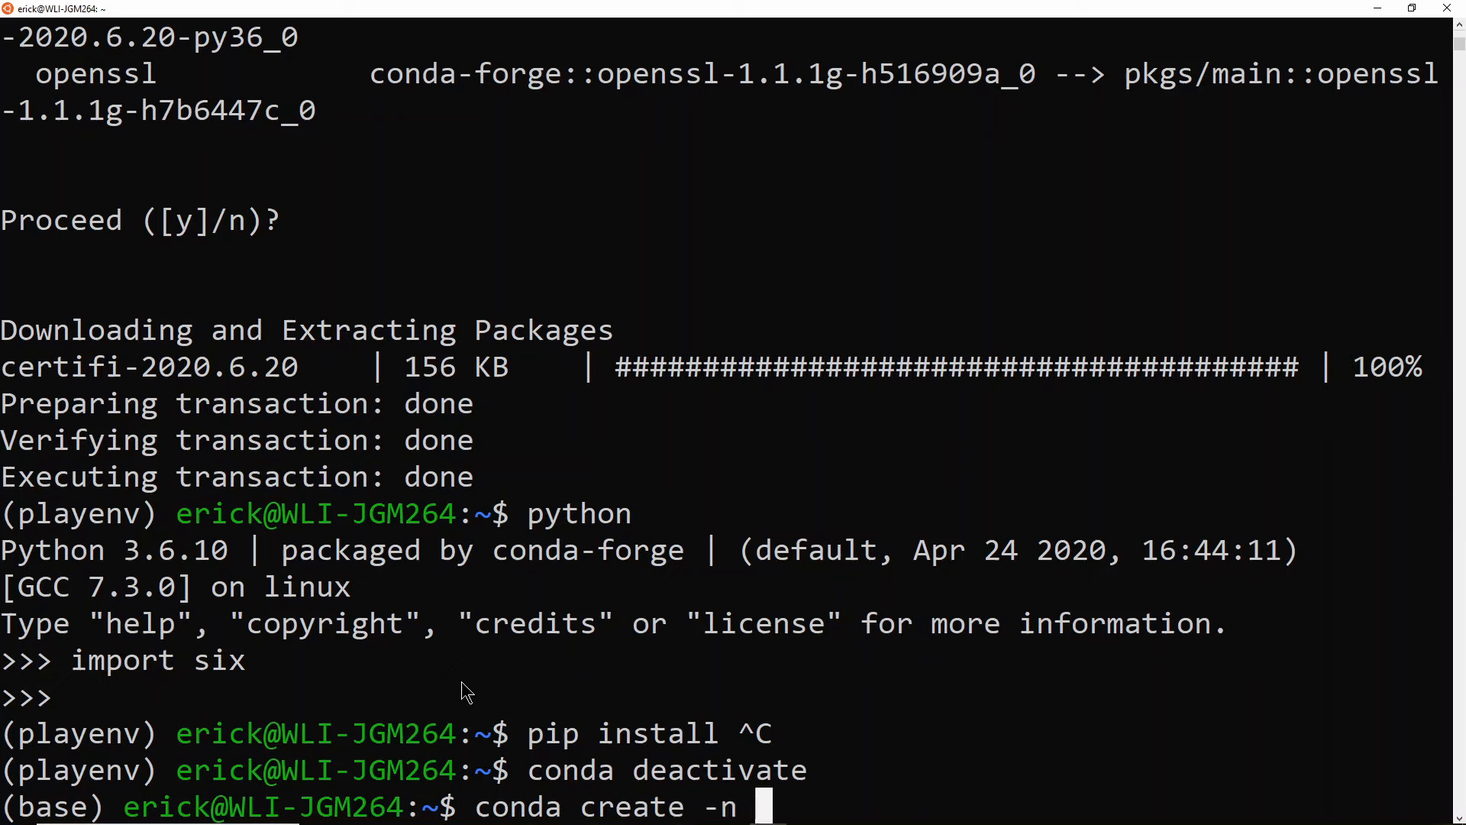
type("test_env")
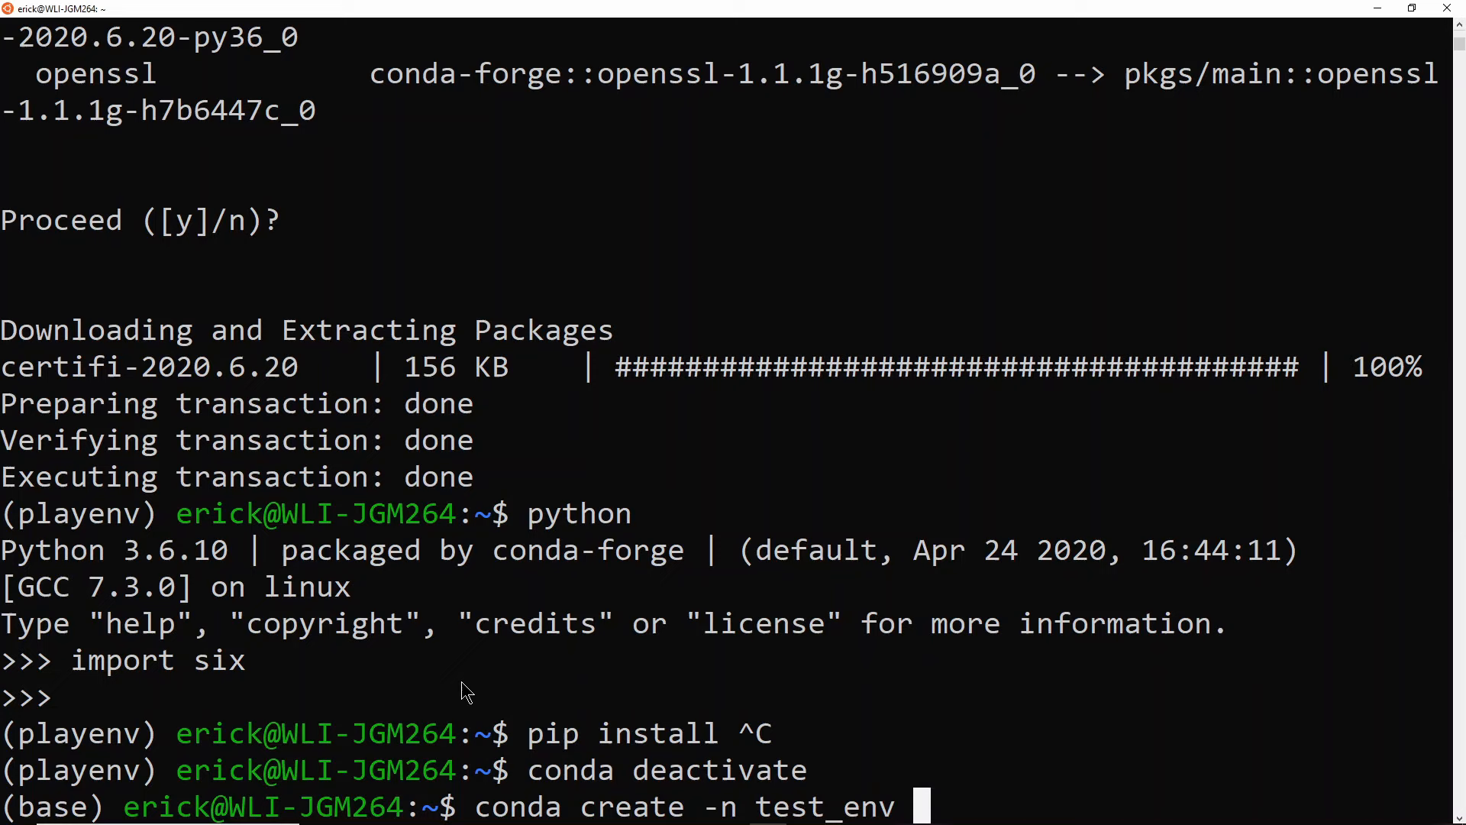
type("python")
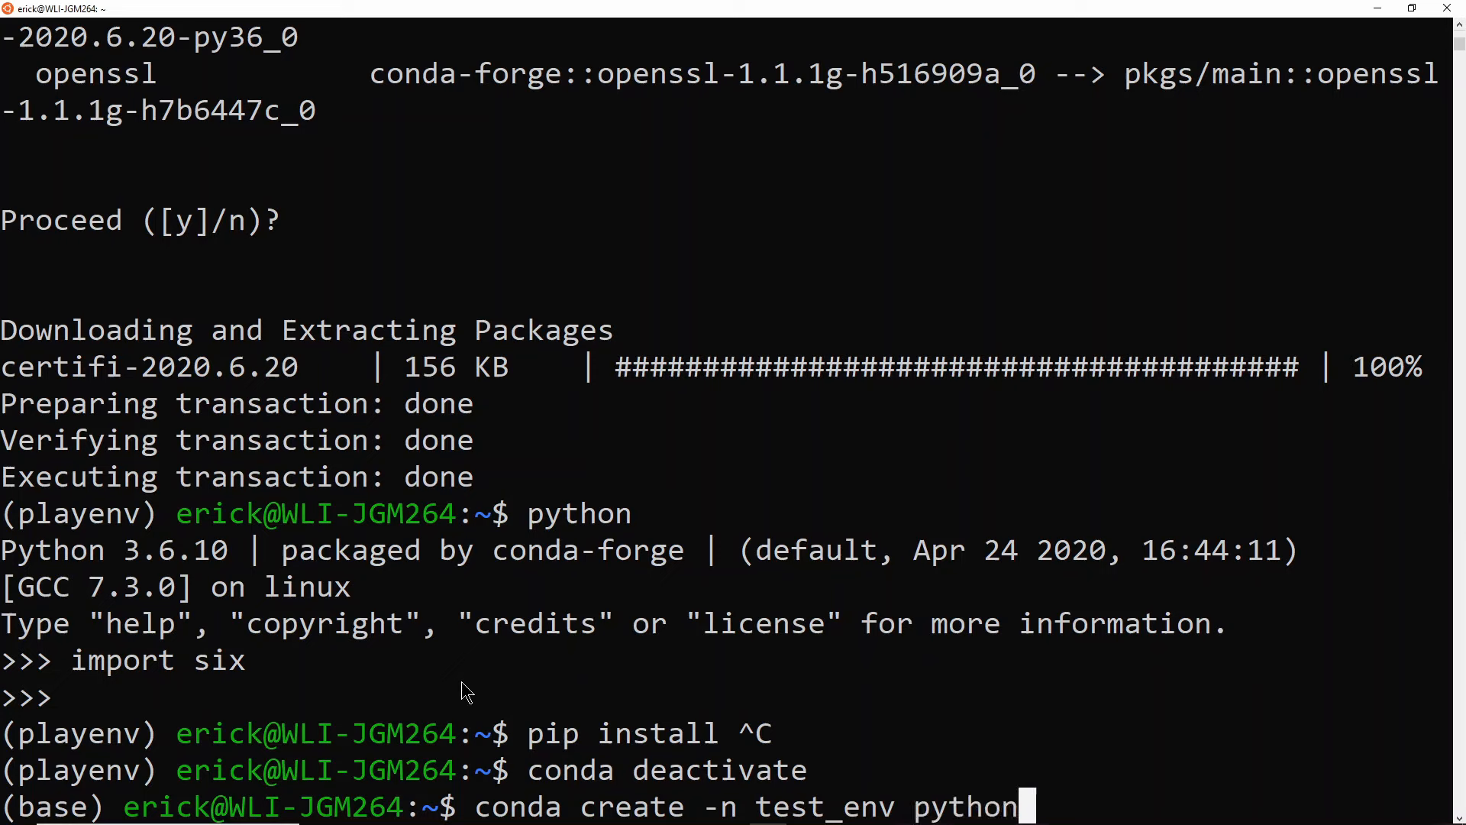
type("=3.8")
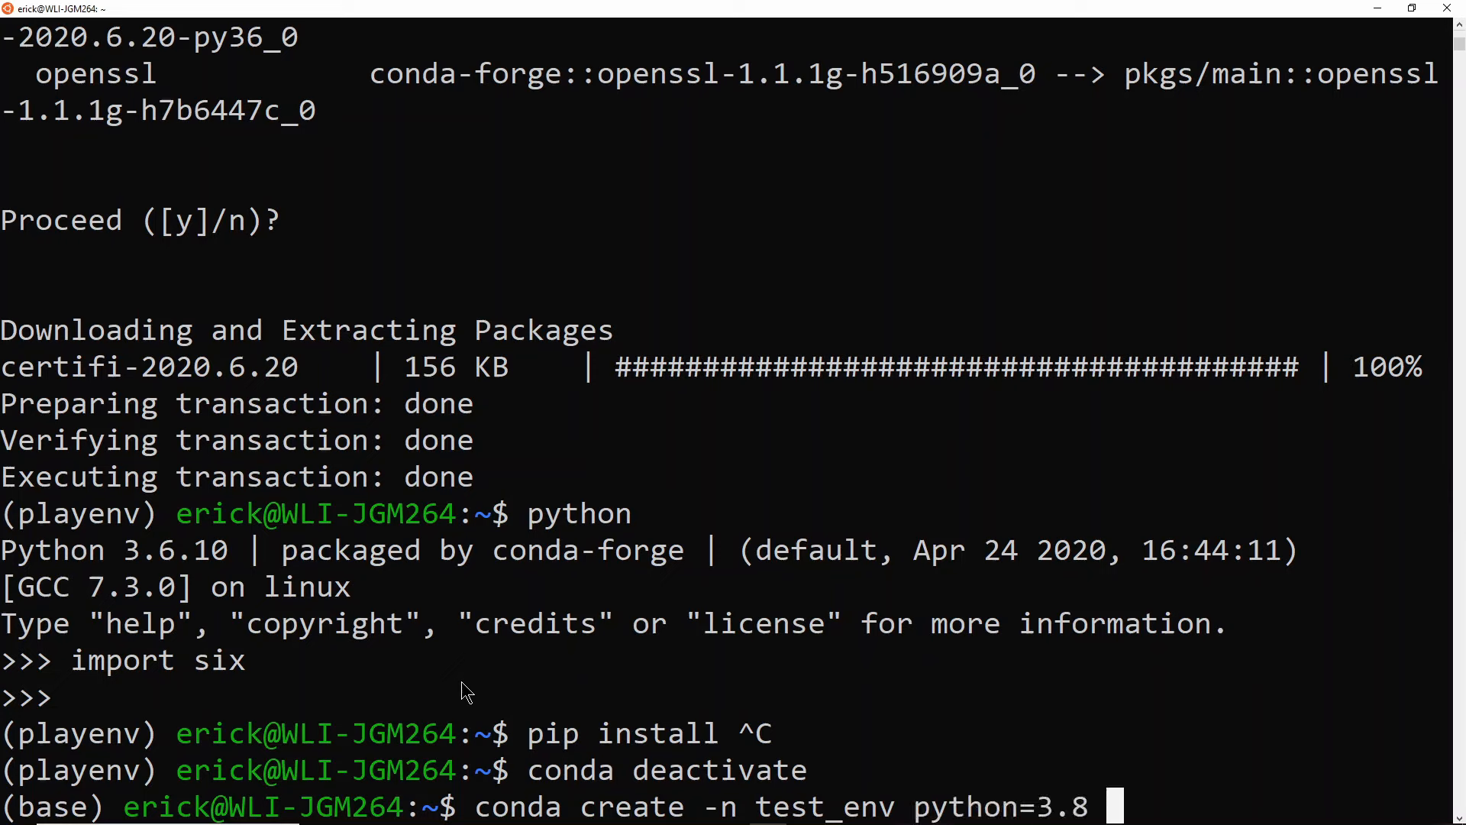
type("numpy")
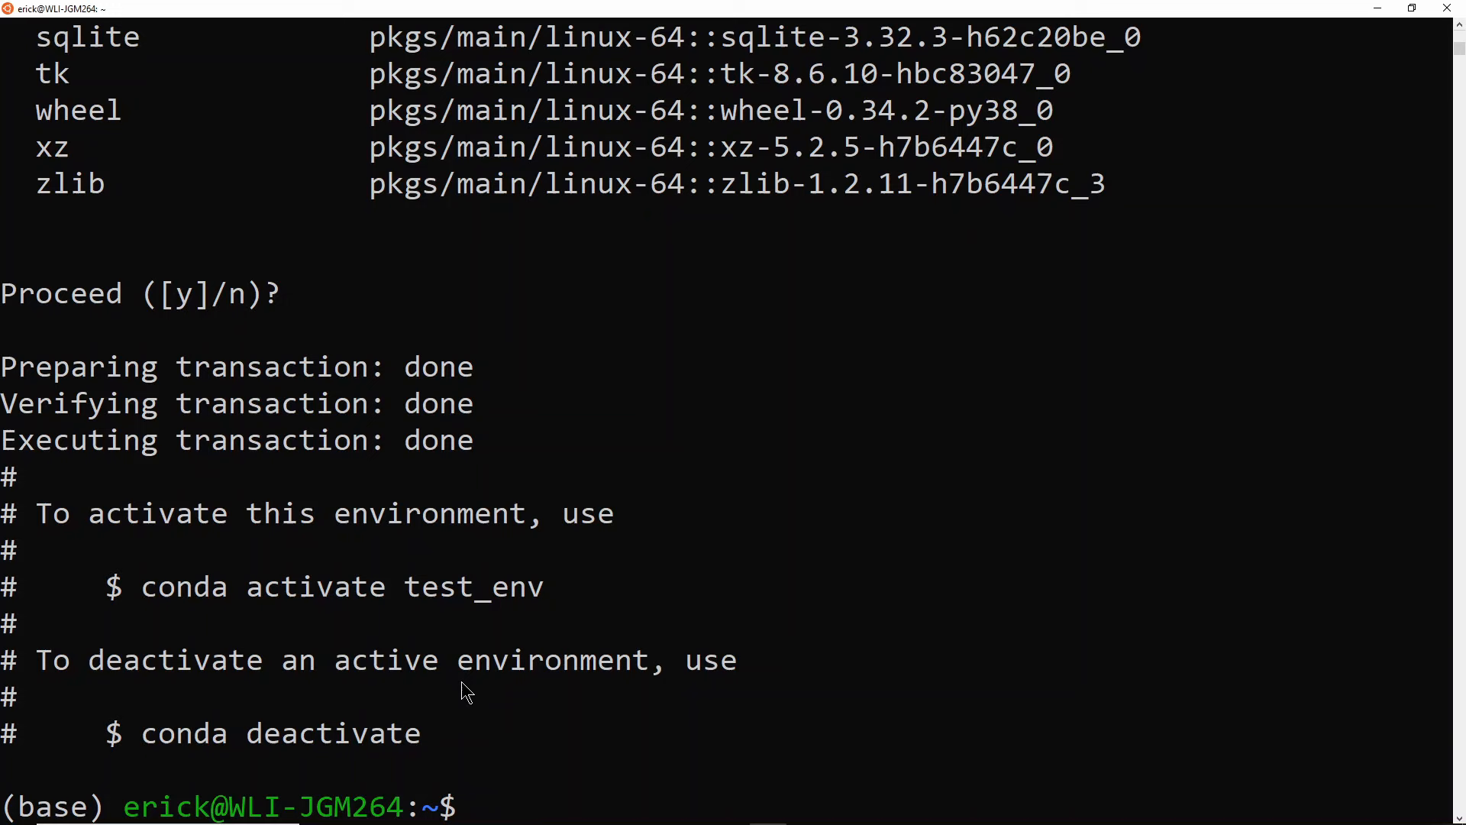
type("conda env list")
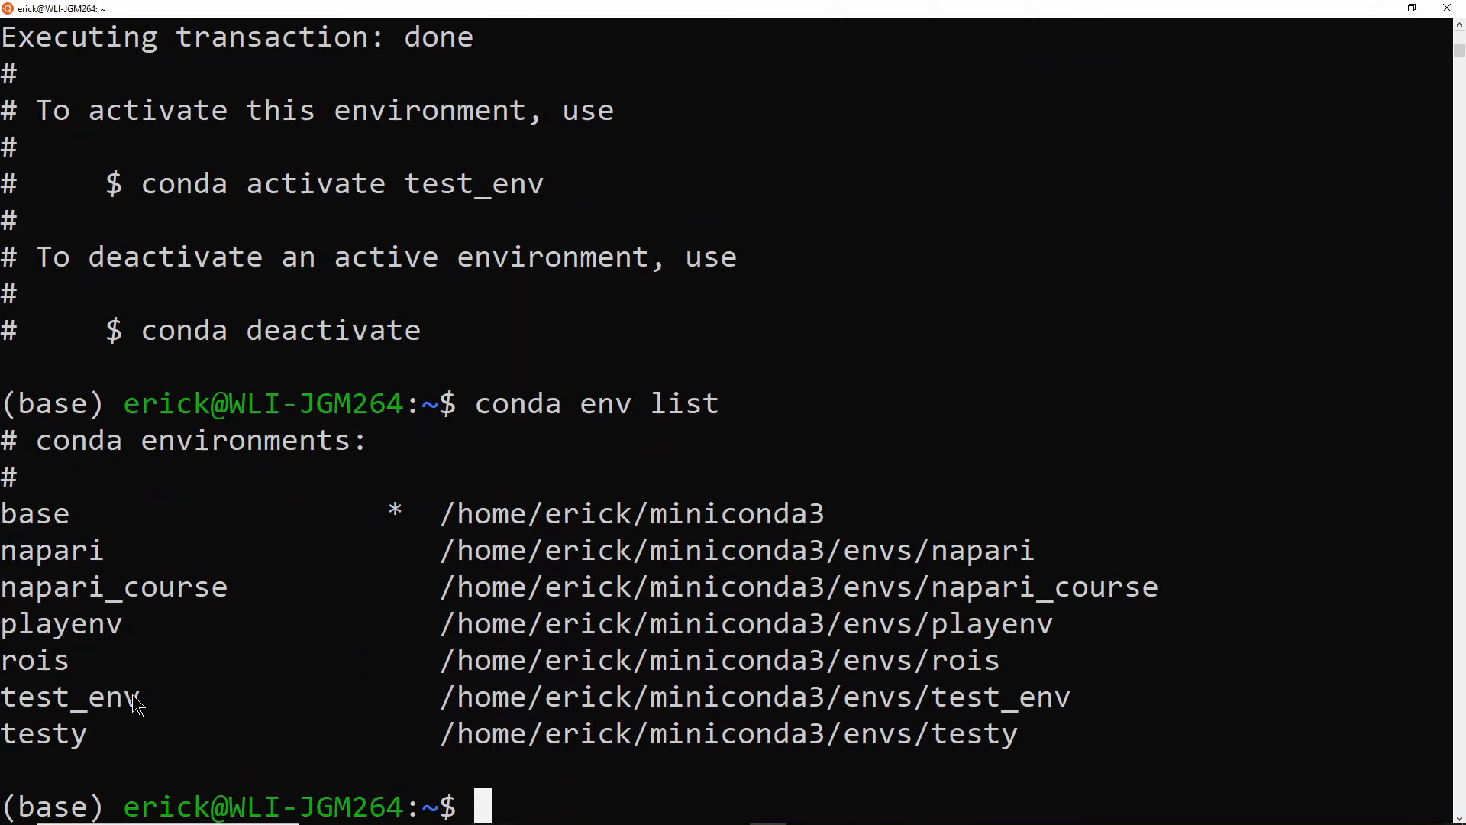
Activate test_env, import numpy as np in its Python 3.8.3, then exit Python.
type("conda activate test_env")
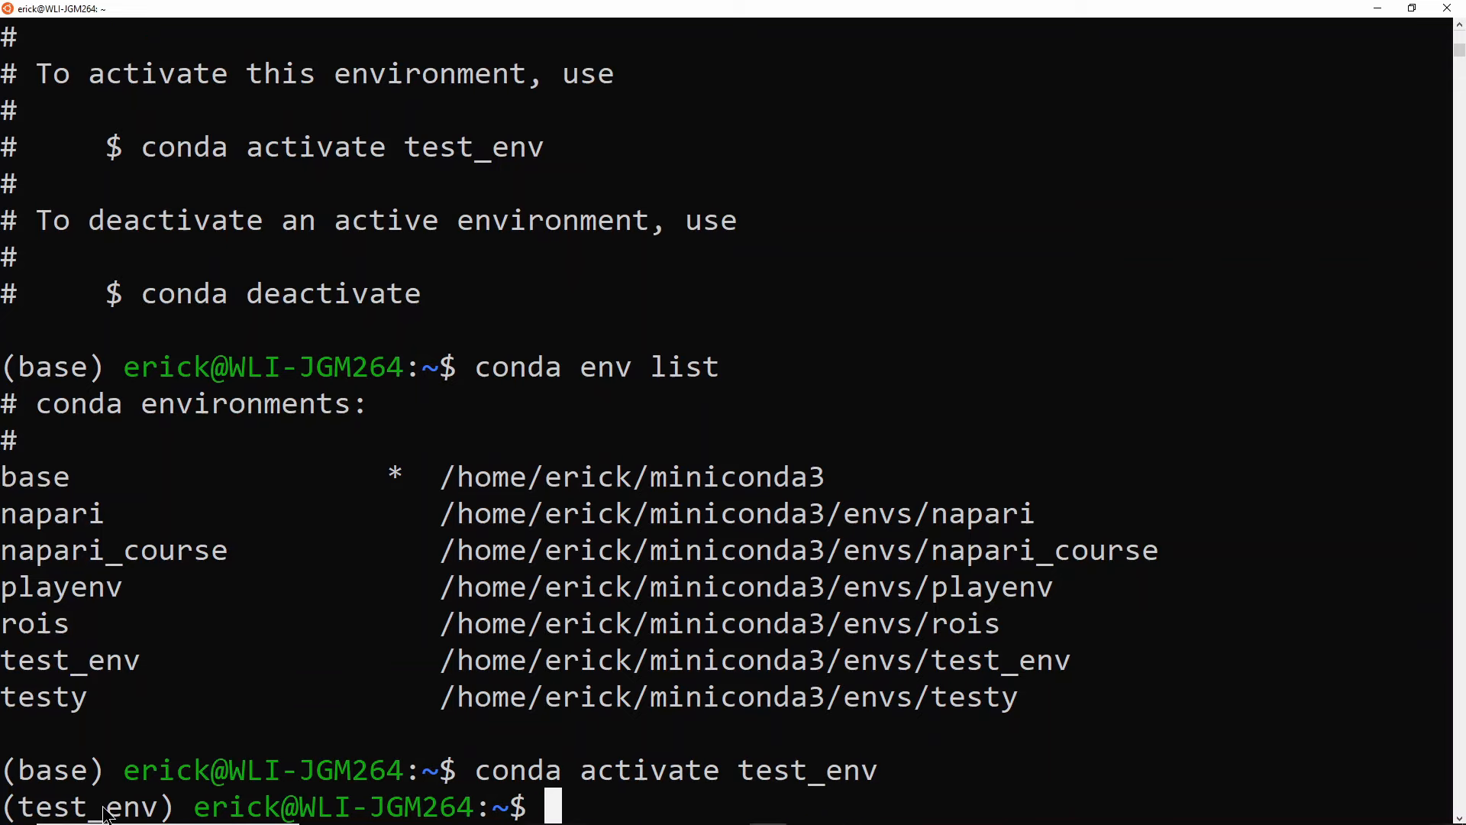
type("python")
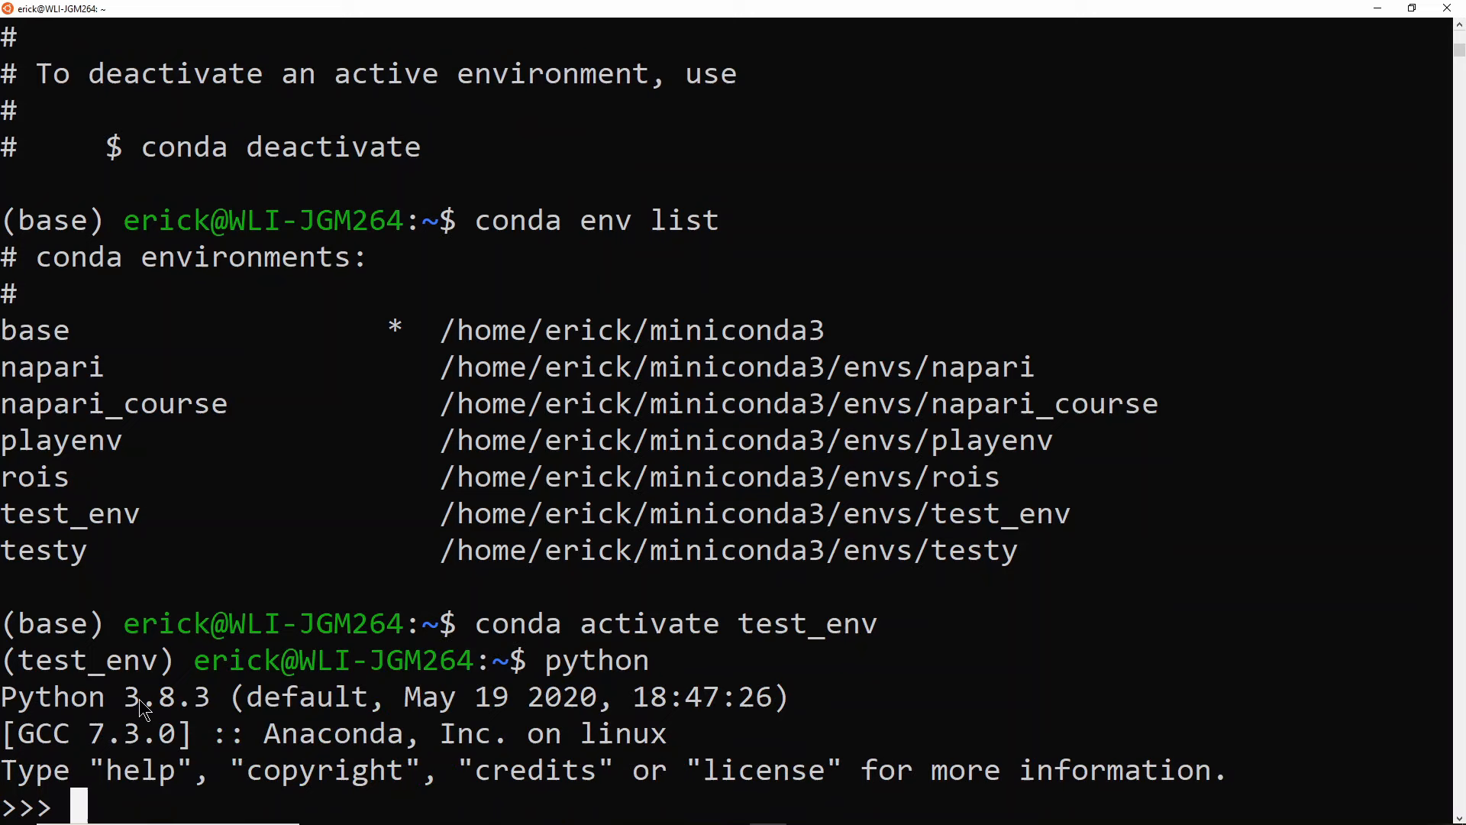
type("import numpy as n")
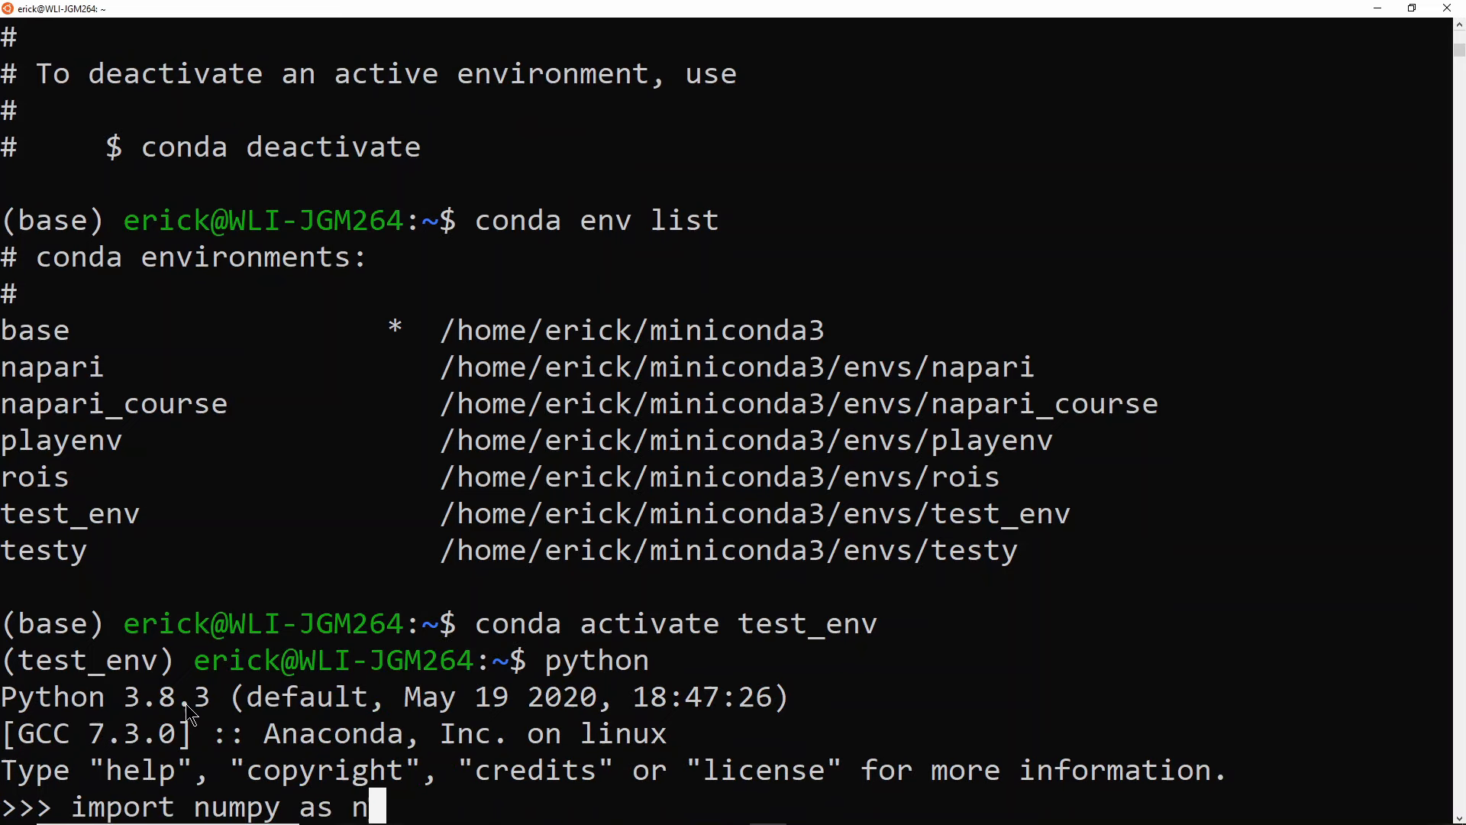
key("enter")
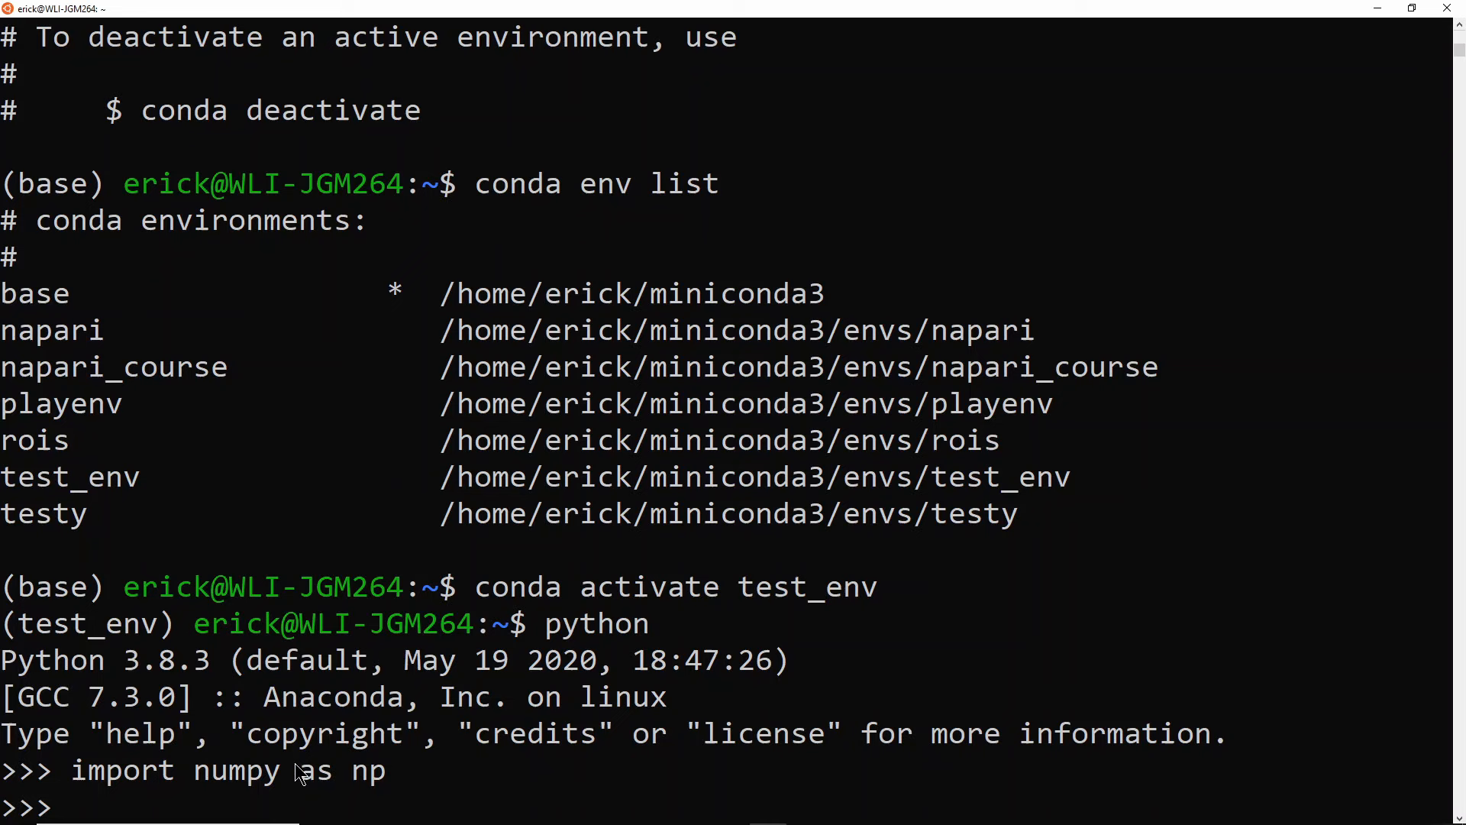
mouse_move(304, 741)
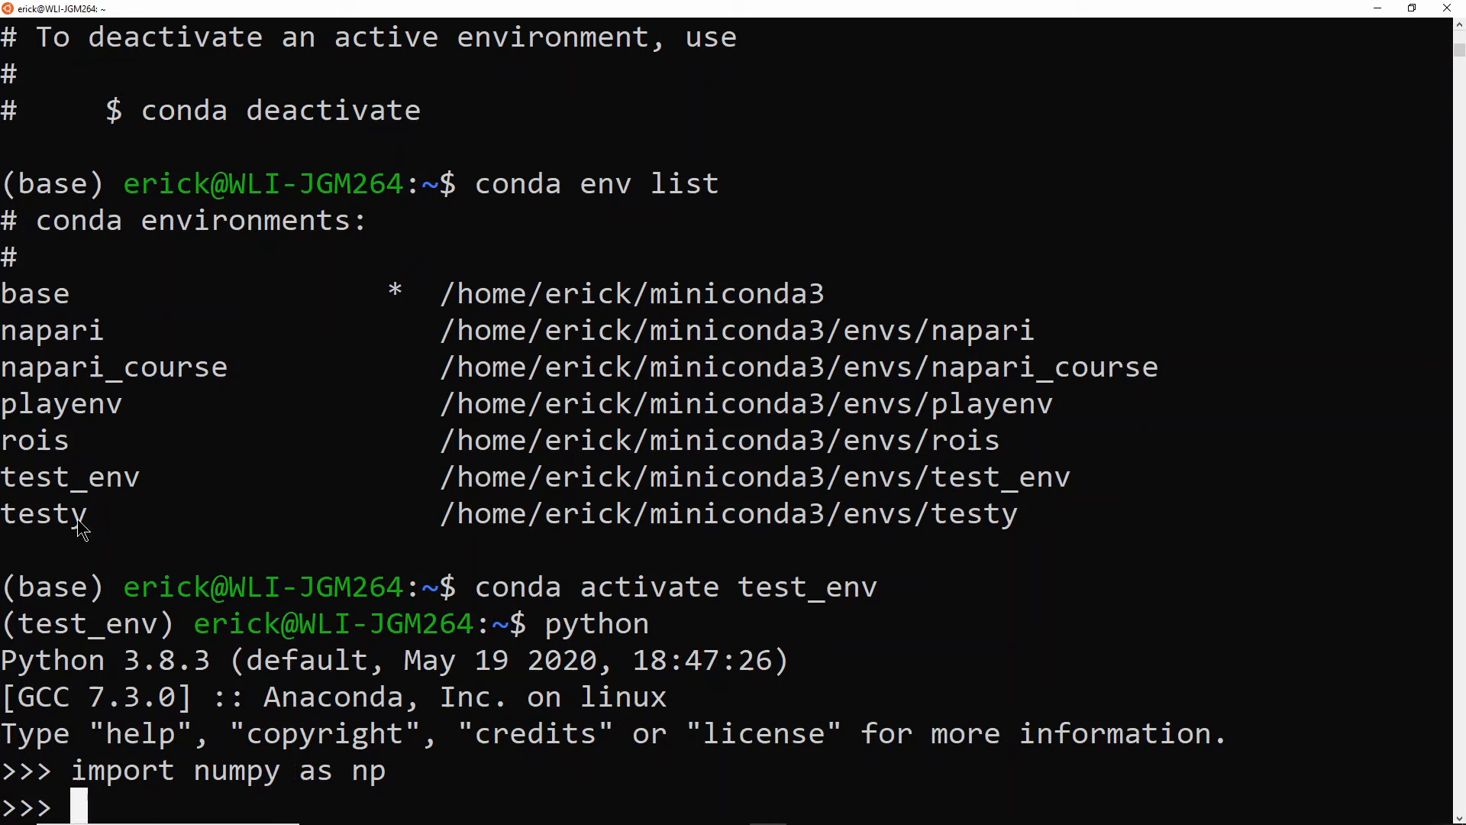
mouse_move(100, 420)
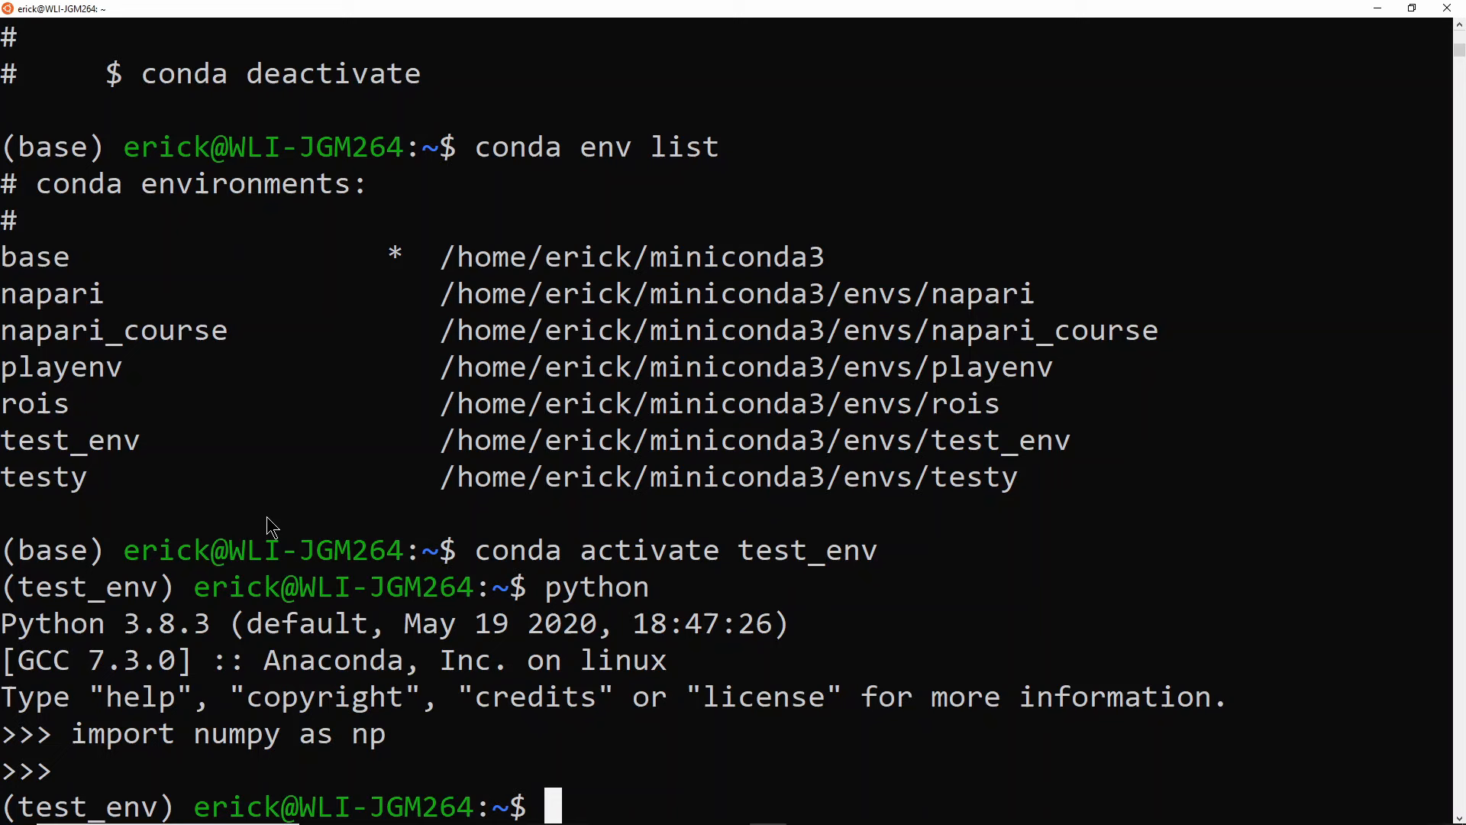
type("con")
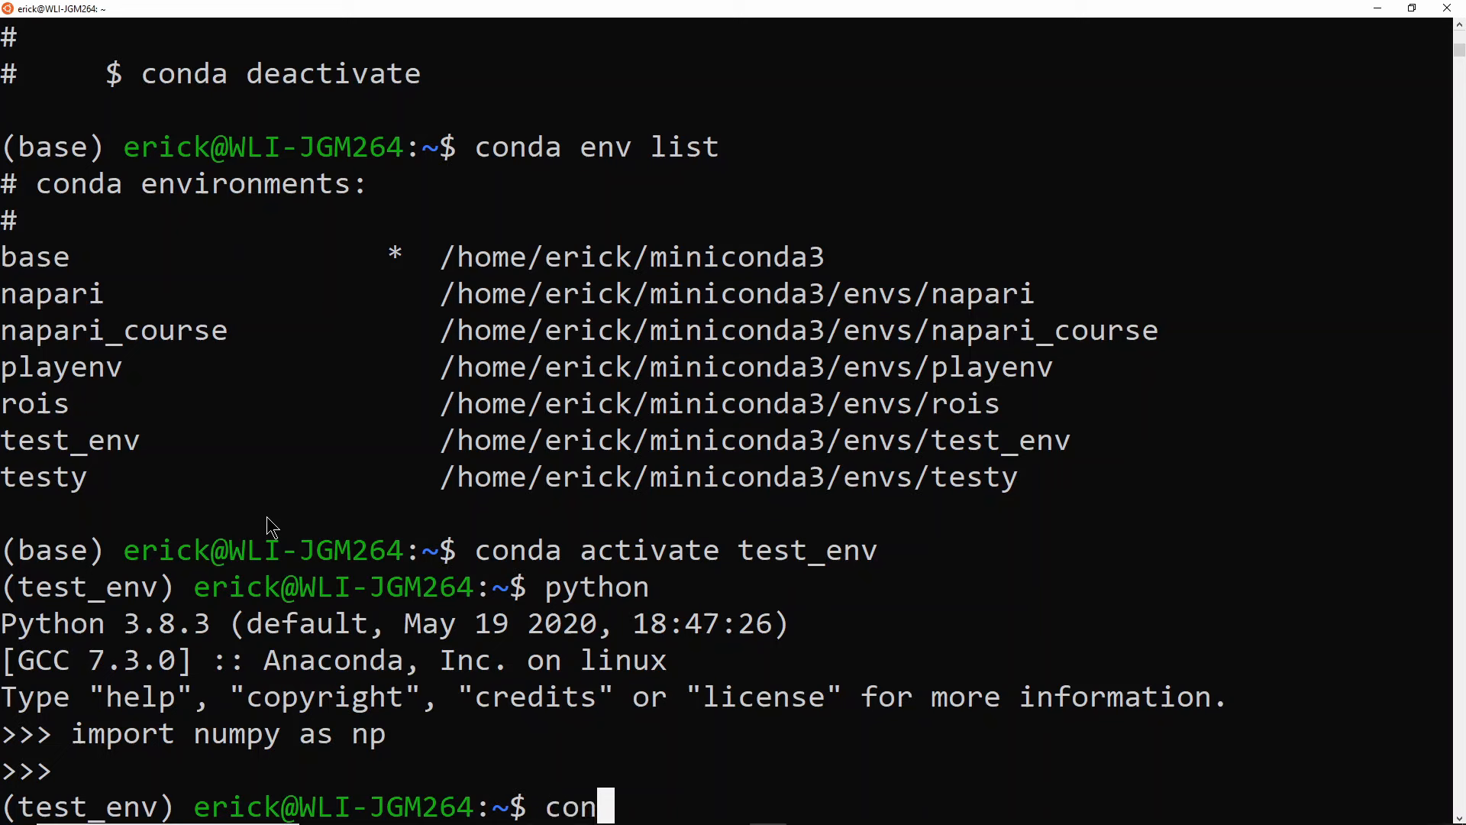
Export test_env to test.yml, retrying after the ambiguous --f option error.
type("da")
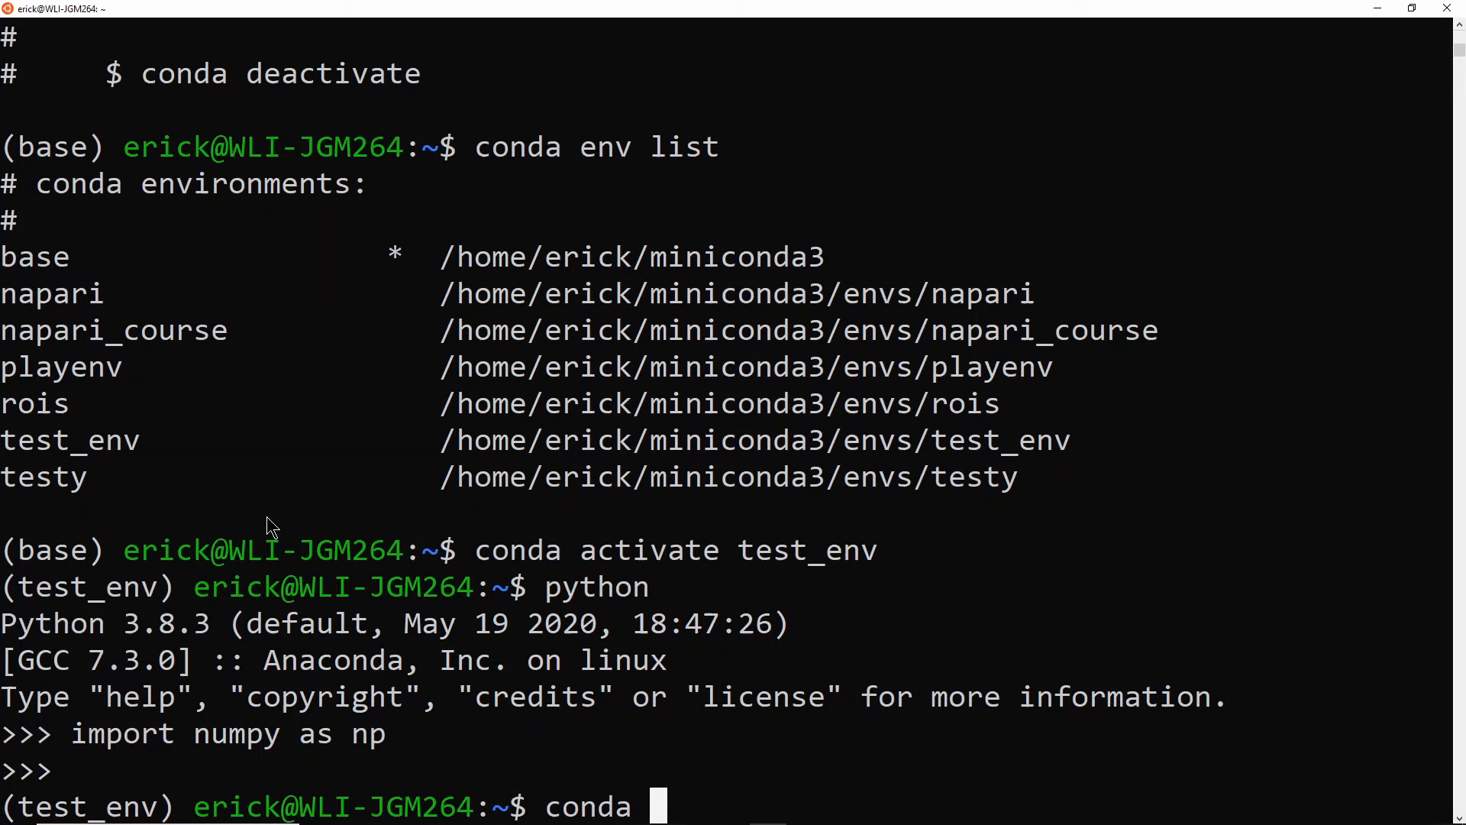
type("env expo")
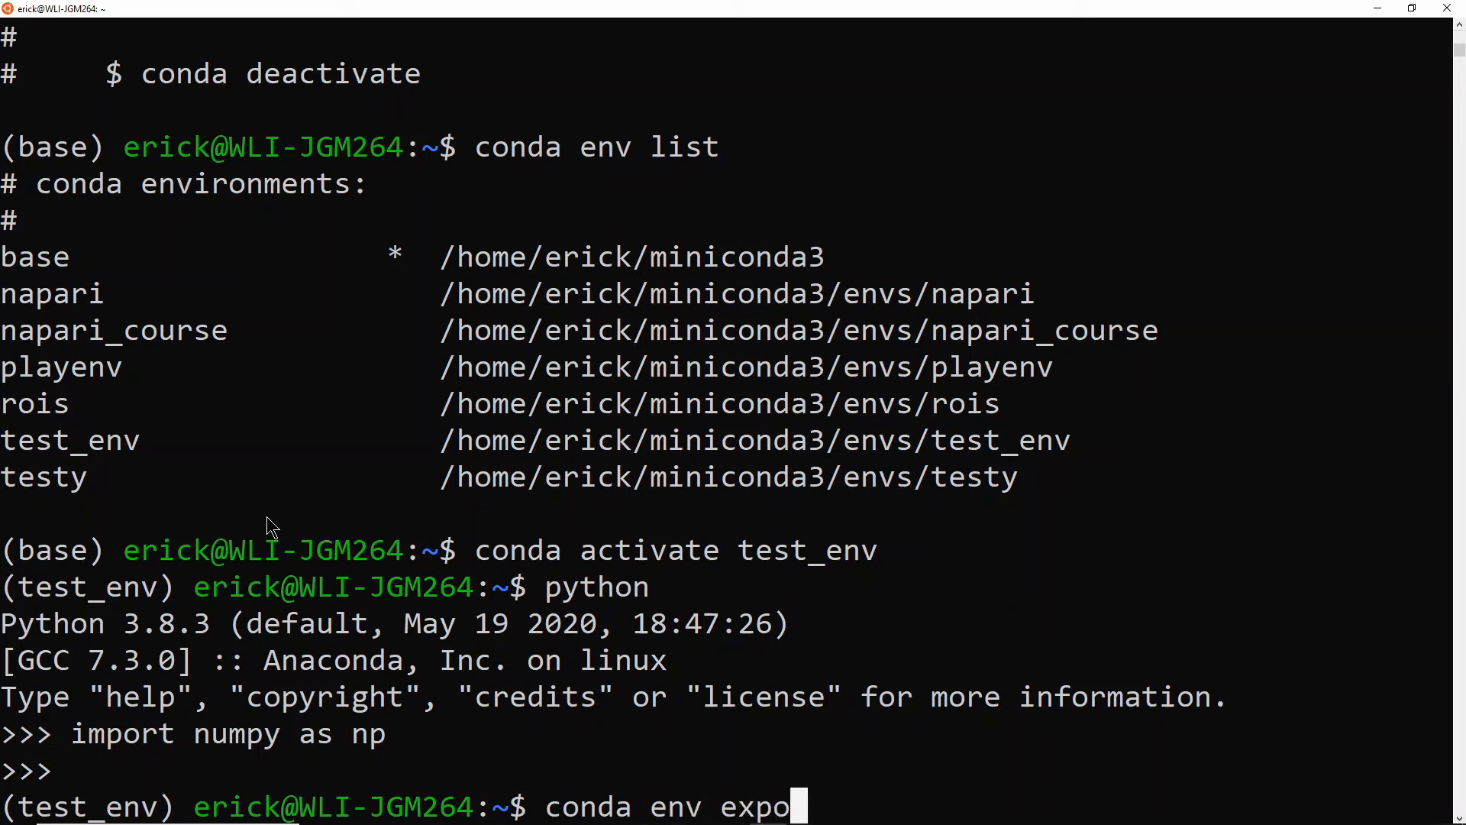
type("rt --f")
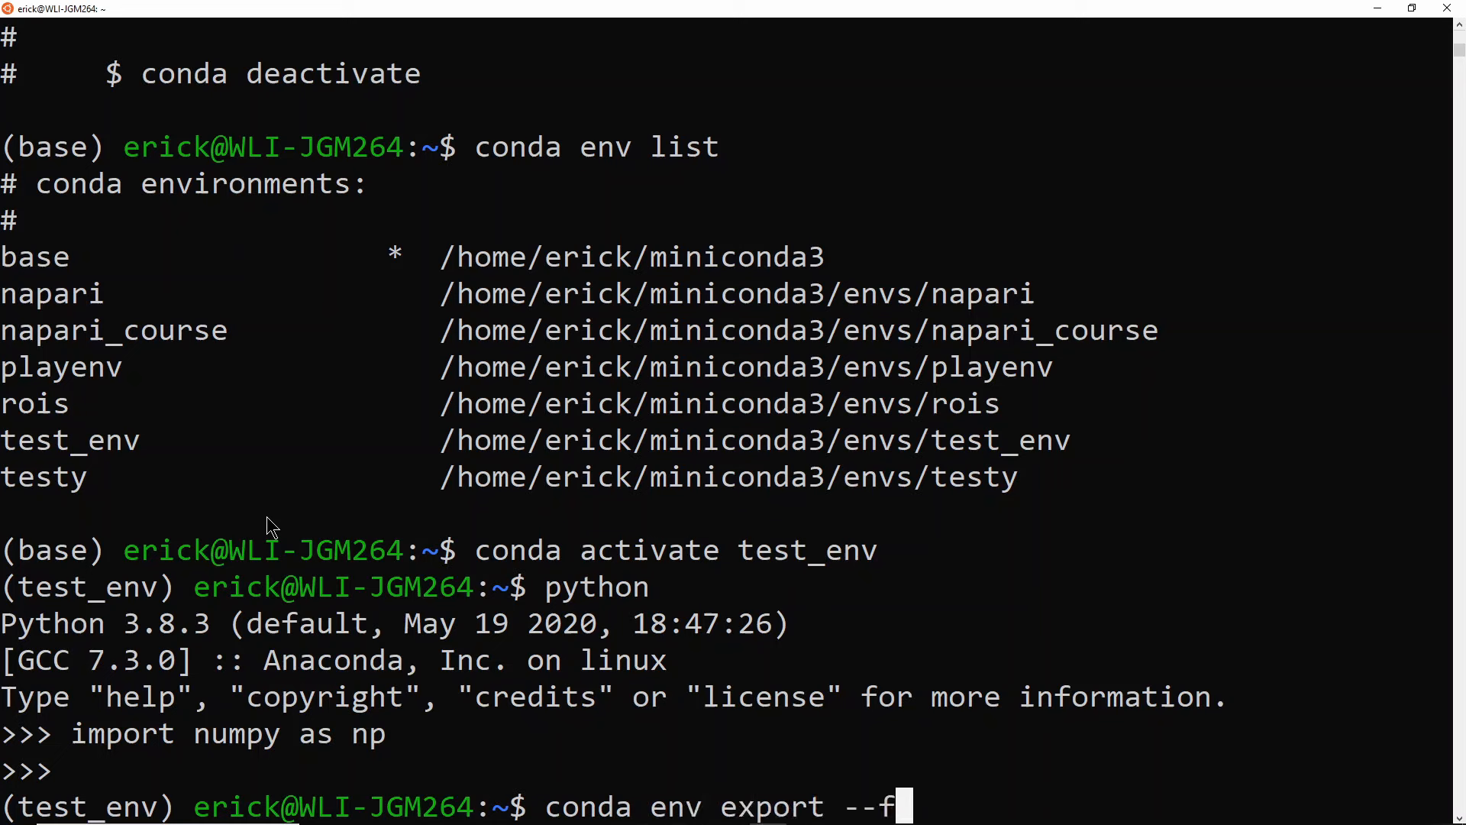
type("tes")
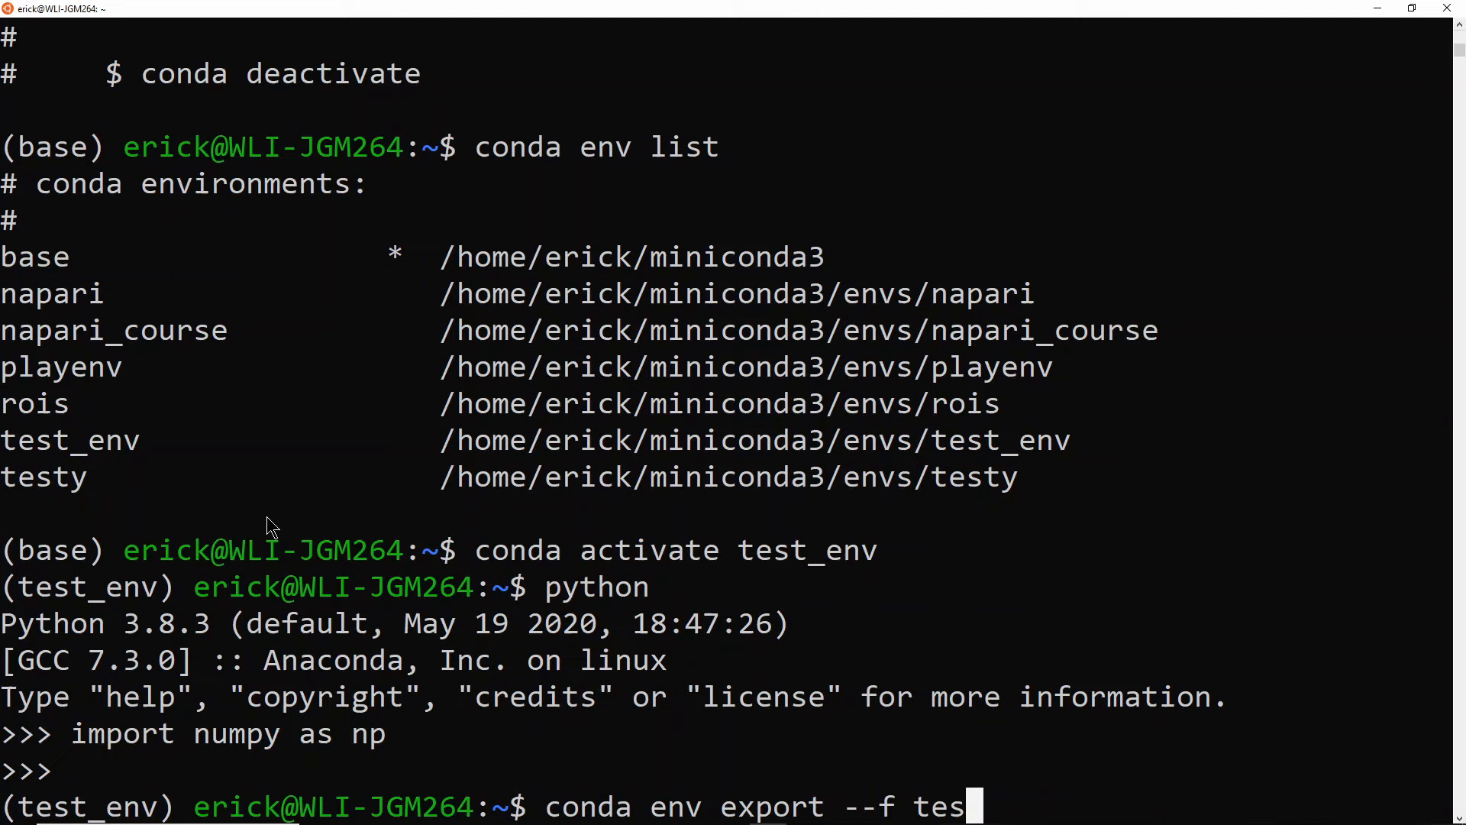
type("t.yml")
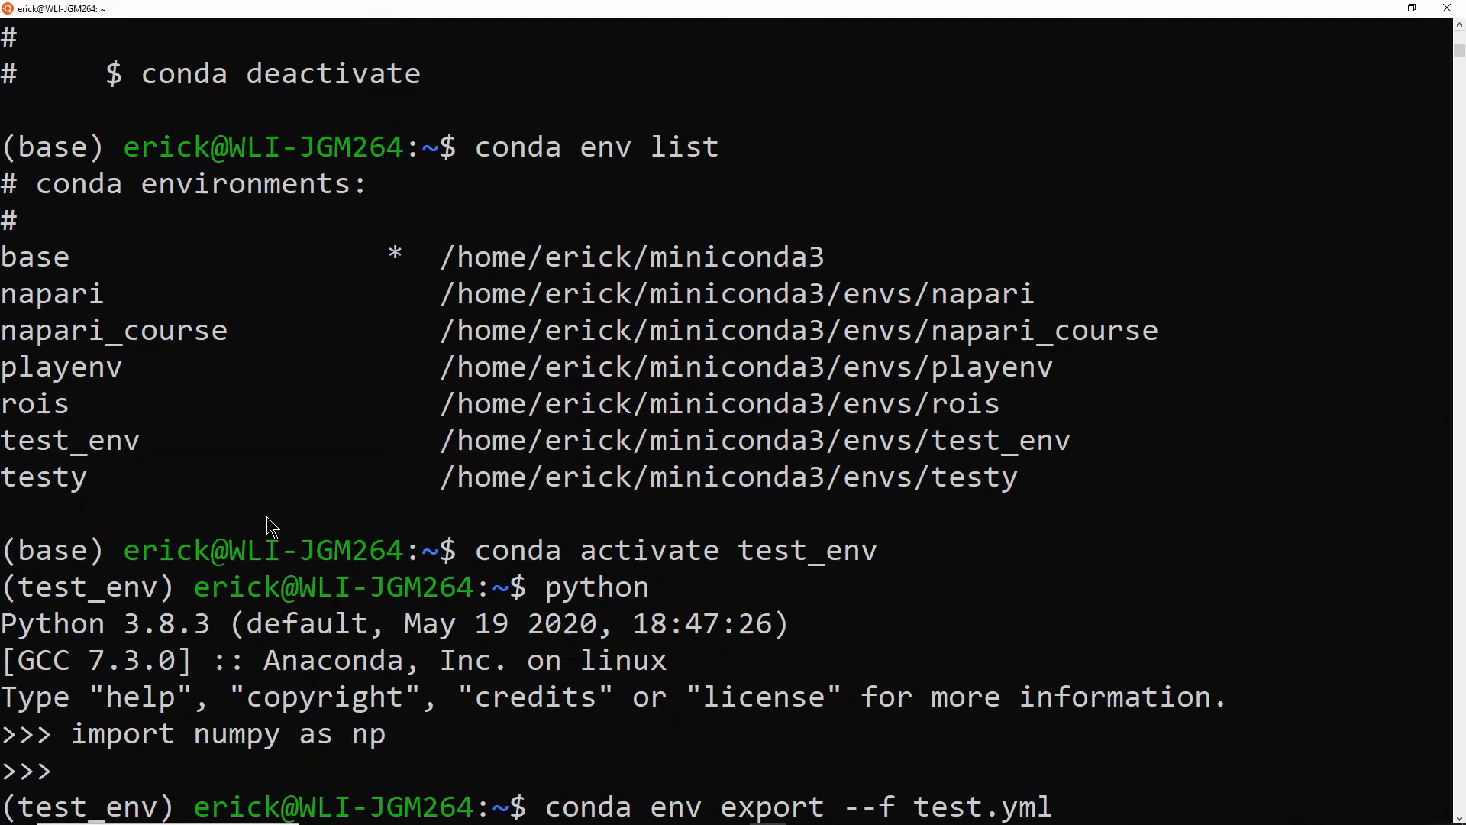
key("Return")
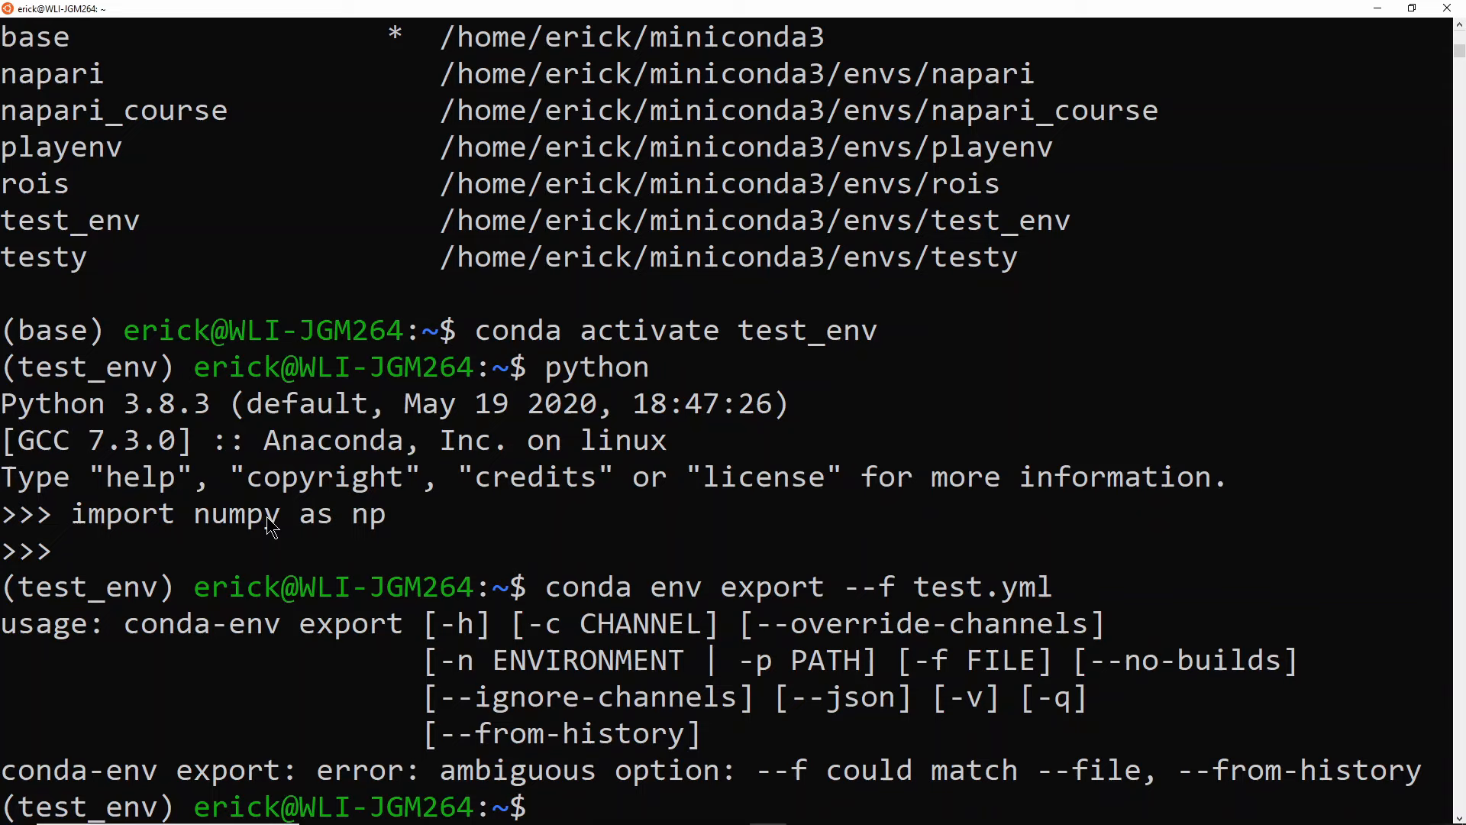
type("conda env export --f test.yml")
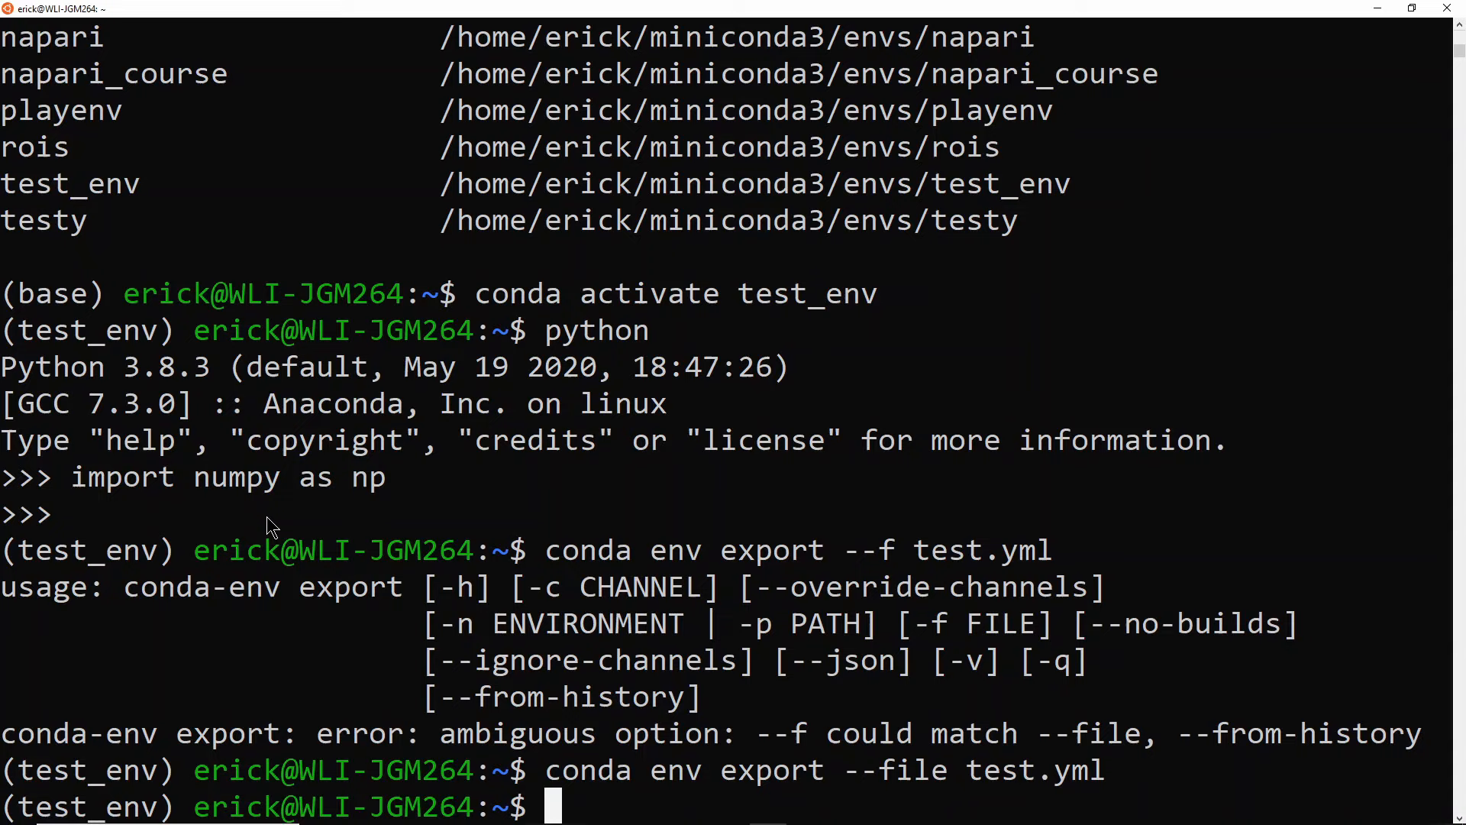
type("less te")
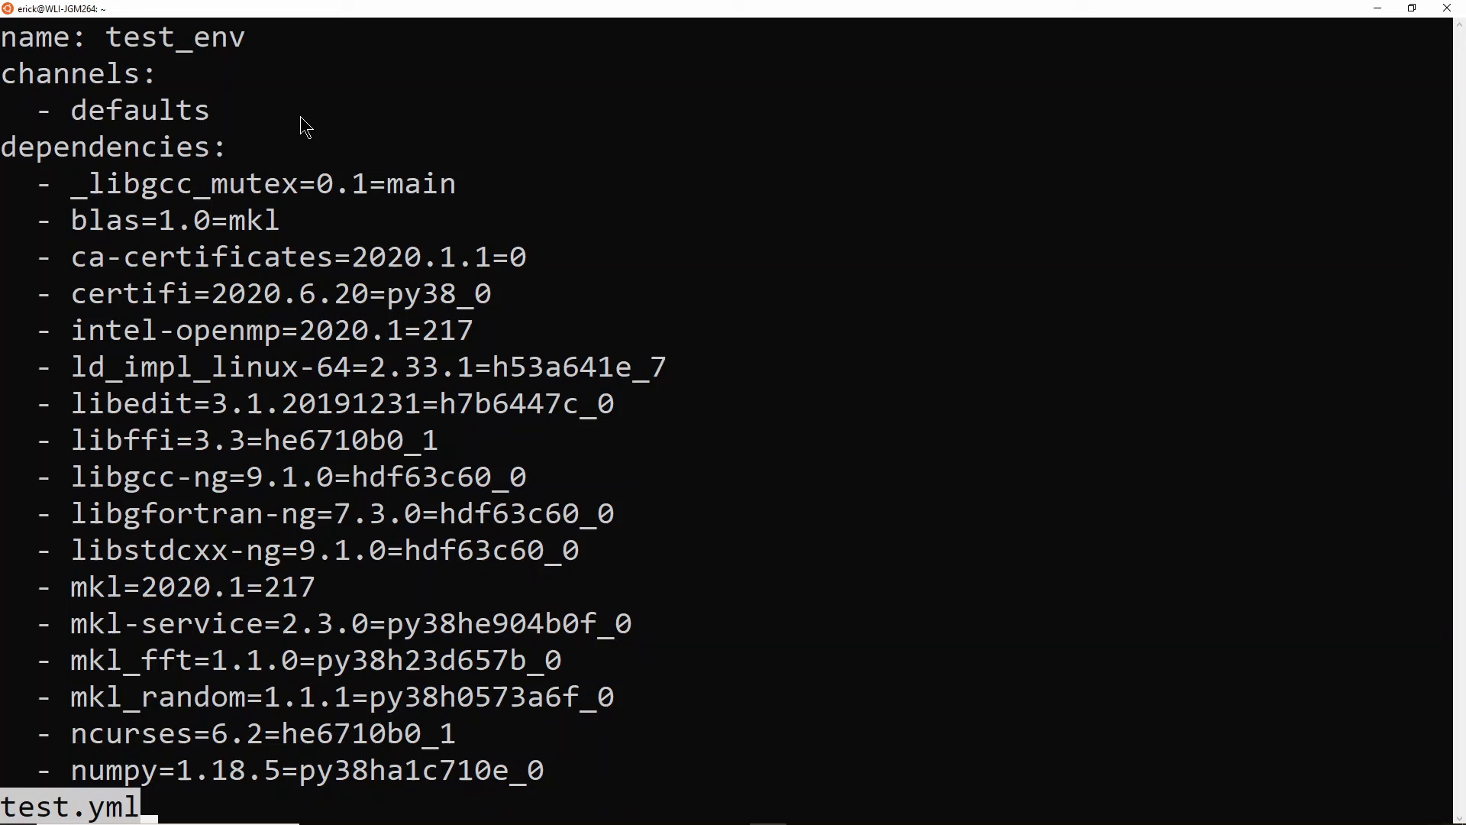
mouse_move(232, 53)
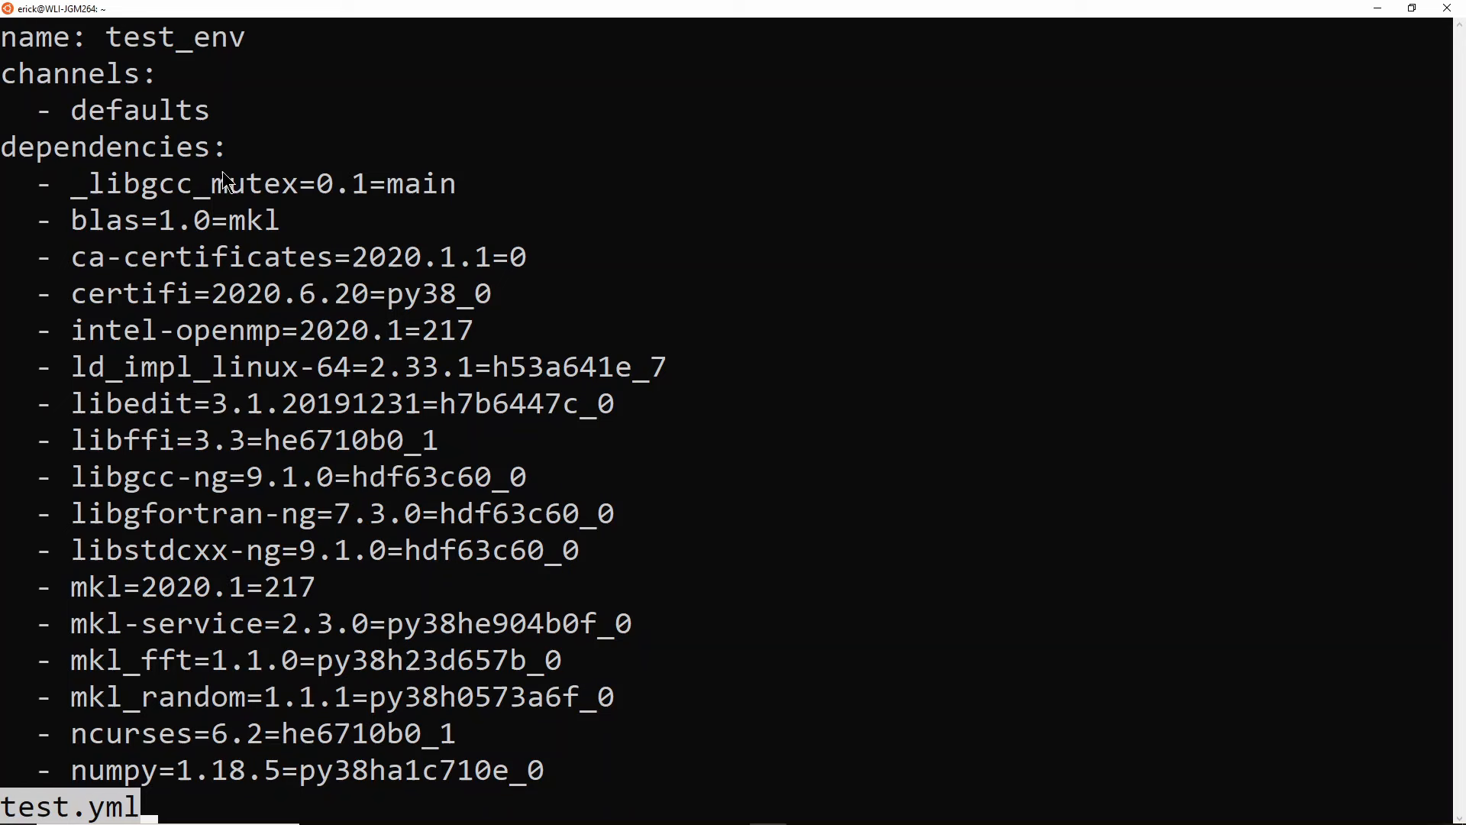
mouse_move(141, 213)
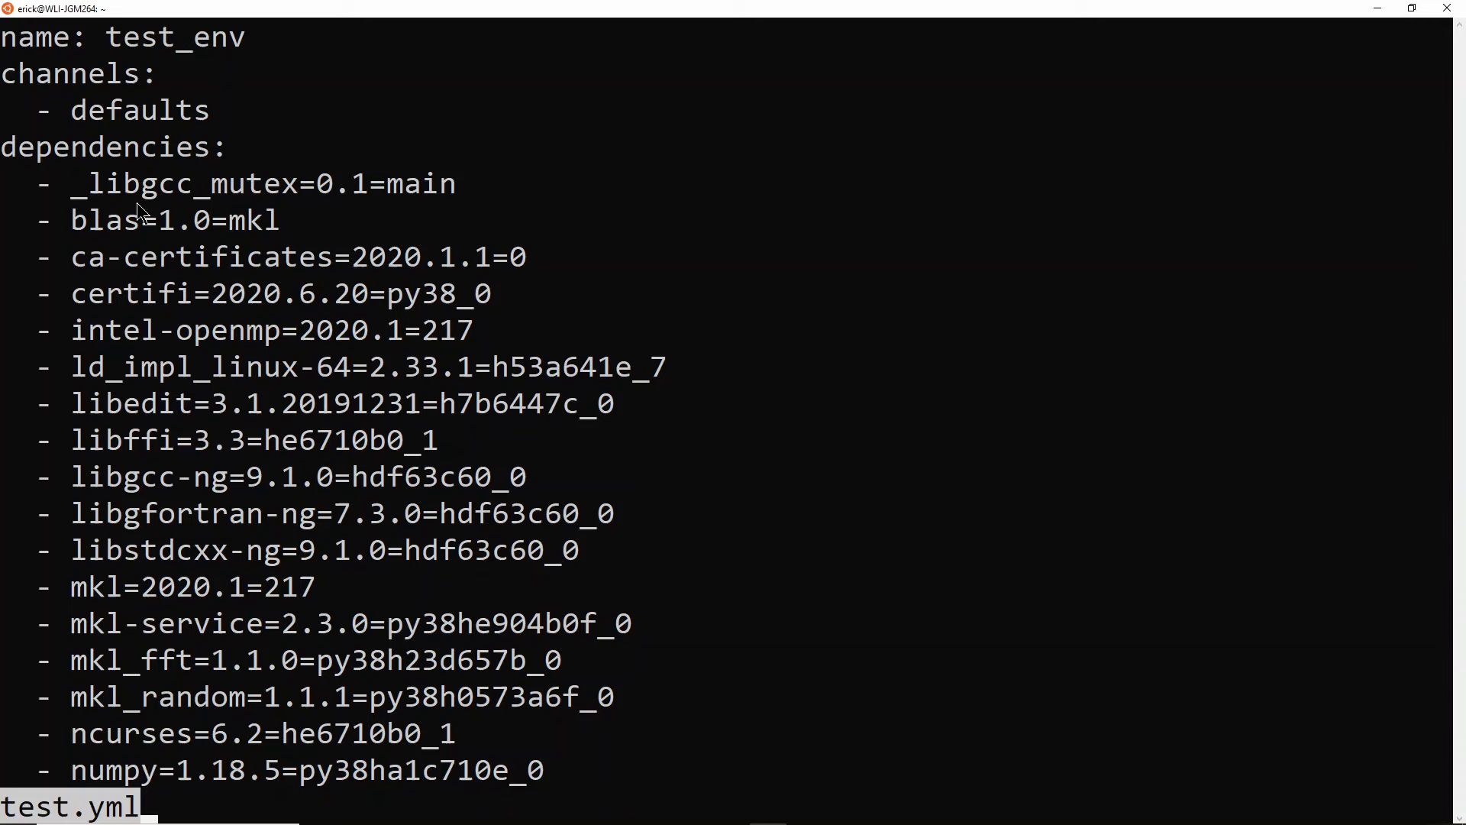
mouse_move(159, 374)
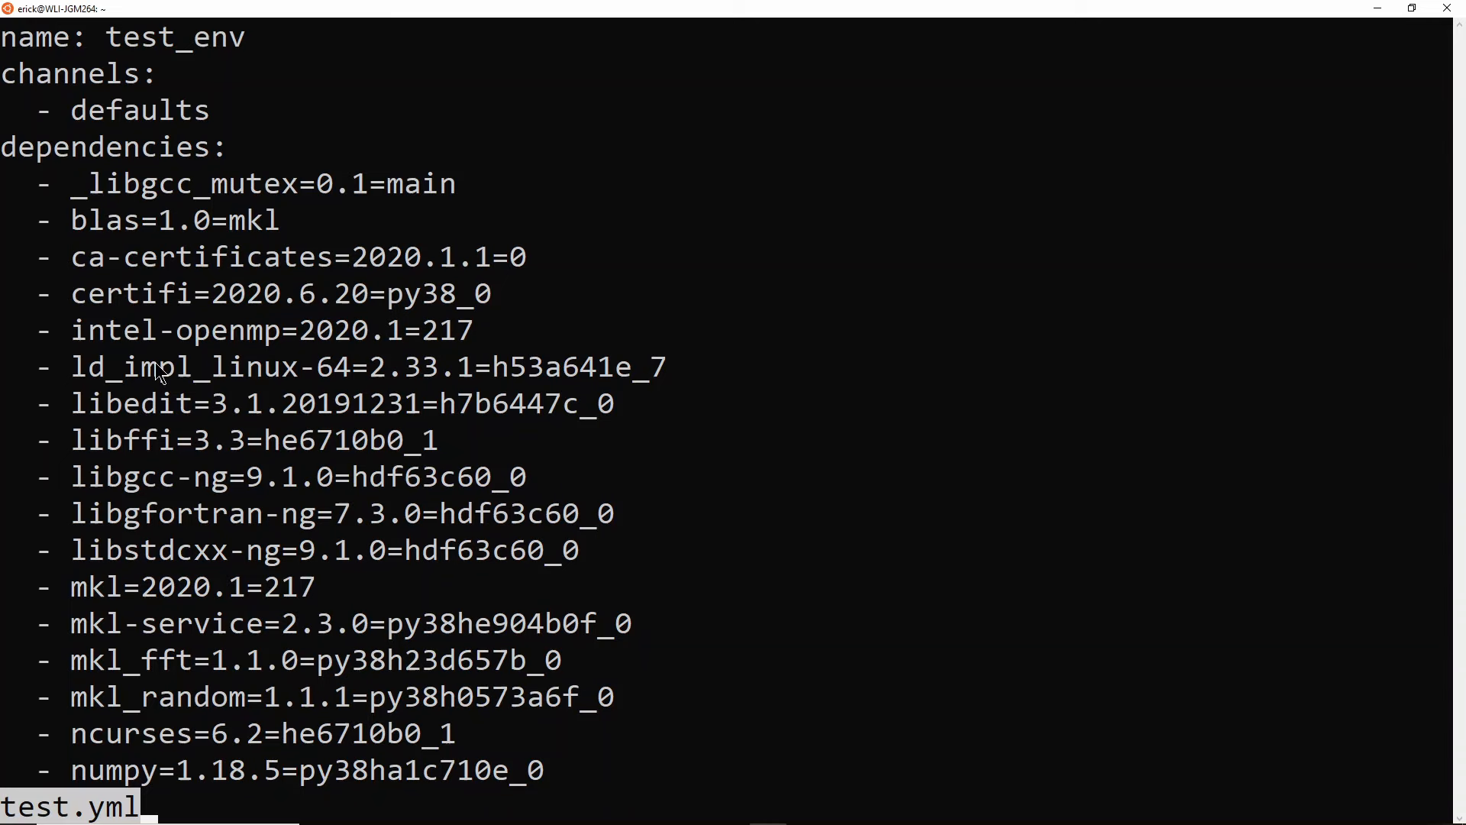
mouse_move(93, 445)
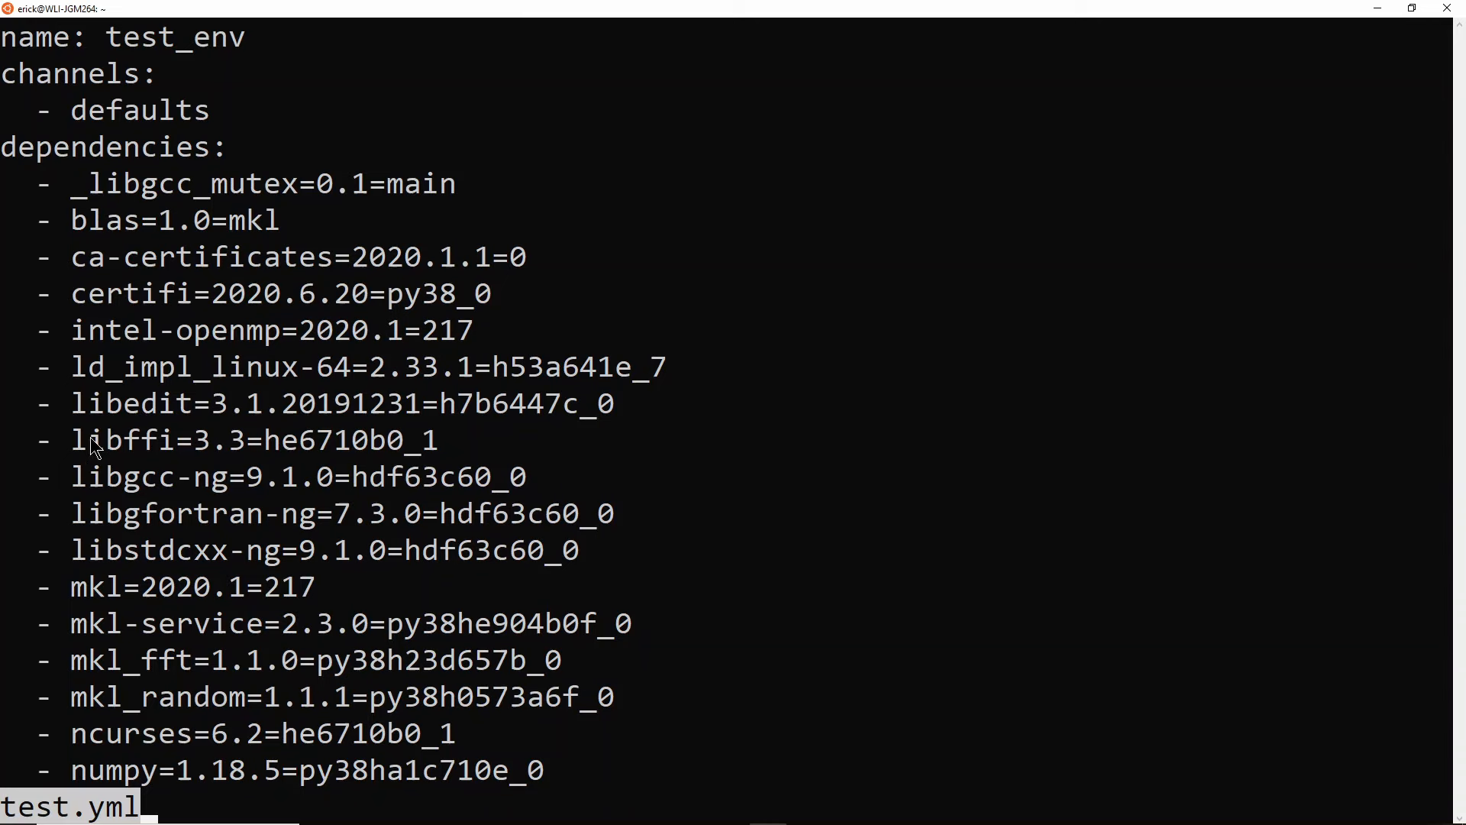
Scroll test.yml in less past numpy, python and six to the prefix path at (END).
scroll("down", 3)
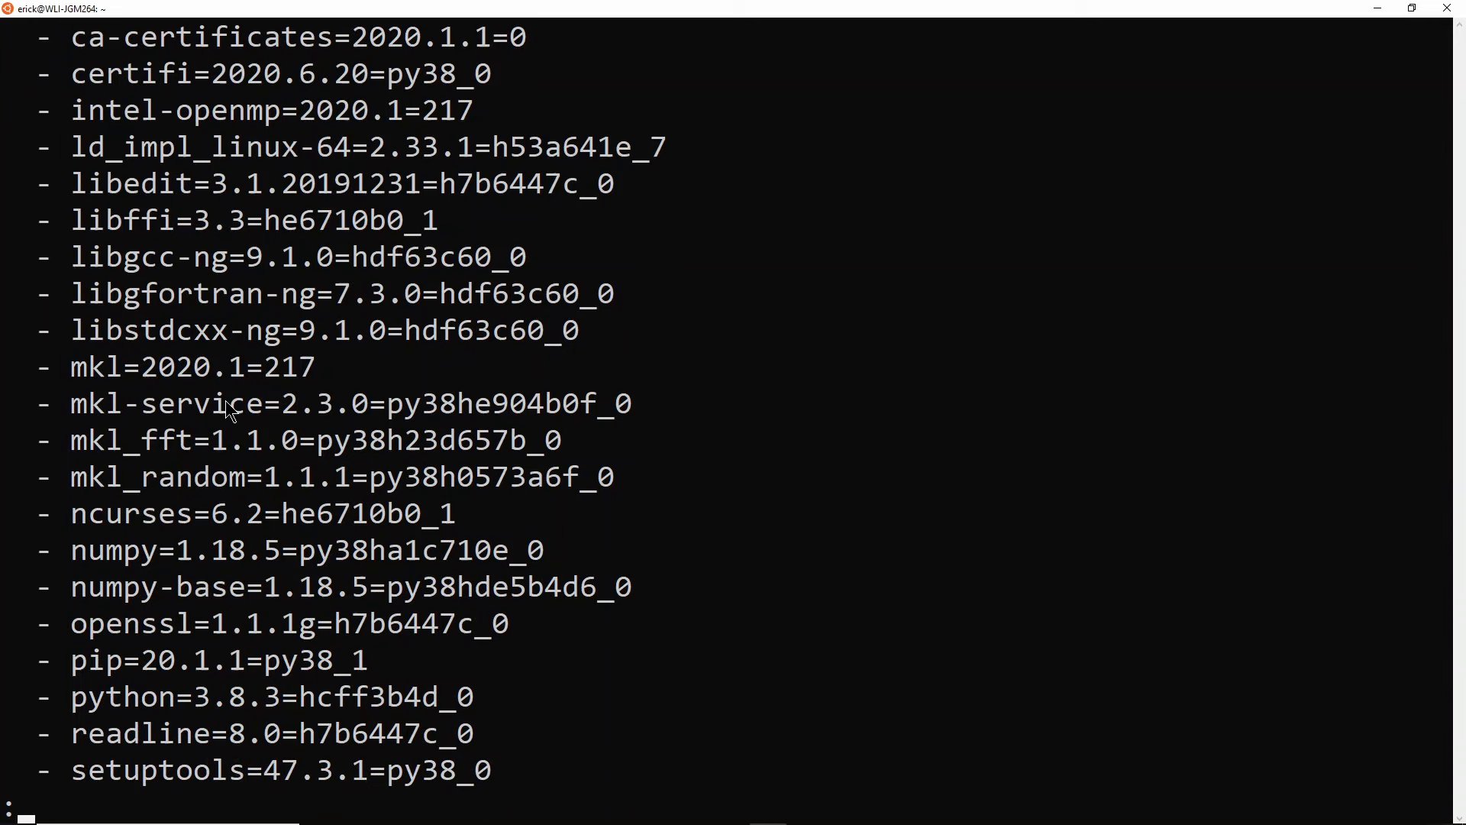
scroll("down", 3)
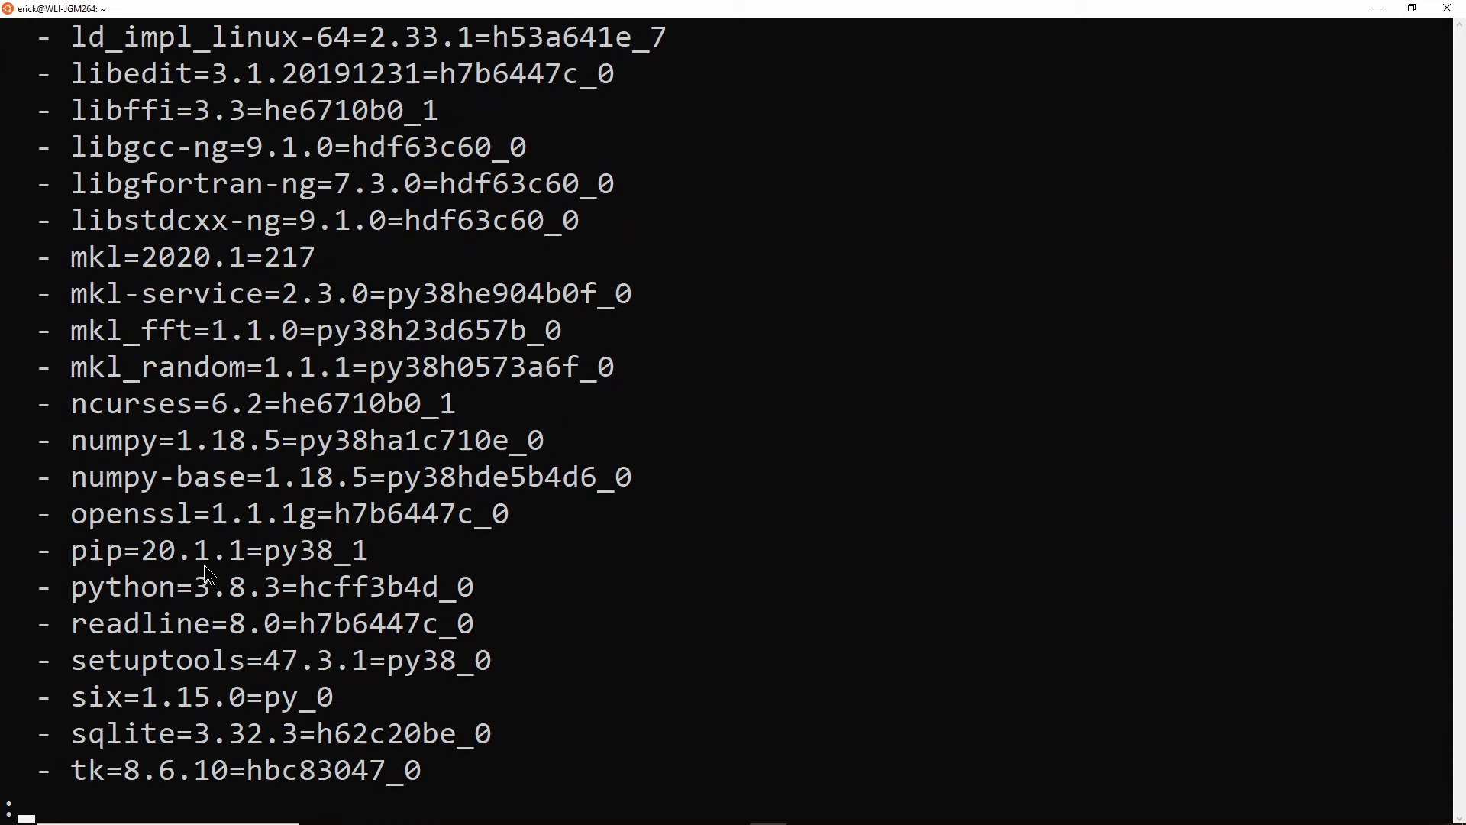
mouse_move(238, 521)
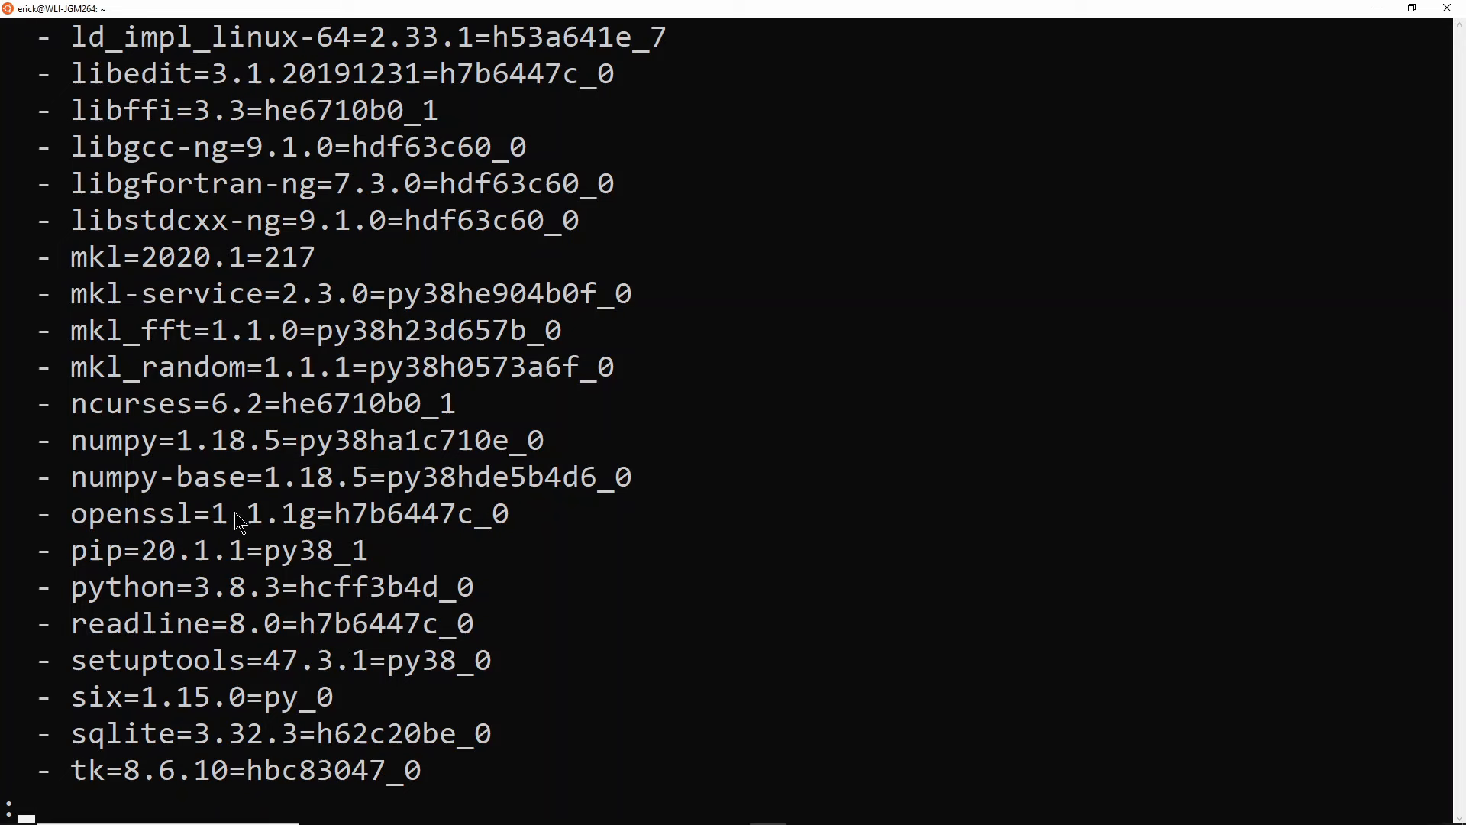
mouse_move(365, 604)
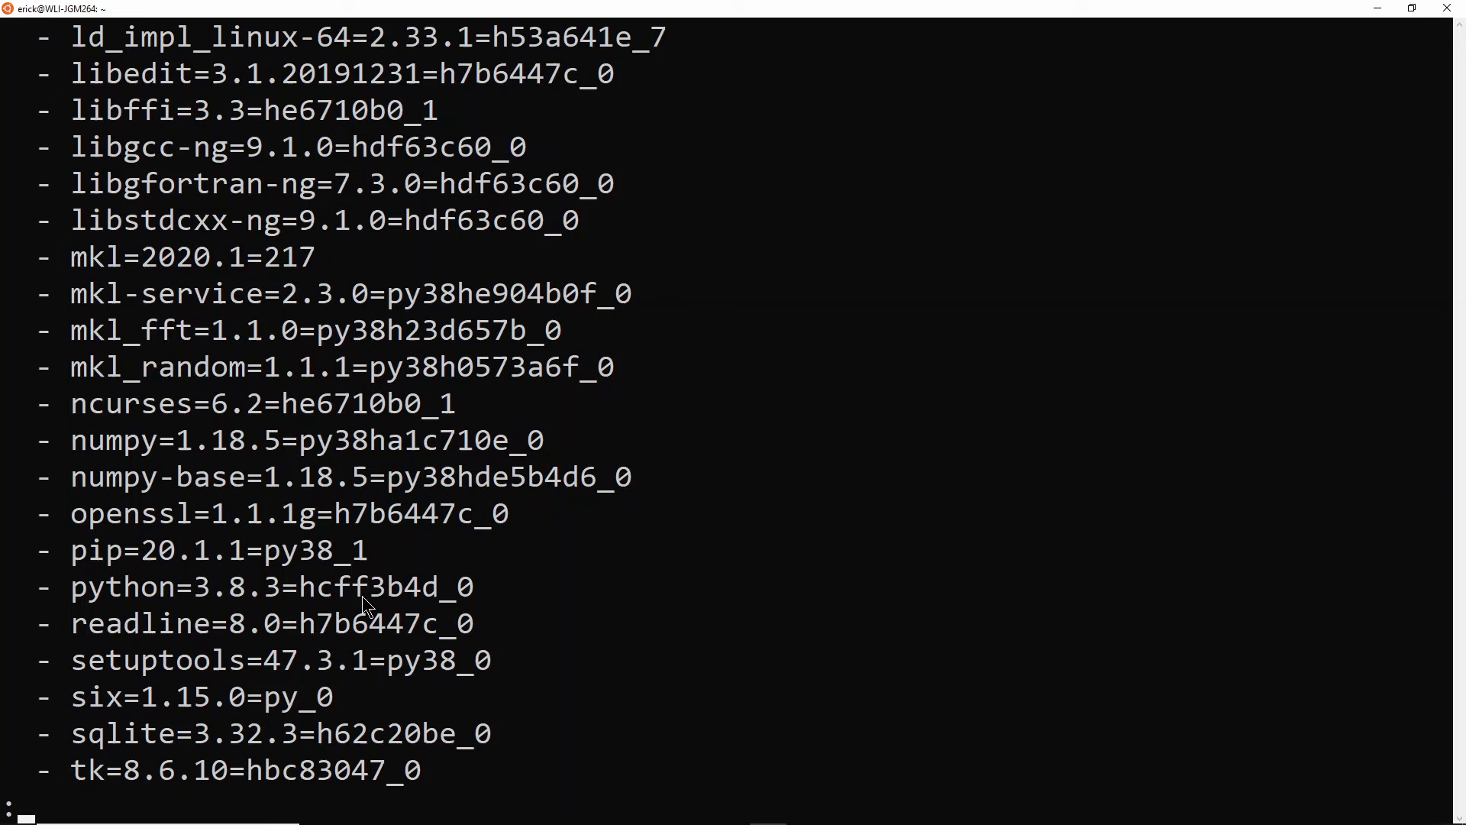
mouse_move(351, 397)
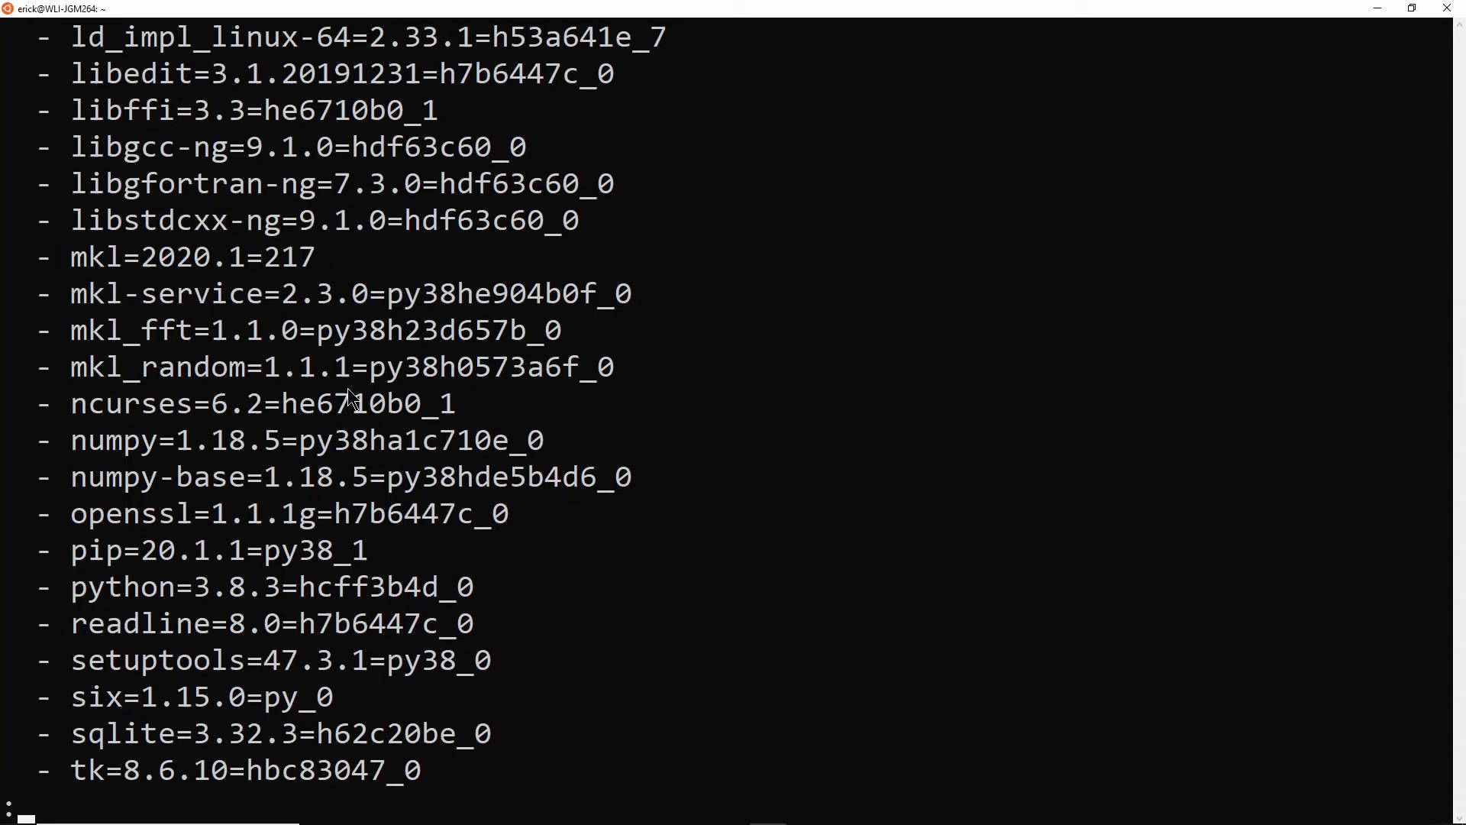
mouse_move(334, 371)
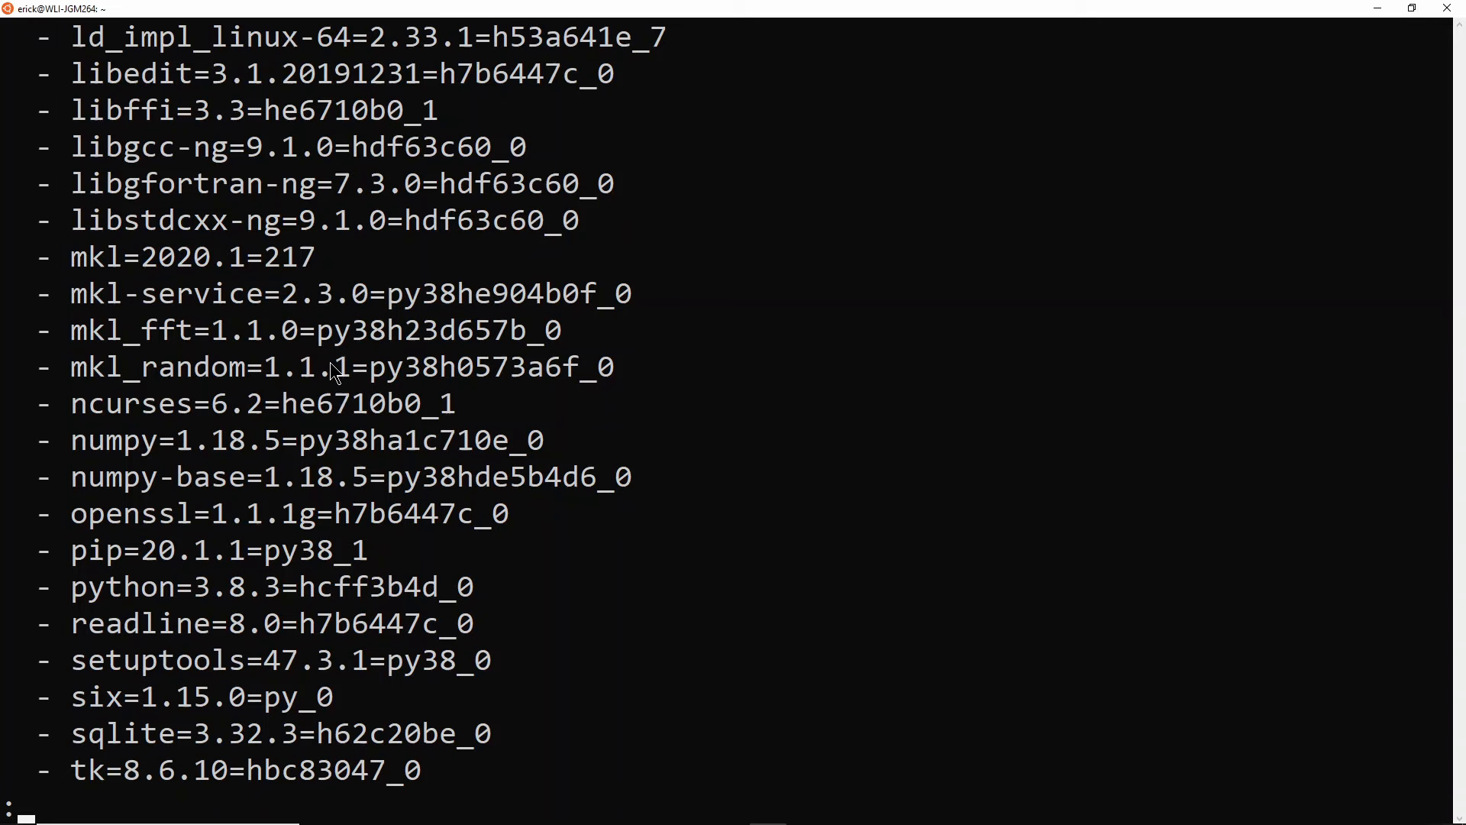
mouse_move(287, 499)
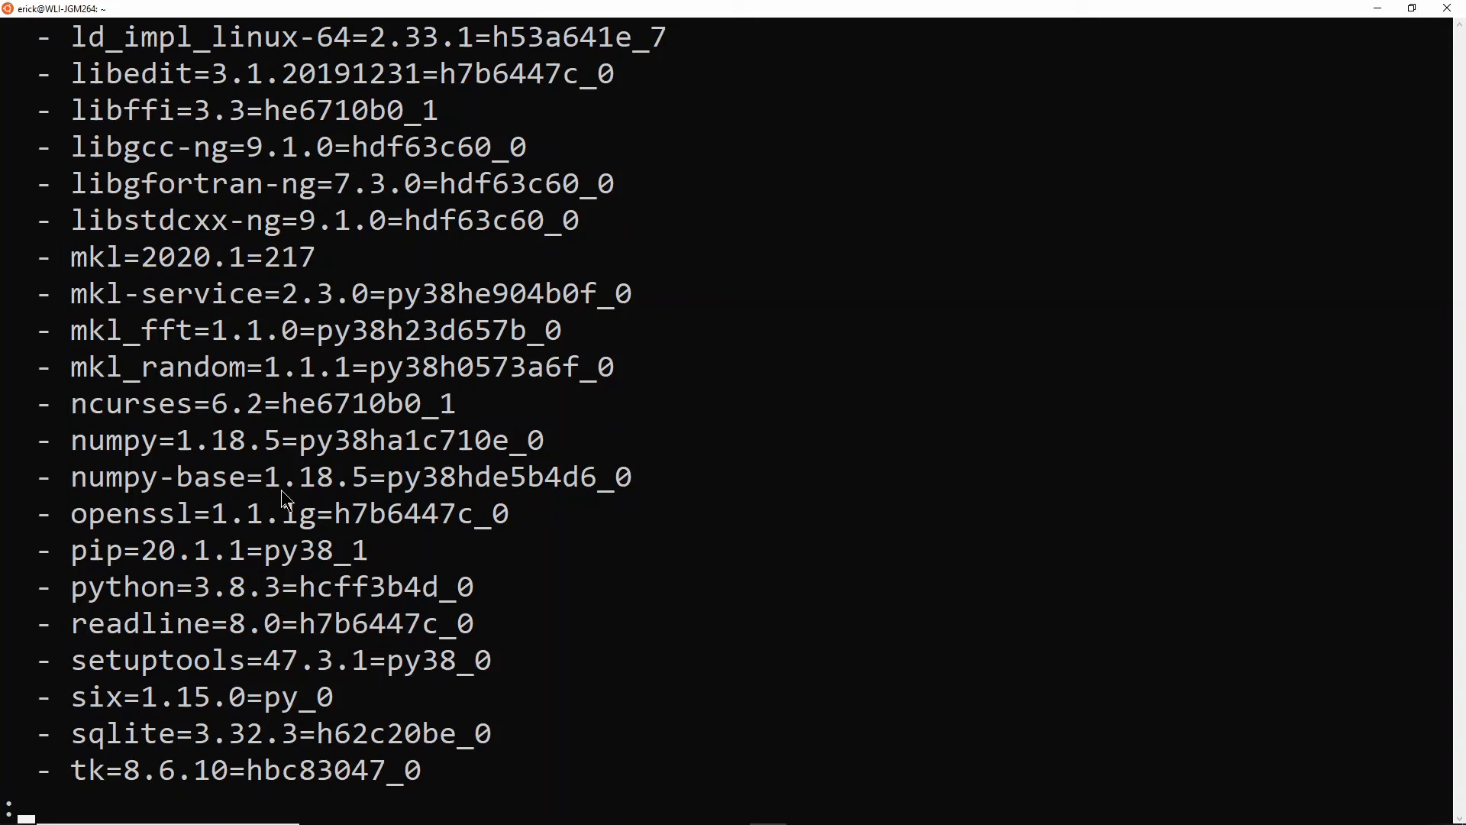
scroll("down", 3)
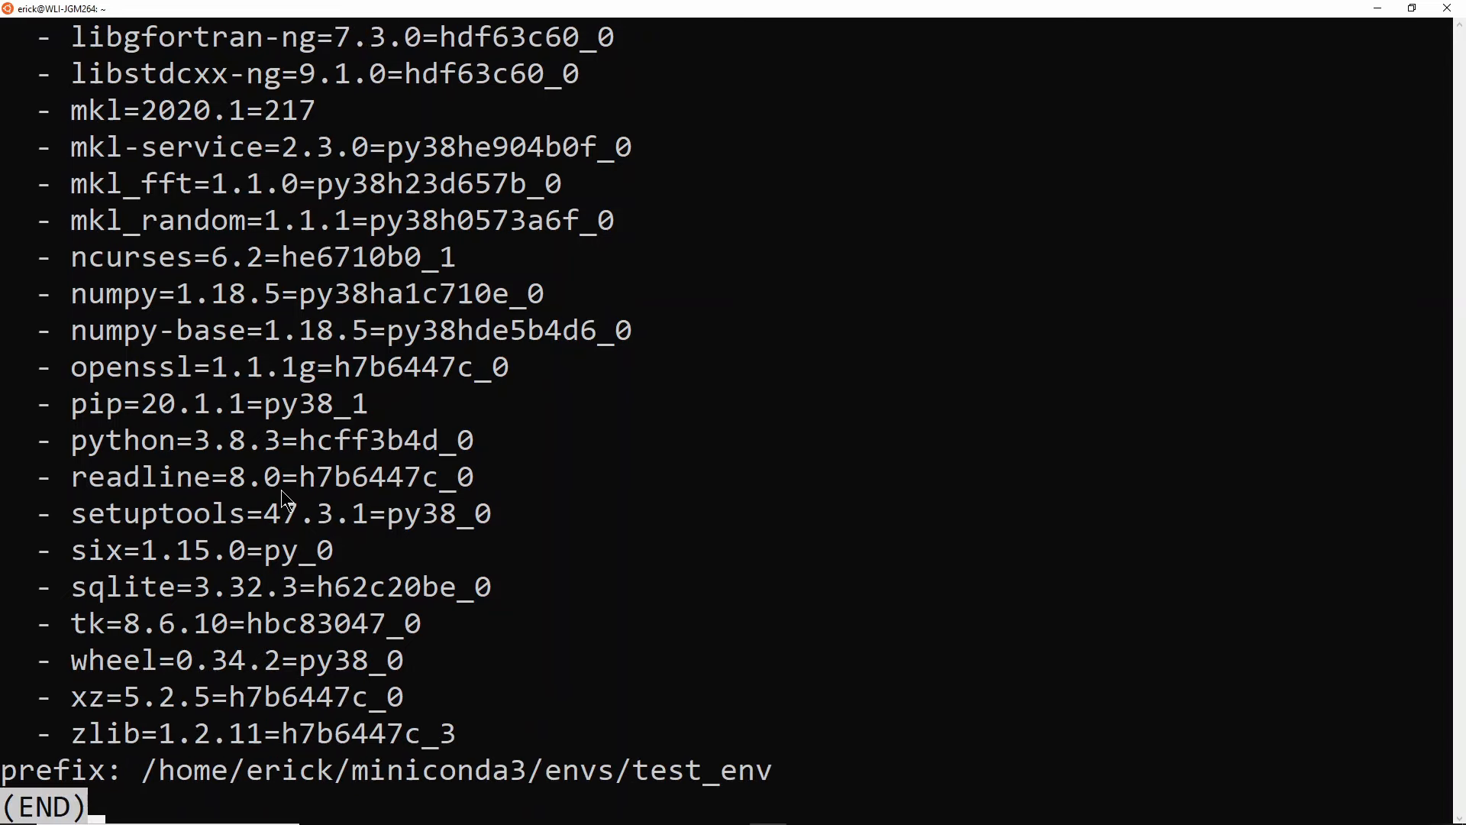
mouse_move(270, 491)
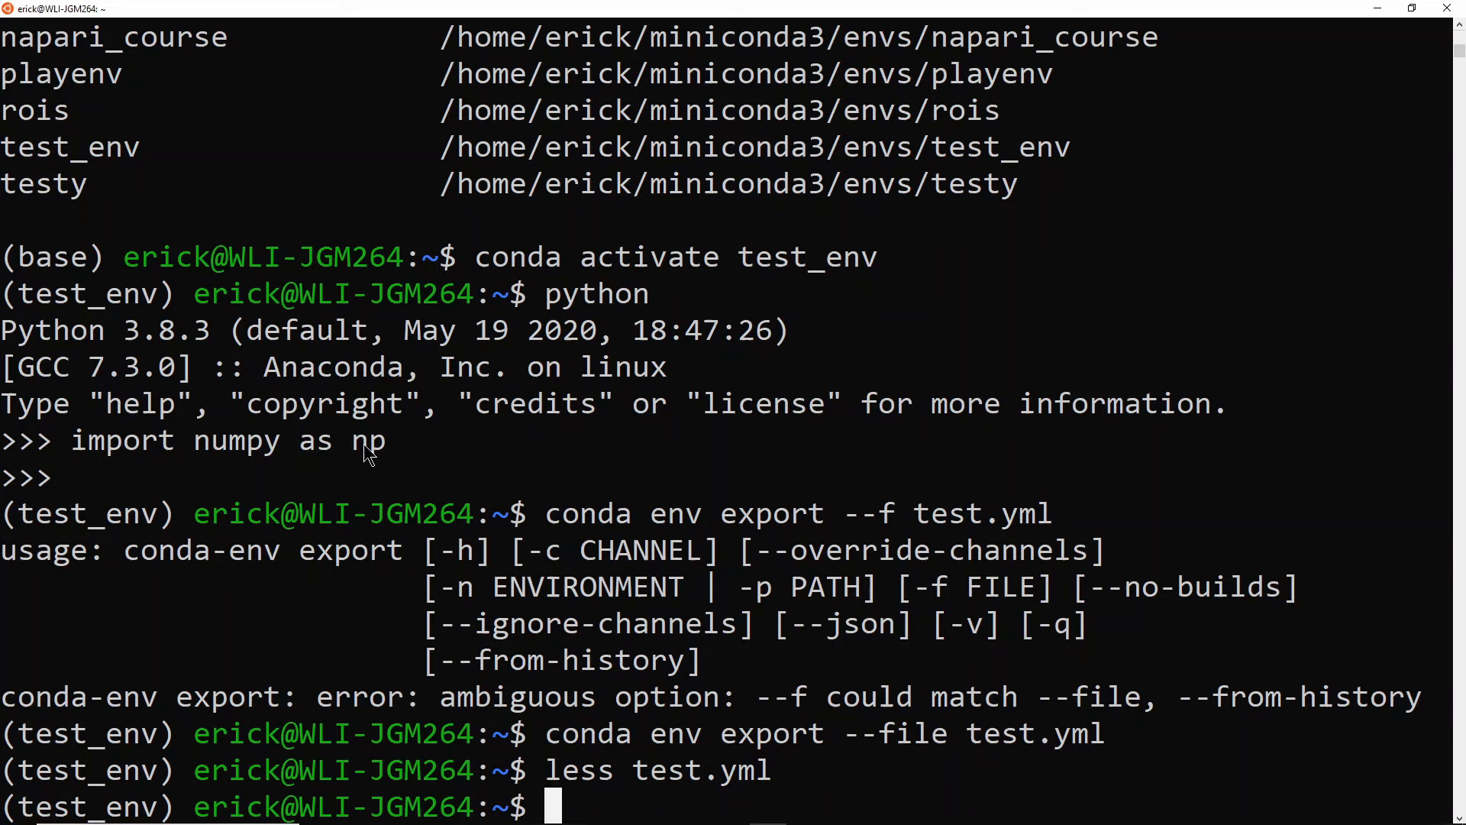
mouse_move(274, 467)
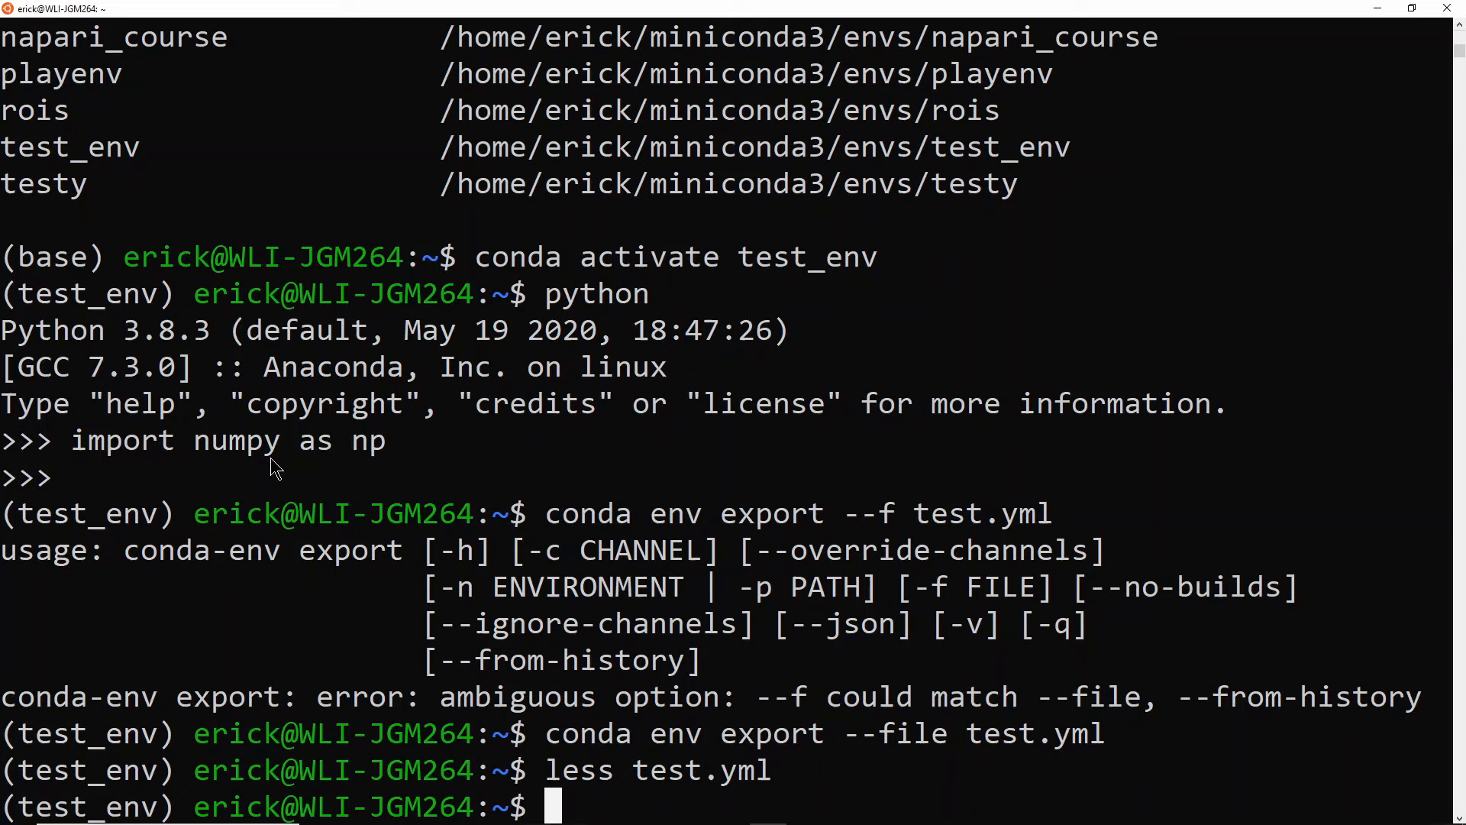
mouse_move(282, 488)
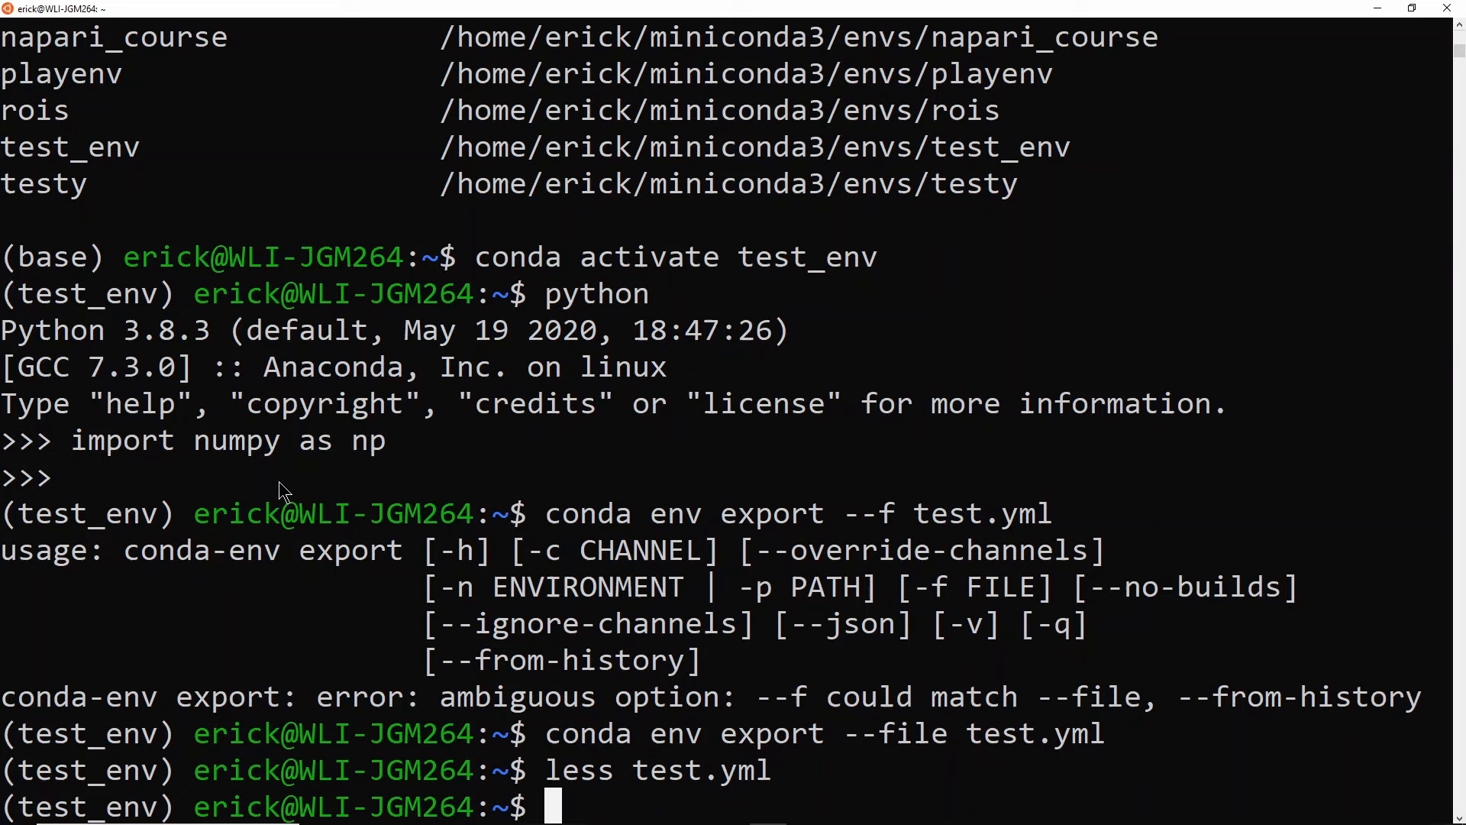